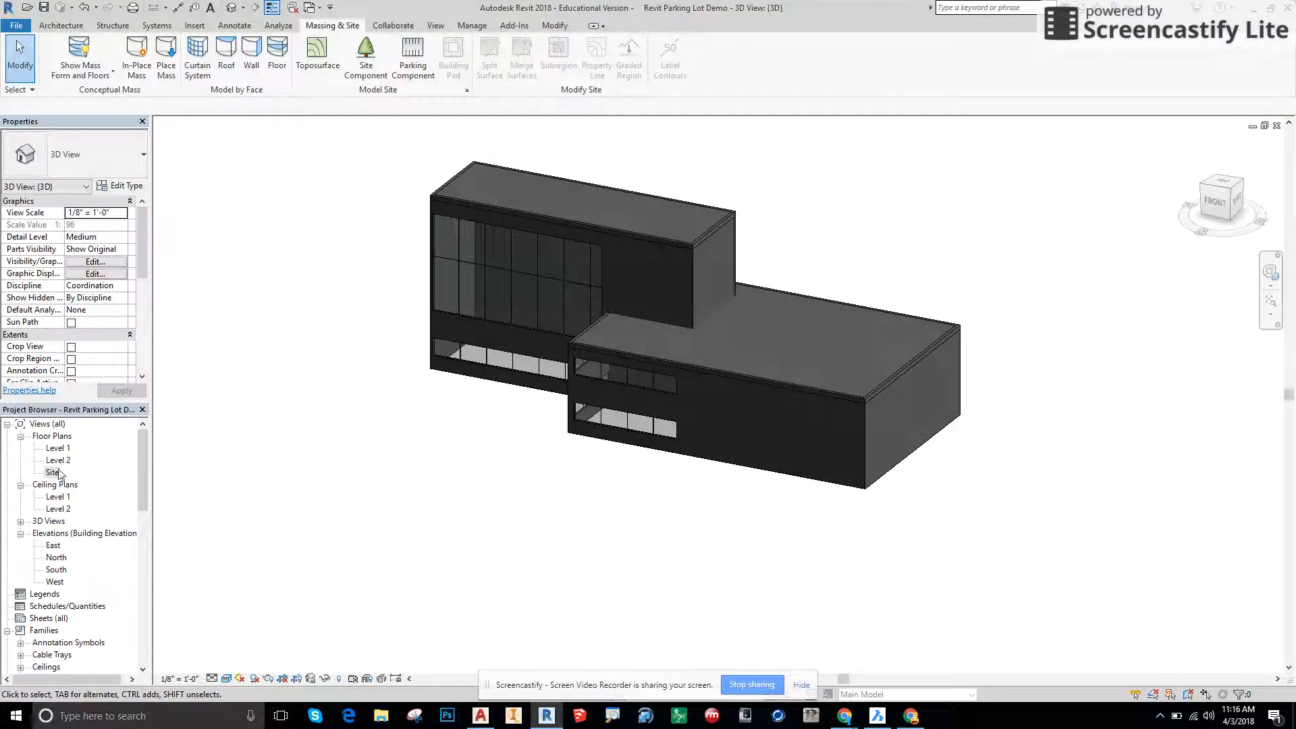
# Switch from the 3D view to the Site floor plan via the Project Browser.
pyautogui.doubleClick(52, 473)
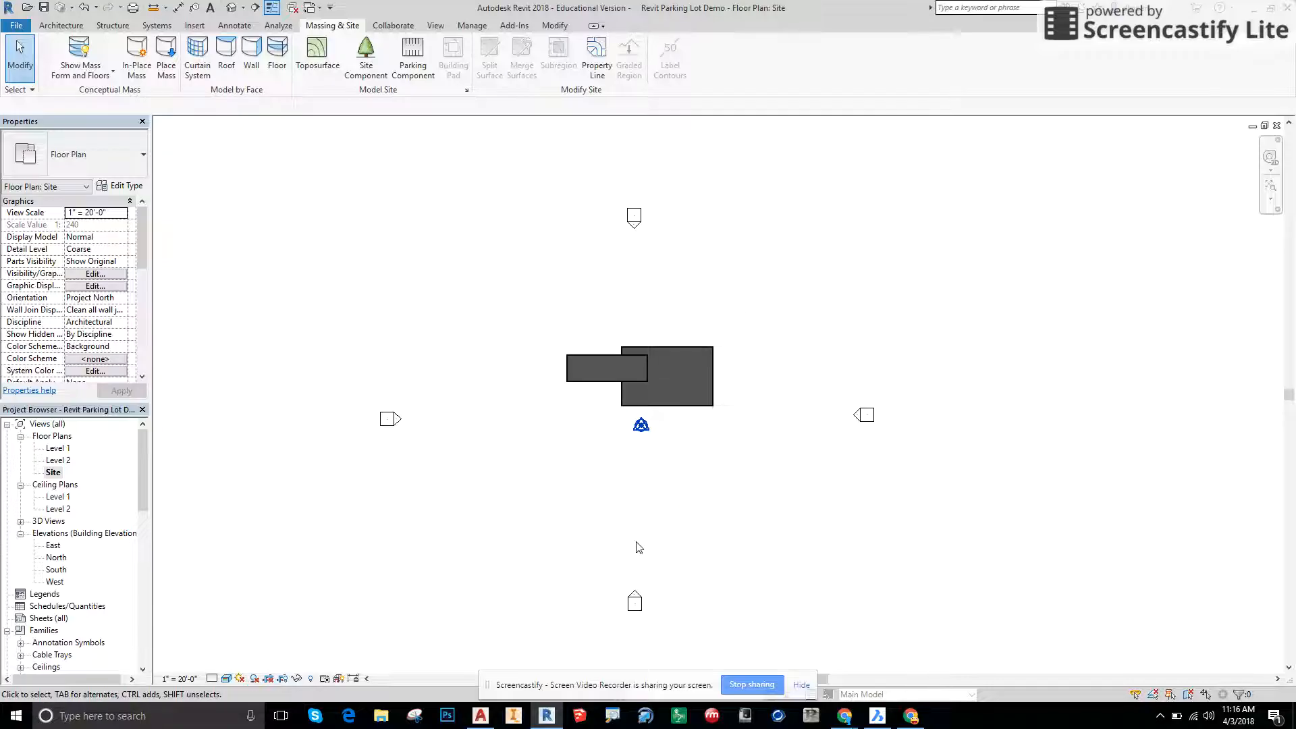
pyautogui.moveTo(813, 359)
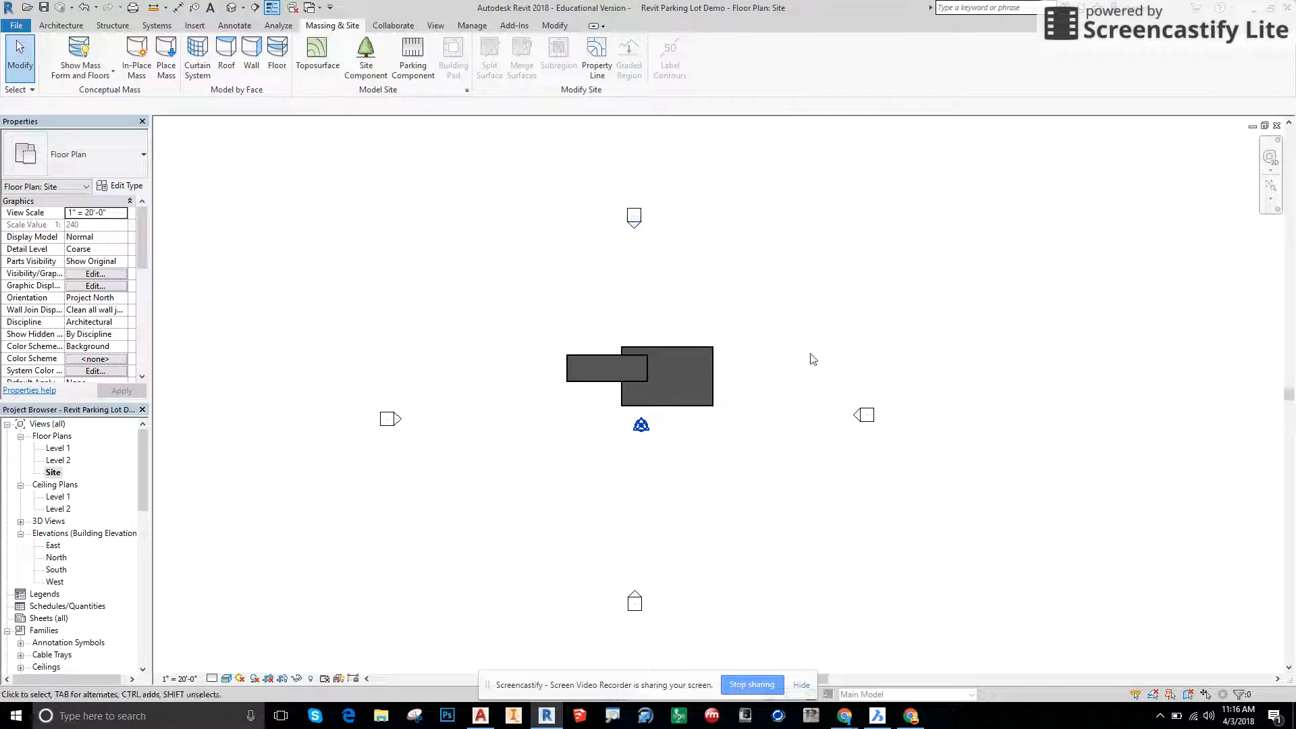
pyautogui.moveTo(407, 346)
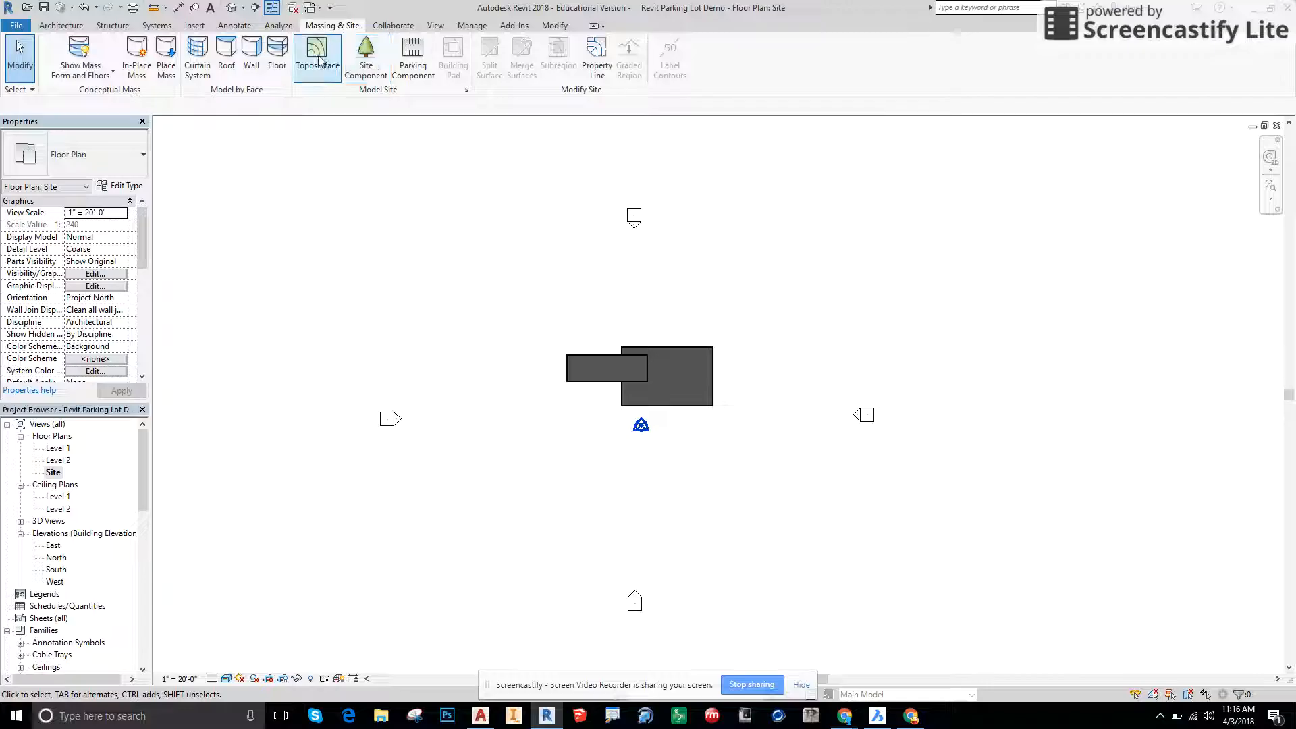
pyautogui.moveTo(317, 56)
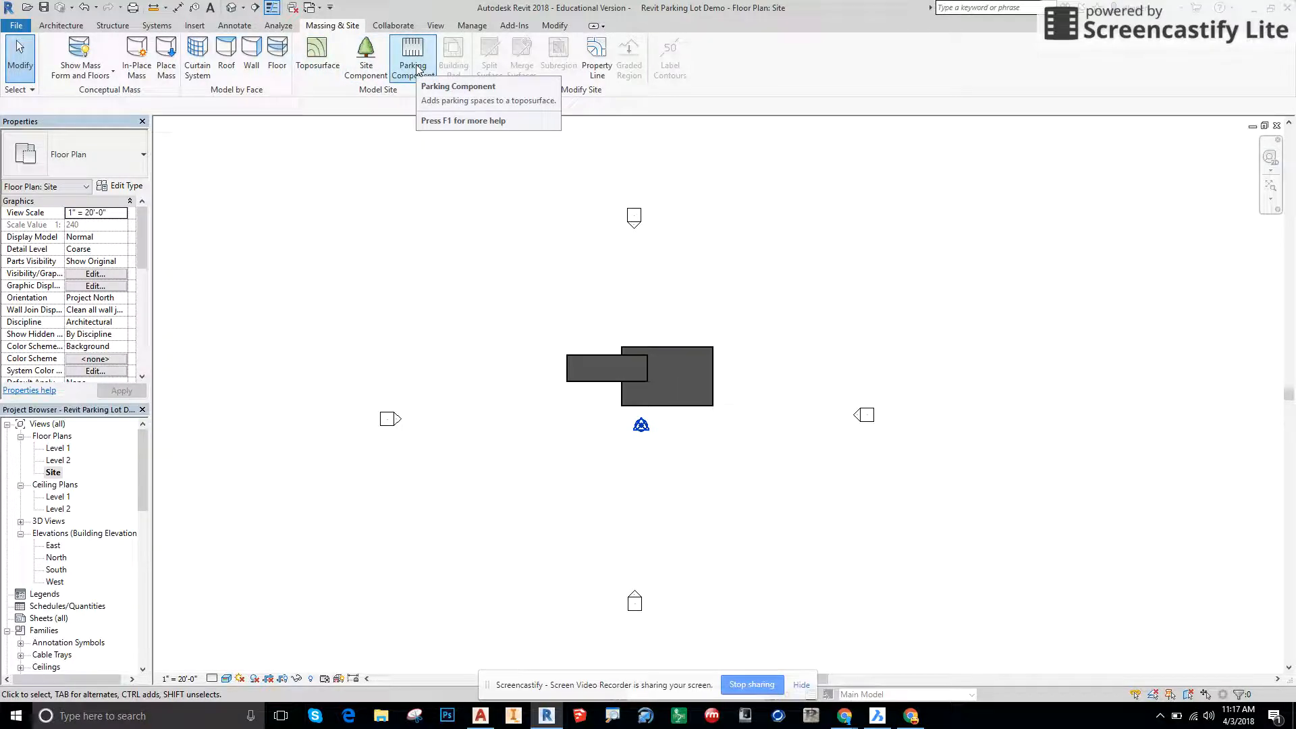
pyautogui.moveTo(651, 235)
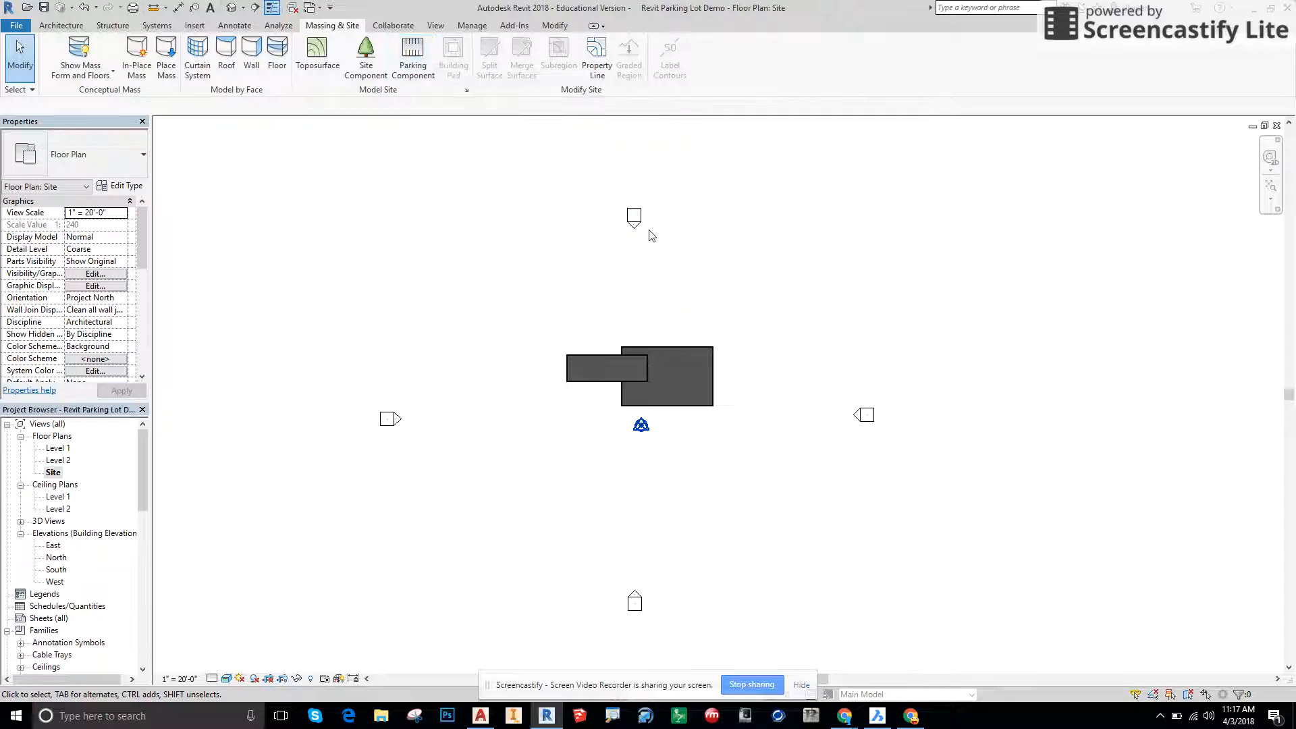
pyautogui.moveTo(745, 535)
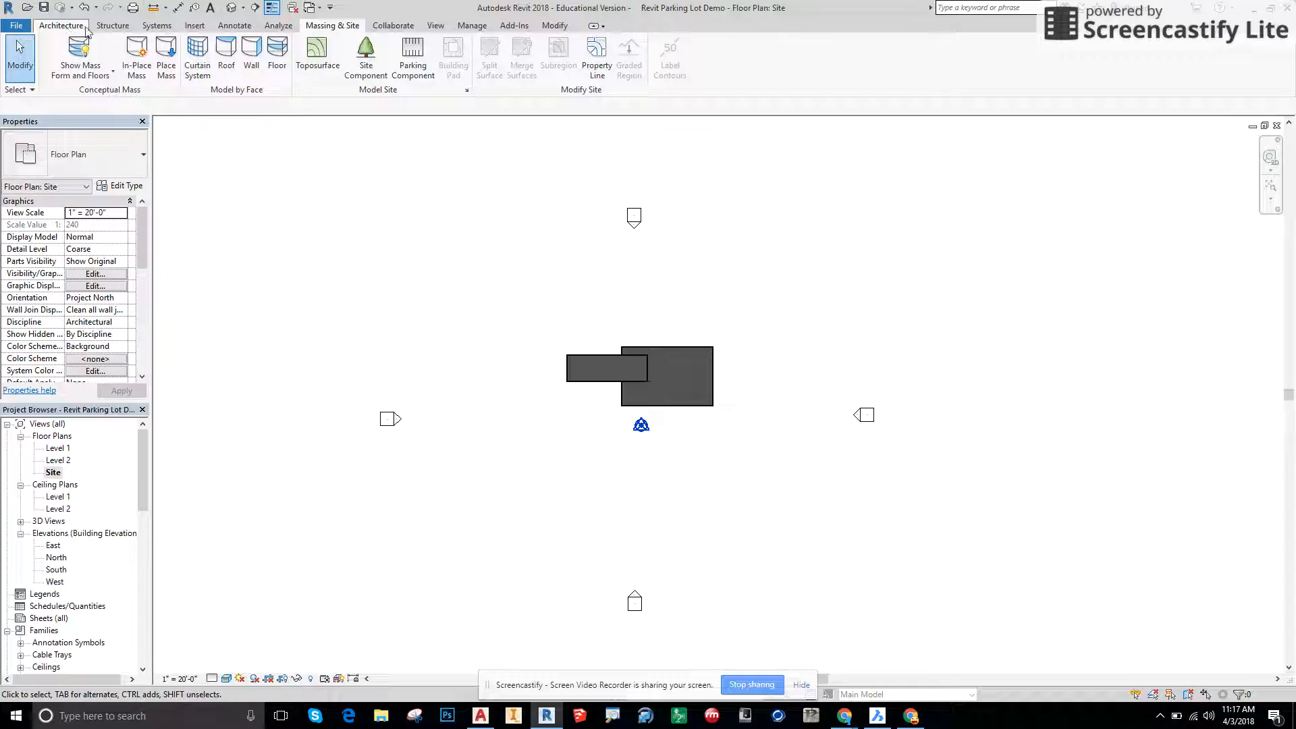
pyautogui.moveTo(413, 51)
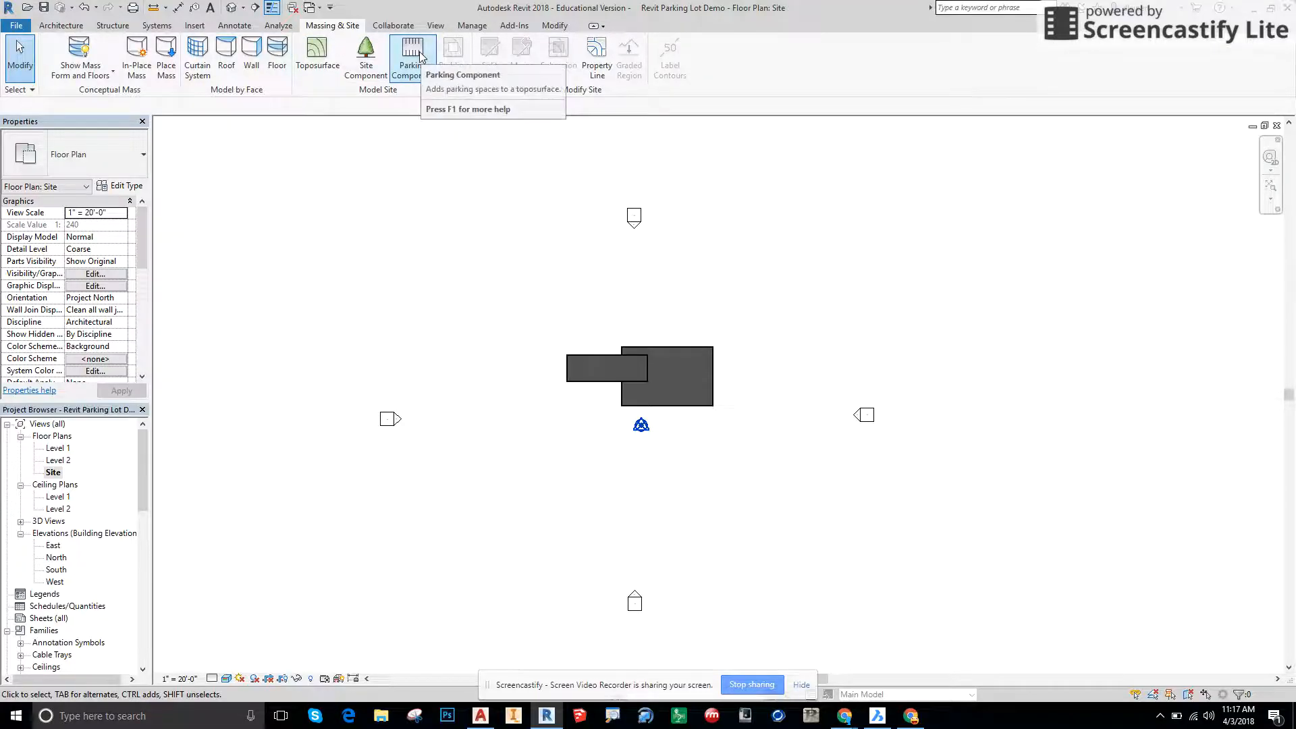
pyautogui.moveTo(410, 54)
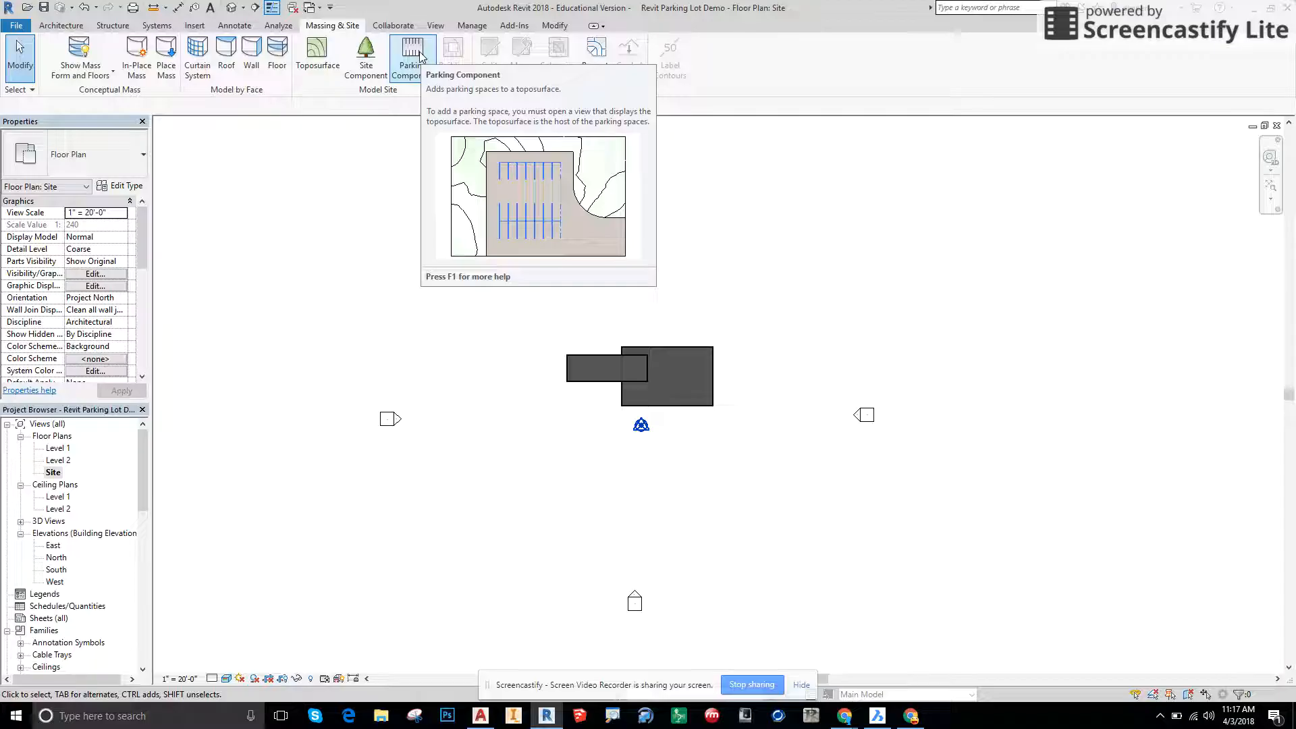
# Start the Parking Component tool with the 9' x 18' - 70 deg space loaded.
pyautogui.click(413, 51)
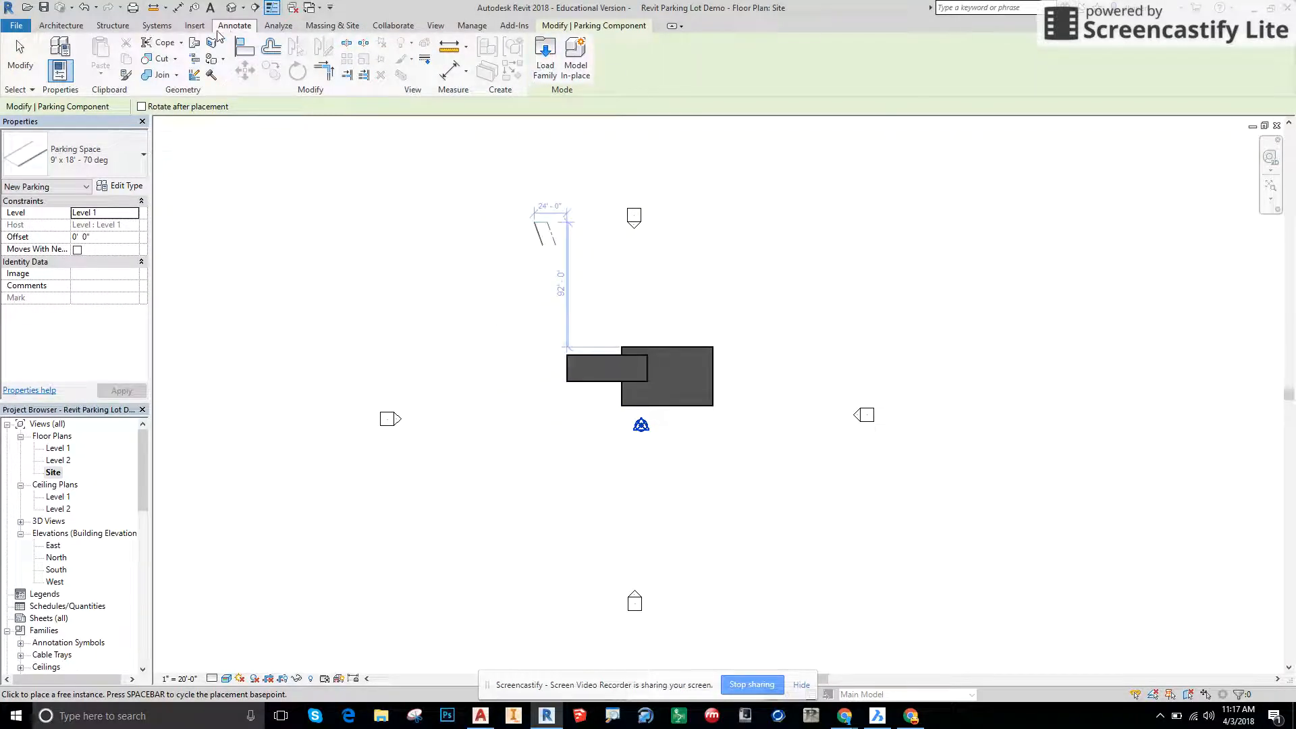
# Change the parking space type to 9' x 18' - 90 deg.
pyautogui.click(332, 24)
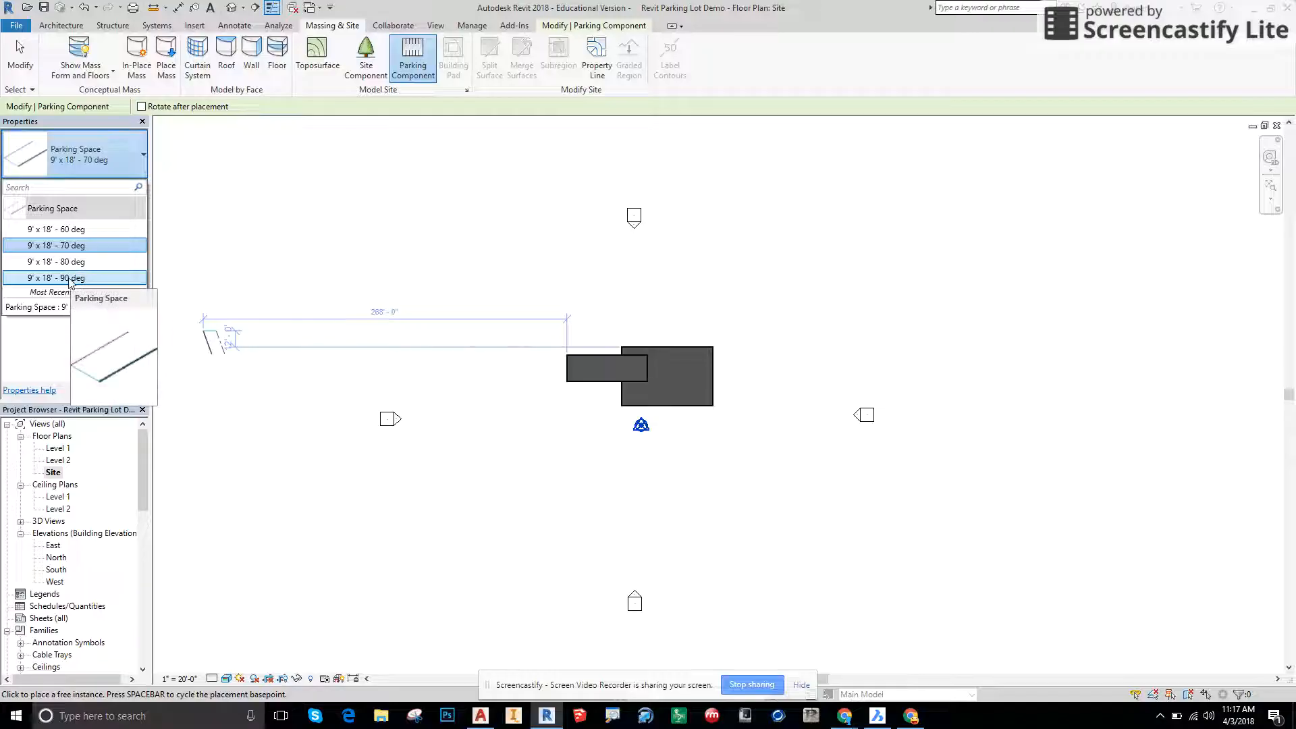
pyautogui.click(74, 278)
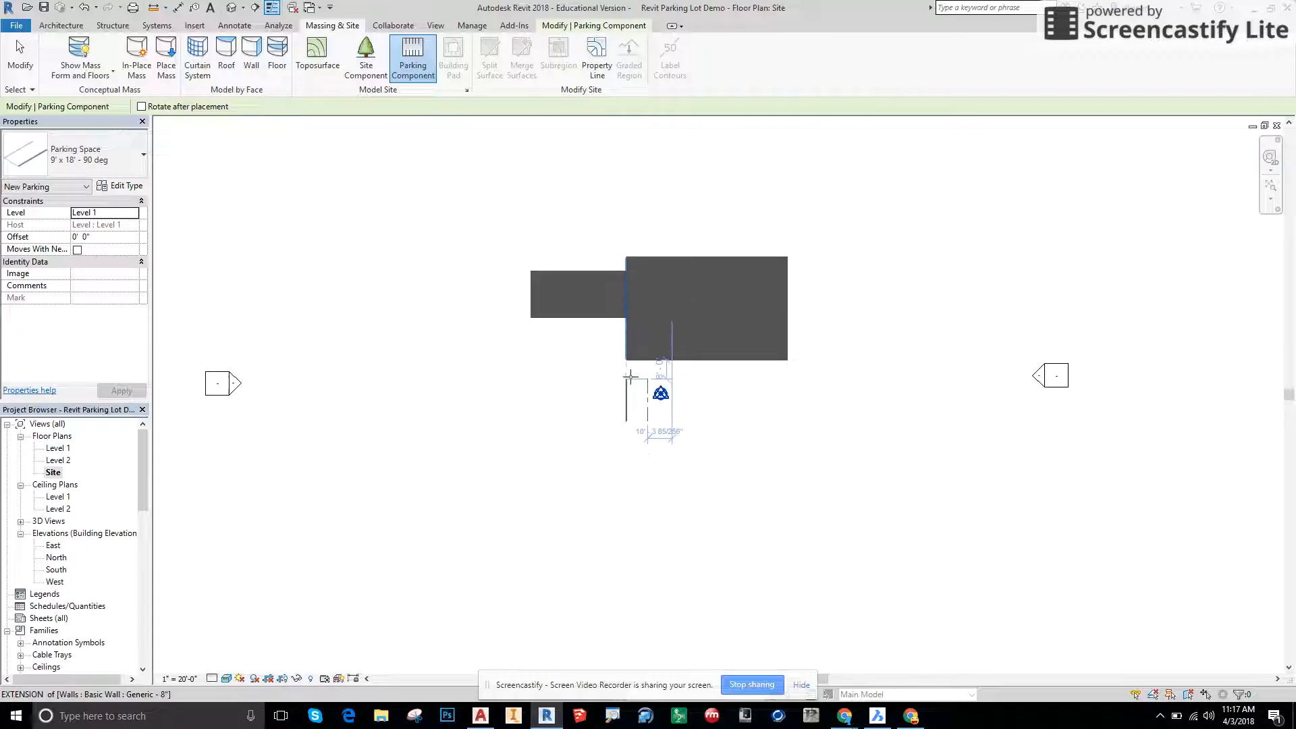
pyautogui.moveTo(578, 462)
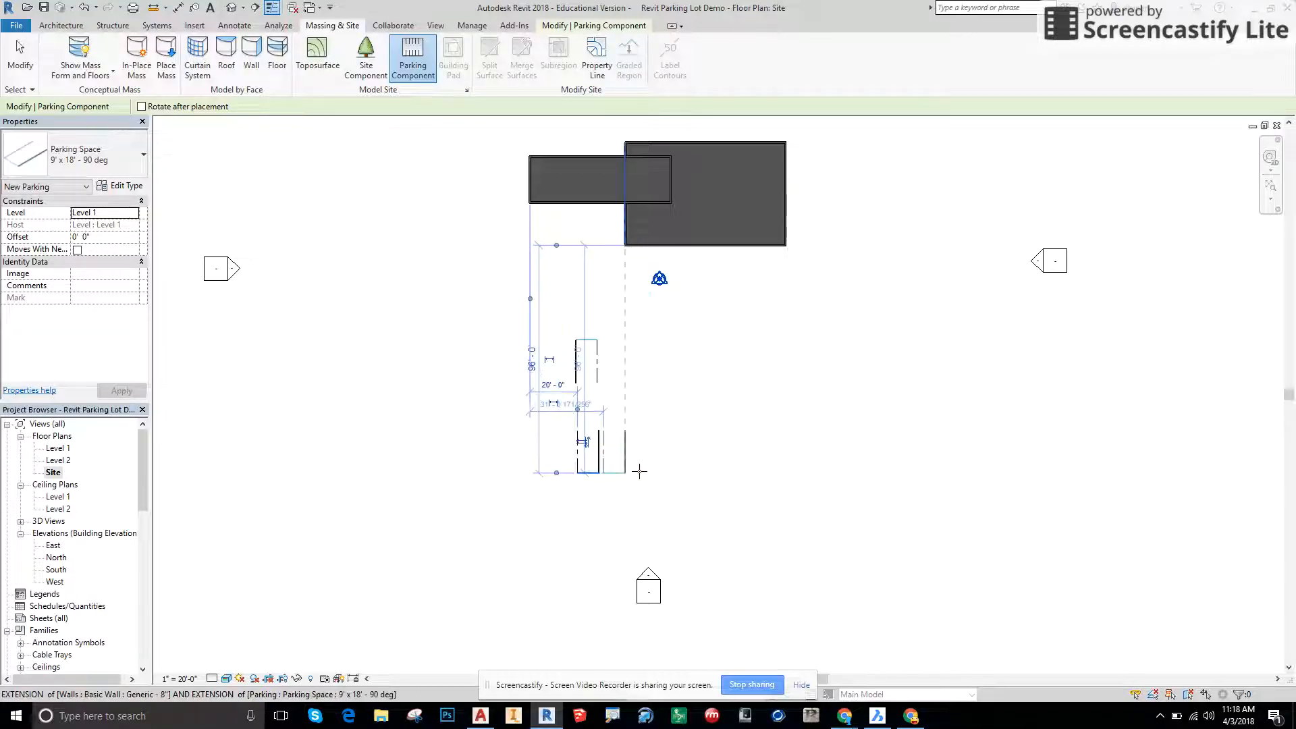
# Finish placing the two stacked 90° spaces and begin arraying them.
pyautogui.press('Escape')
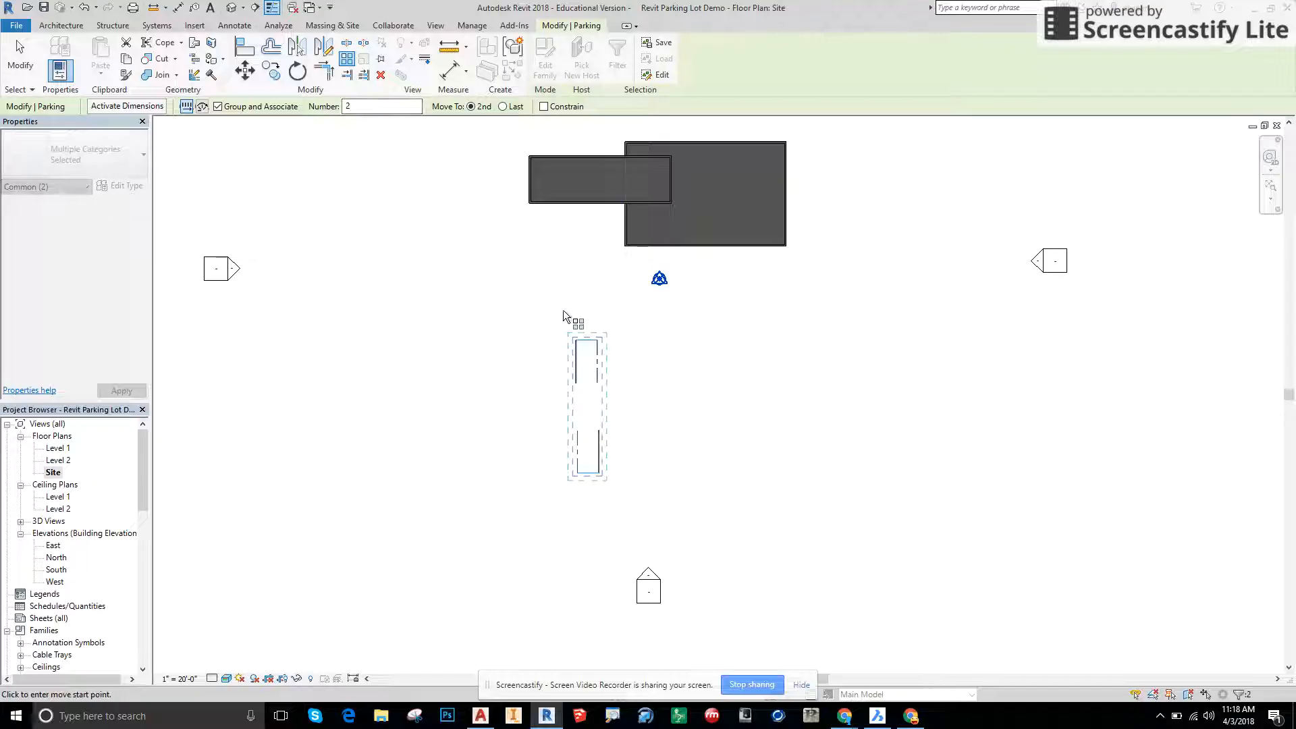
# Array the two spaces into two eastward rows of 10 stalls each.
pyautogui.click(380, 105)
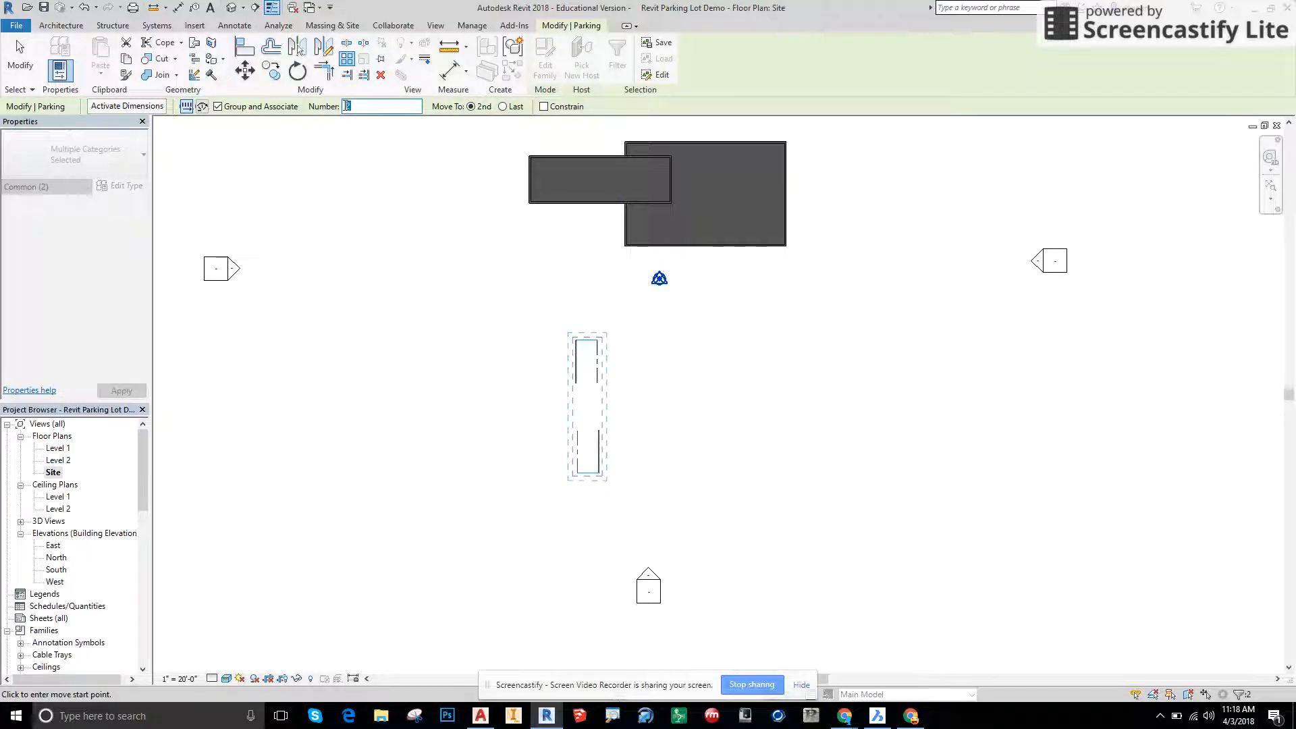
pyautogui.write('10')
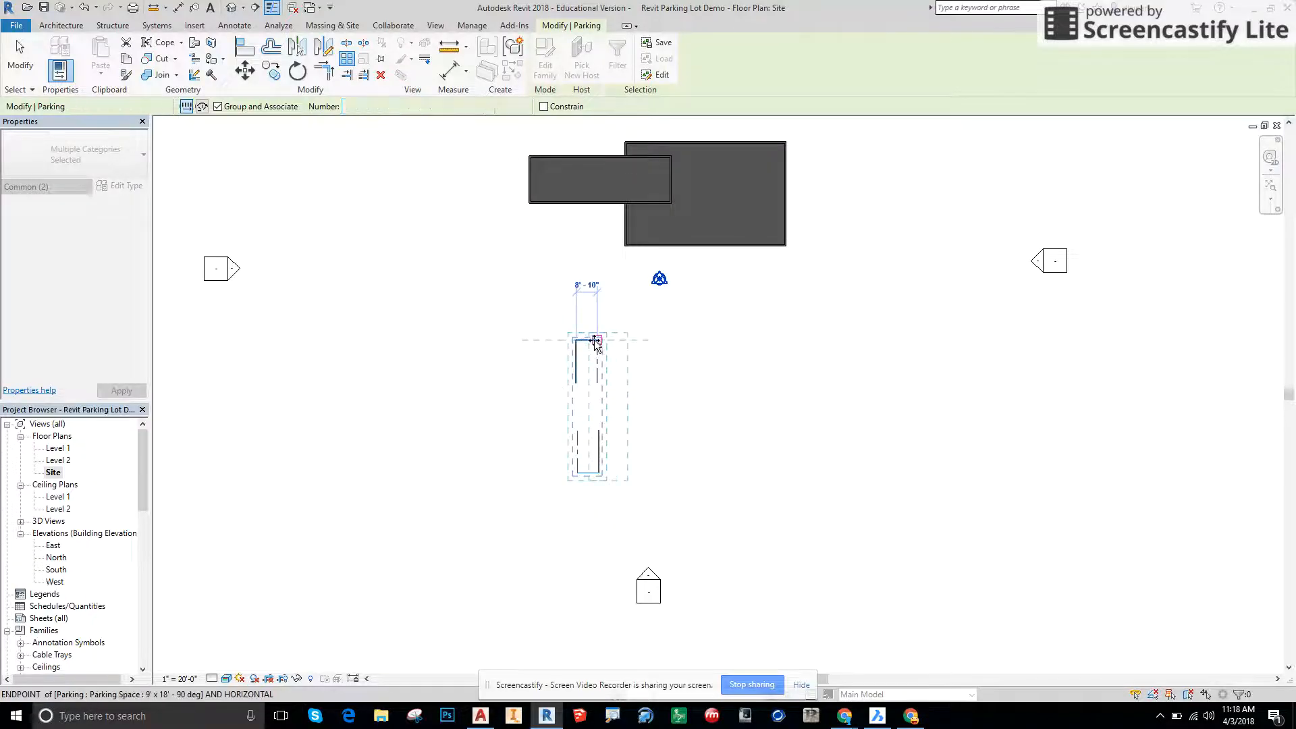
pyautogui.write('10')
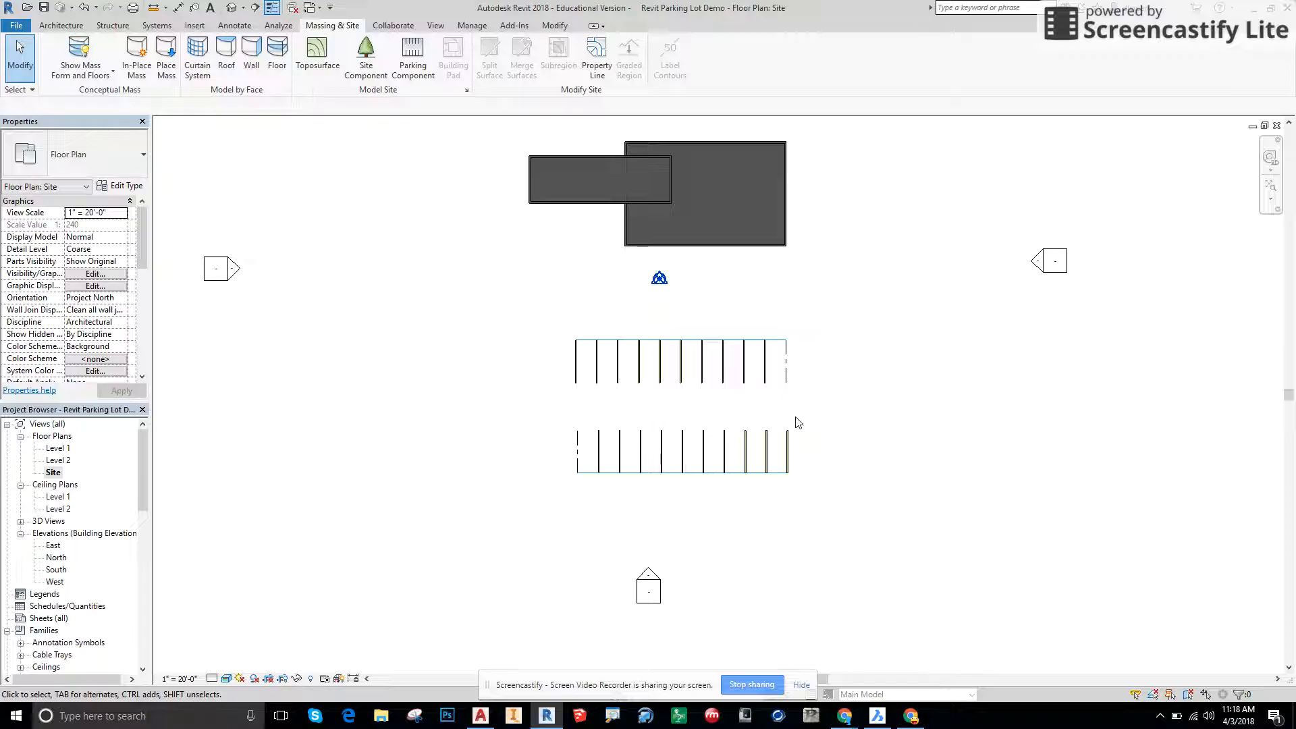
# Check the arrayed parking group, deselect it, and move to the Insert tools.
pyautogui.click(777, 459)
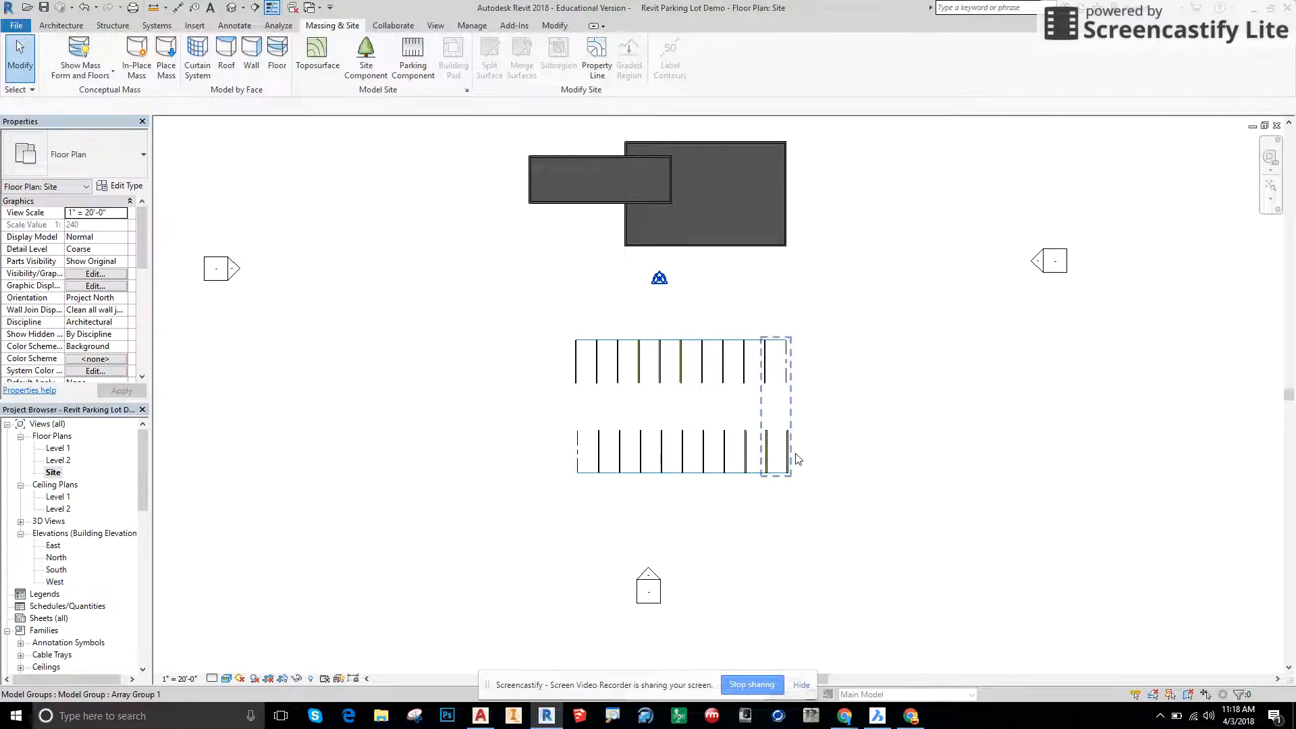
pyautogui.click(615, 413)
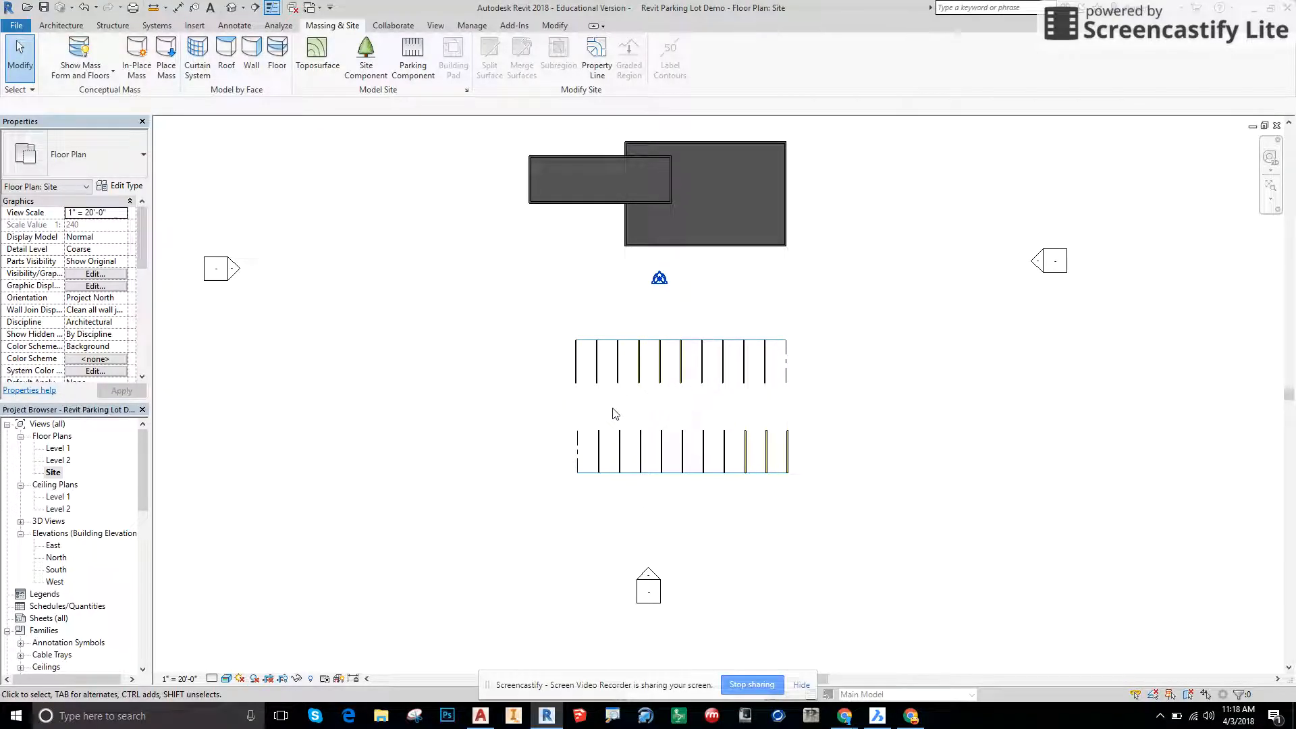
pyautogui.moveTo(564, 407)
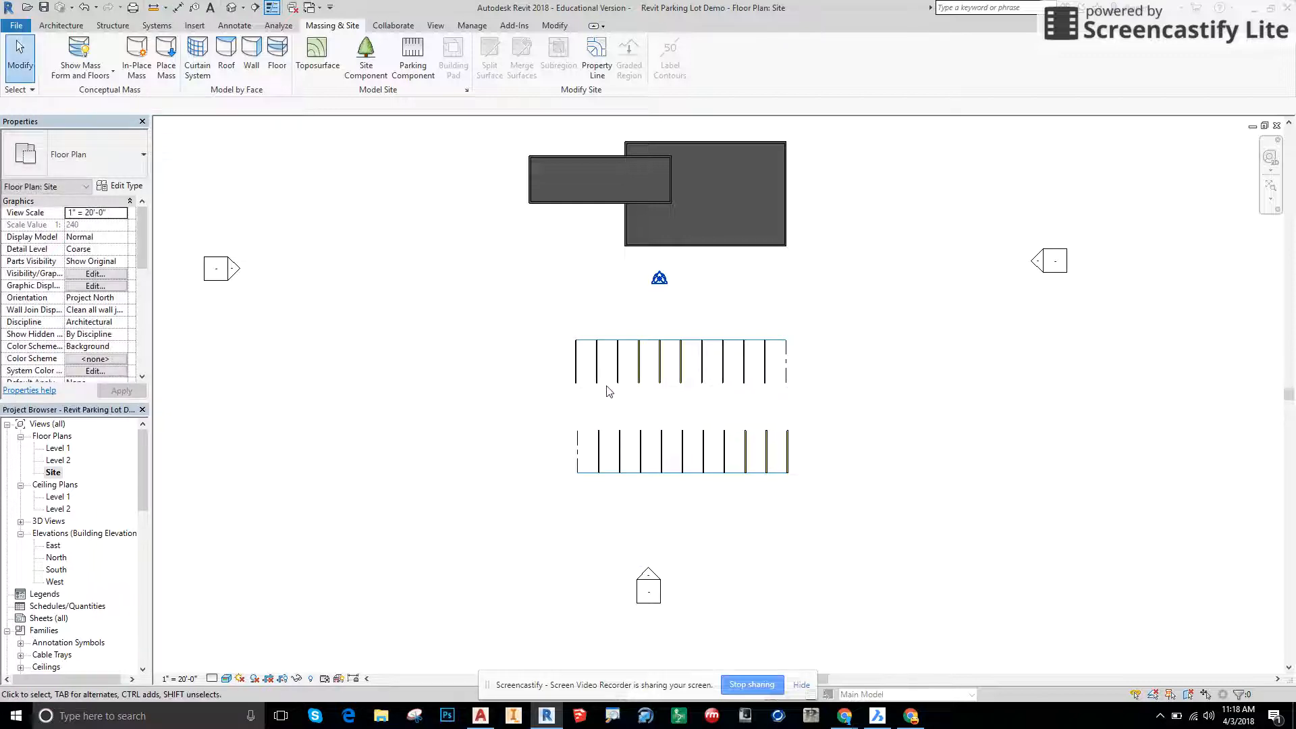
pyautogui.moveTo(640, 403)
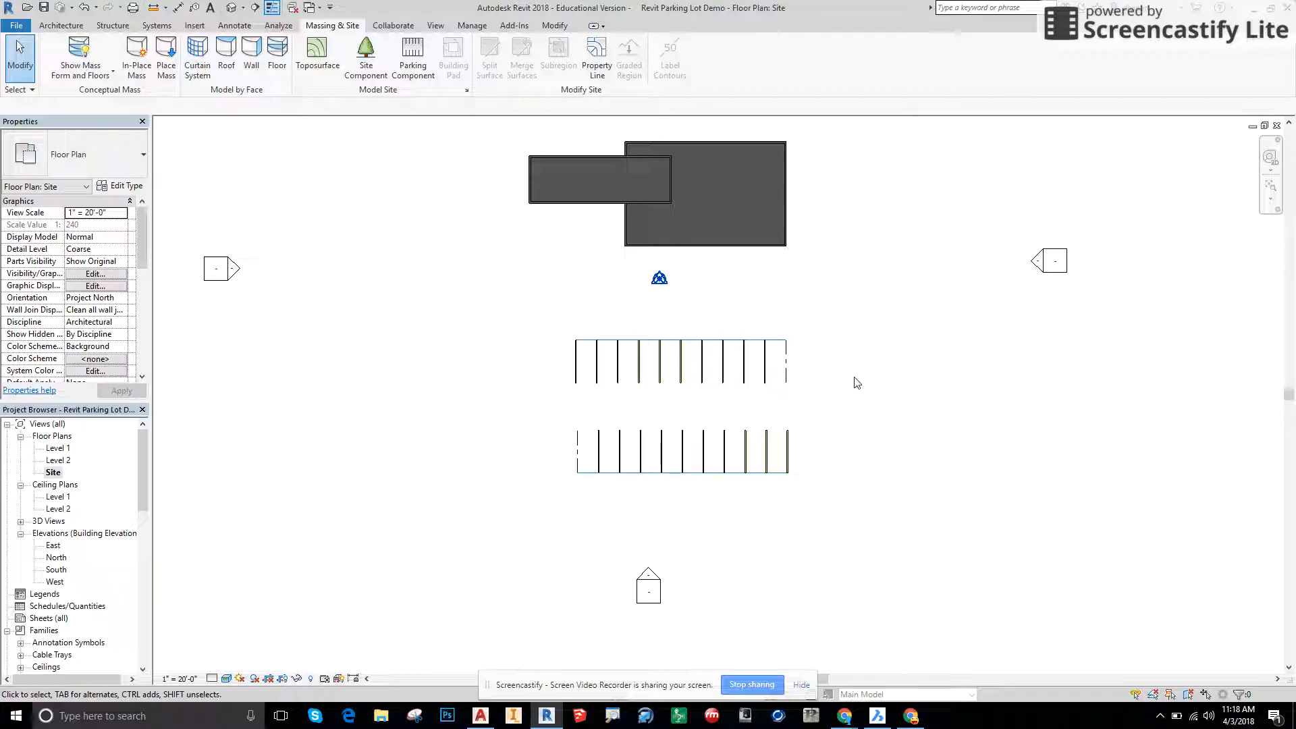
pyautogui.moveTo(610, 418)
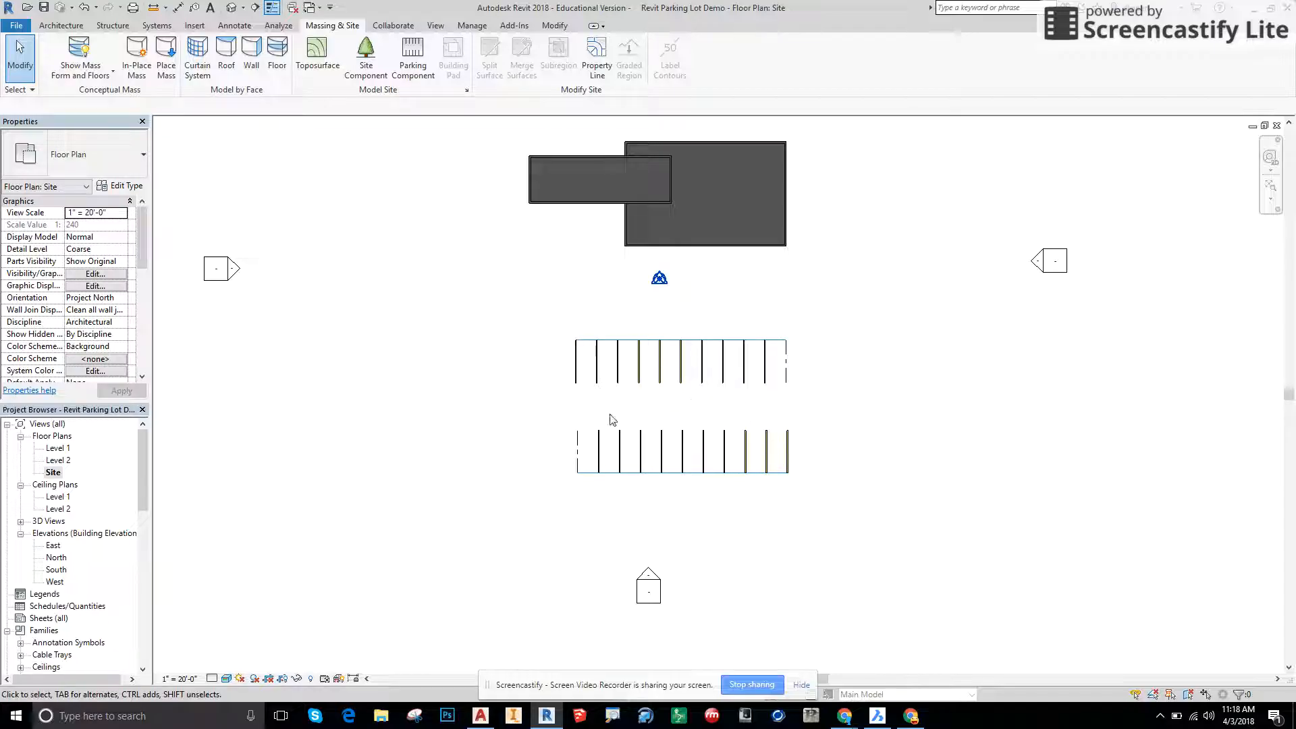
pyautogui.moveTo(581, 418)
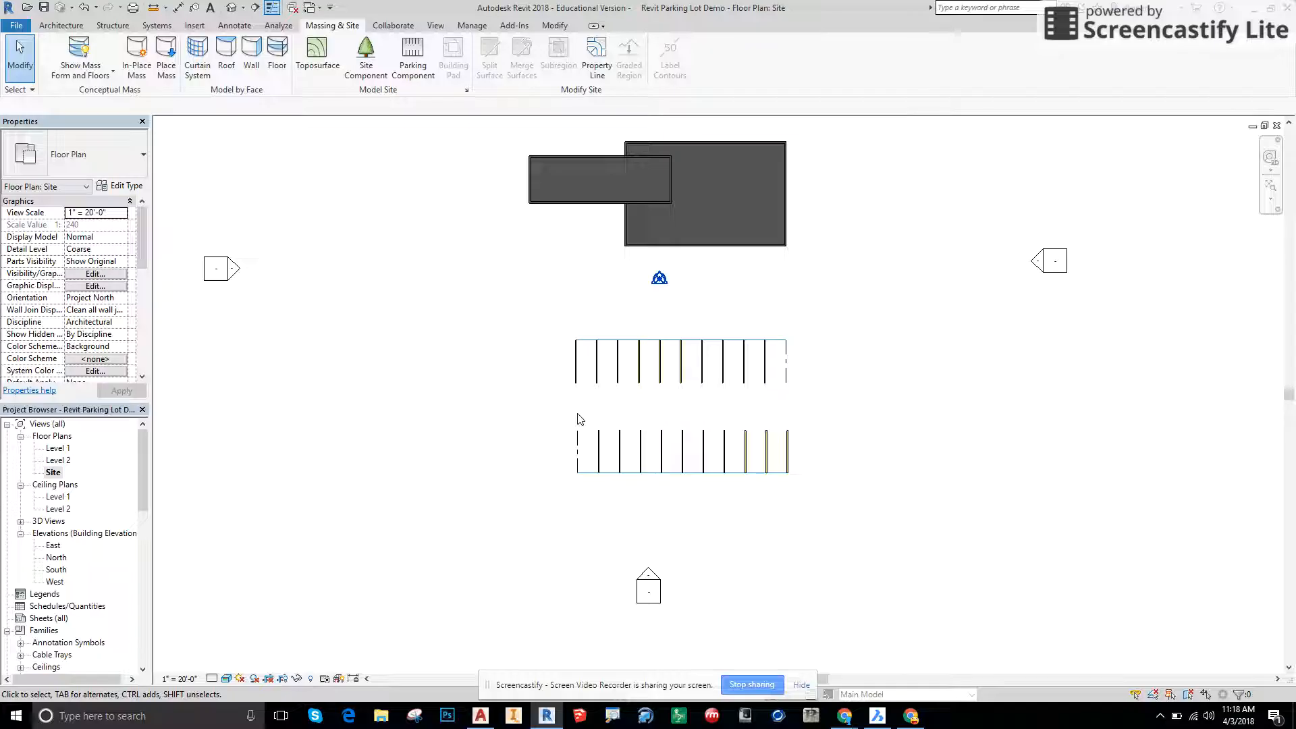
pyautogui.moveTo(567, 386)
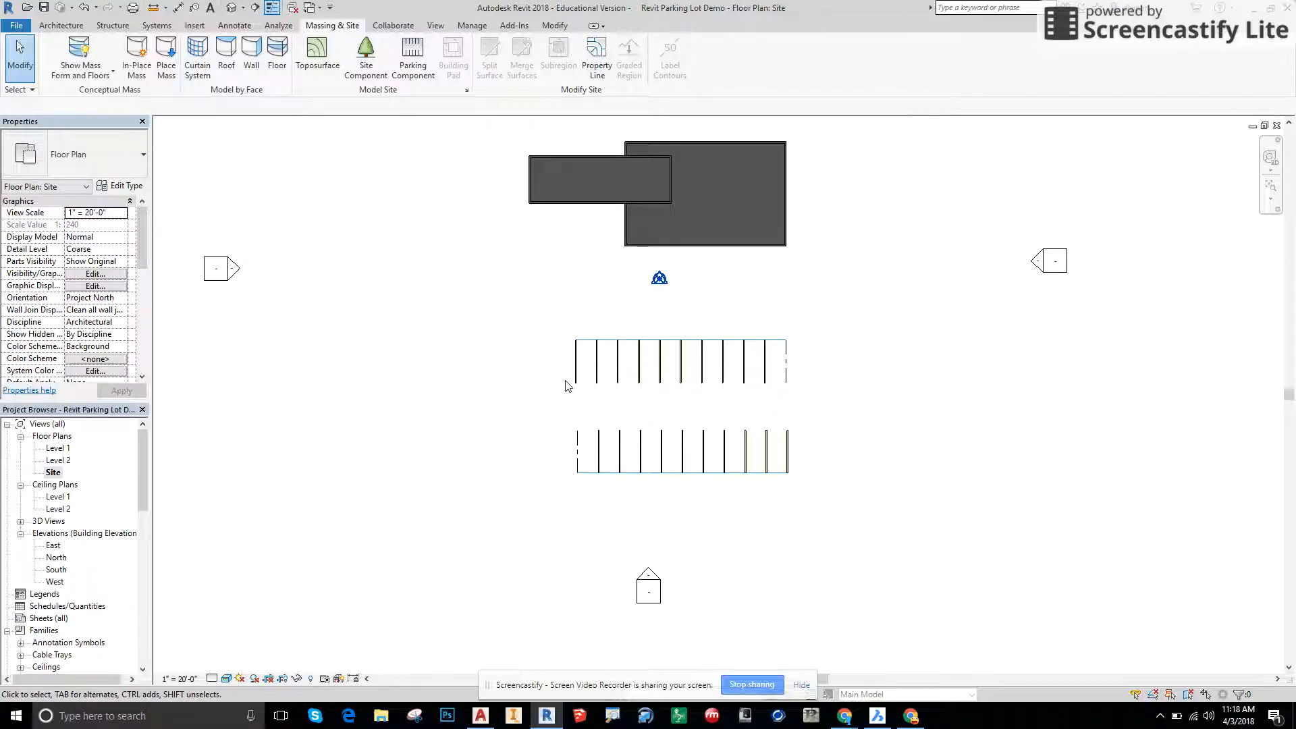
pyautogui.moveTo(831, 402)
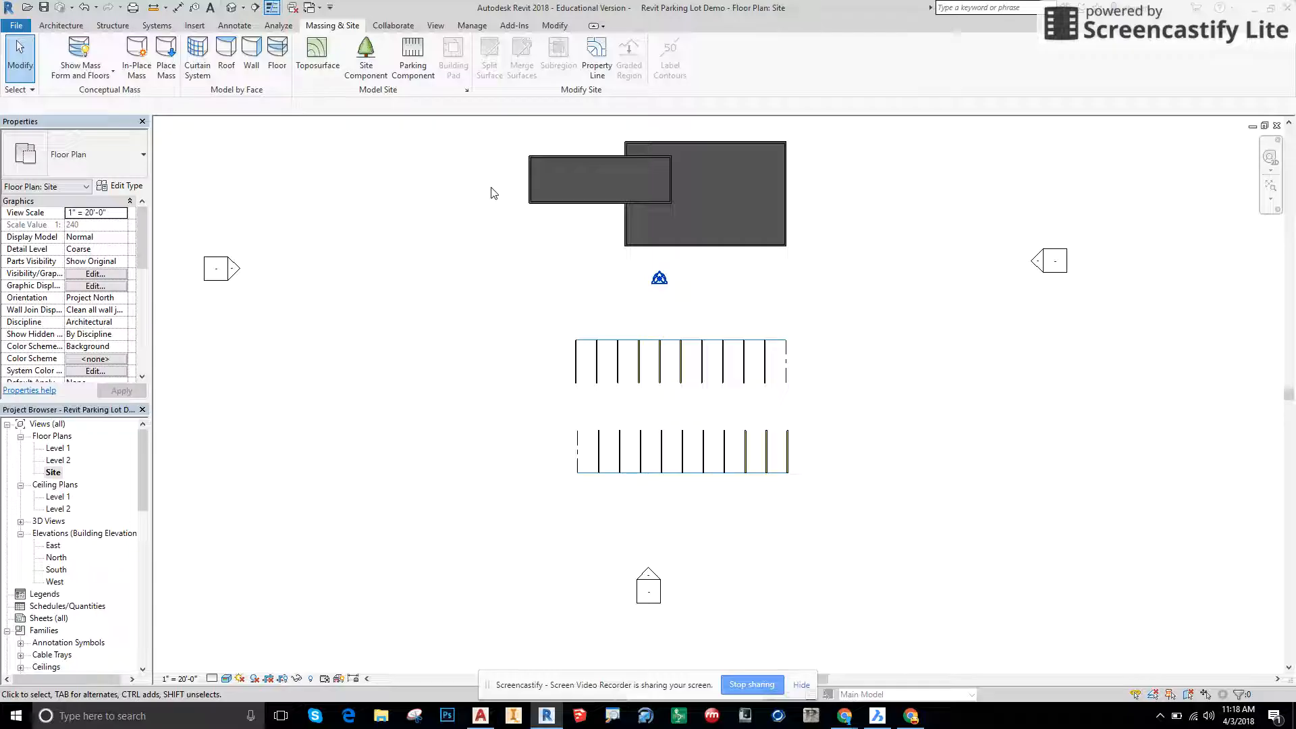
pyautogui.moveTo(505, 210)
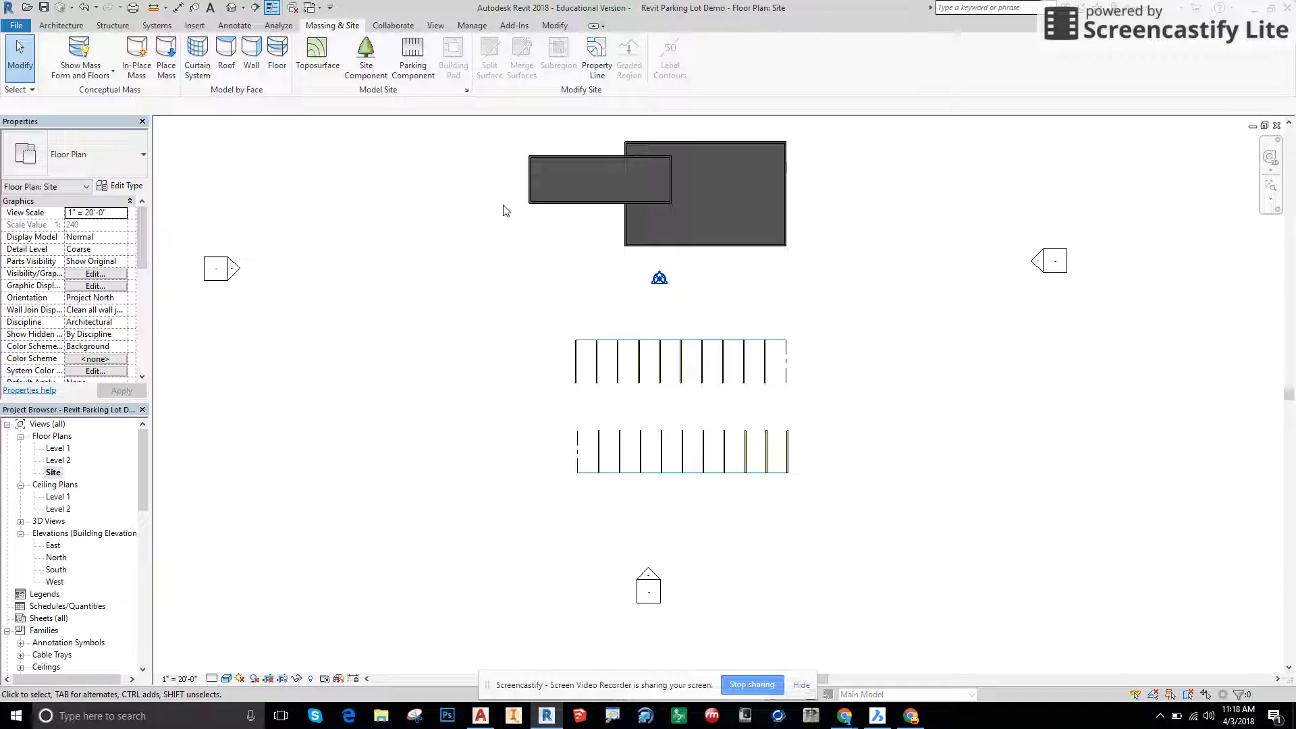
pyautogui.moveTo(448, 244)
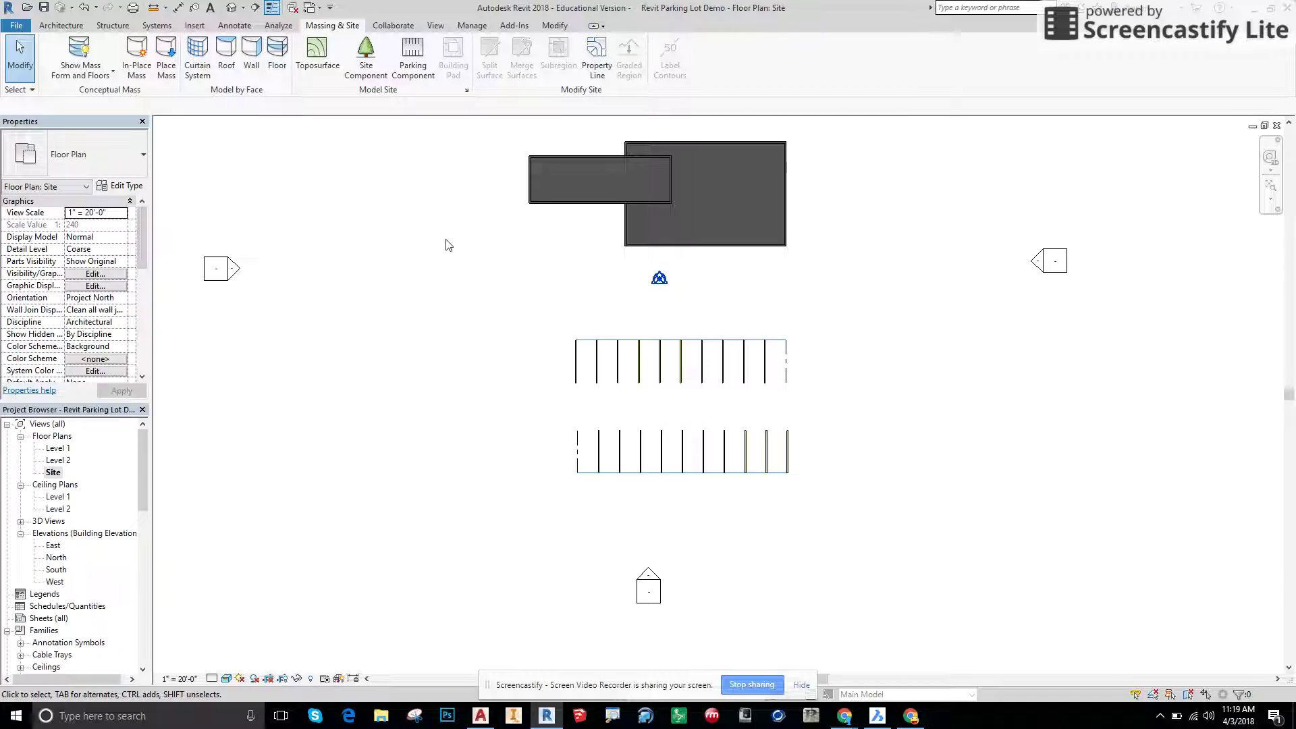
pyautogui.moveTo(461, 256)
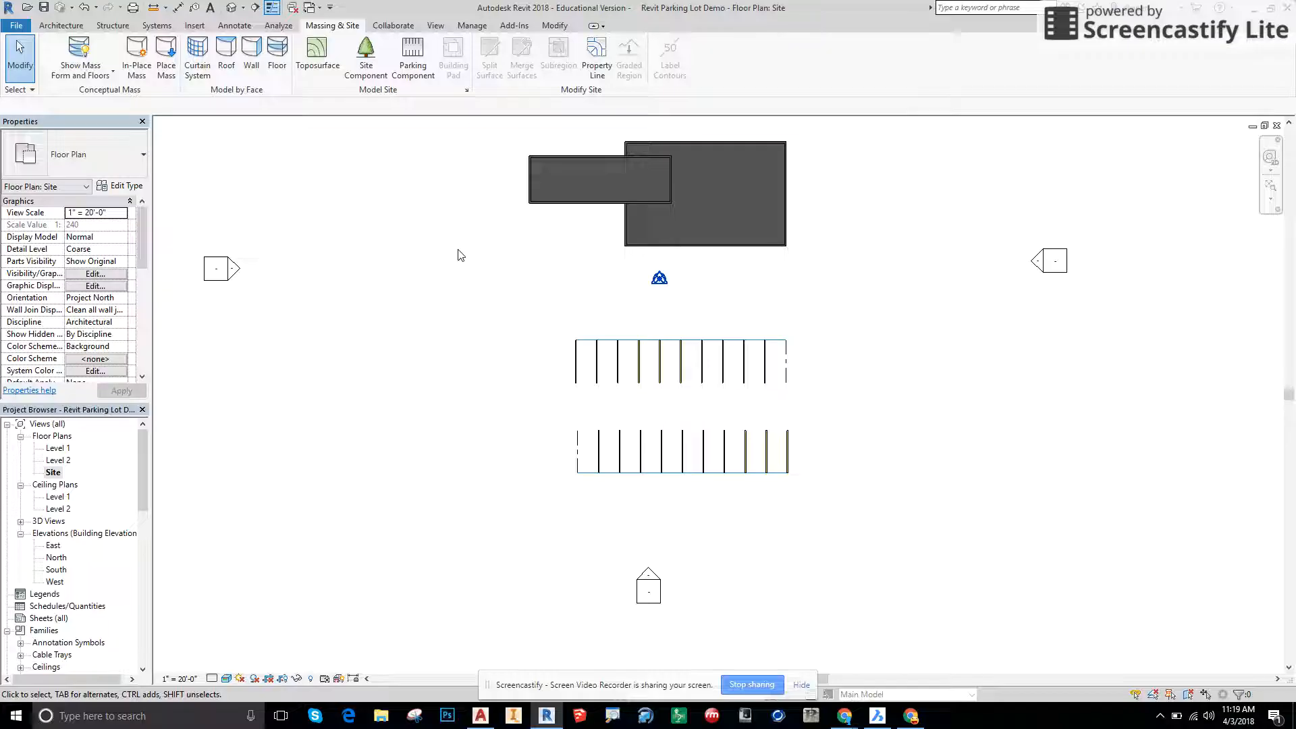
pyautogui.moveTo(397, 173)
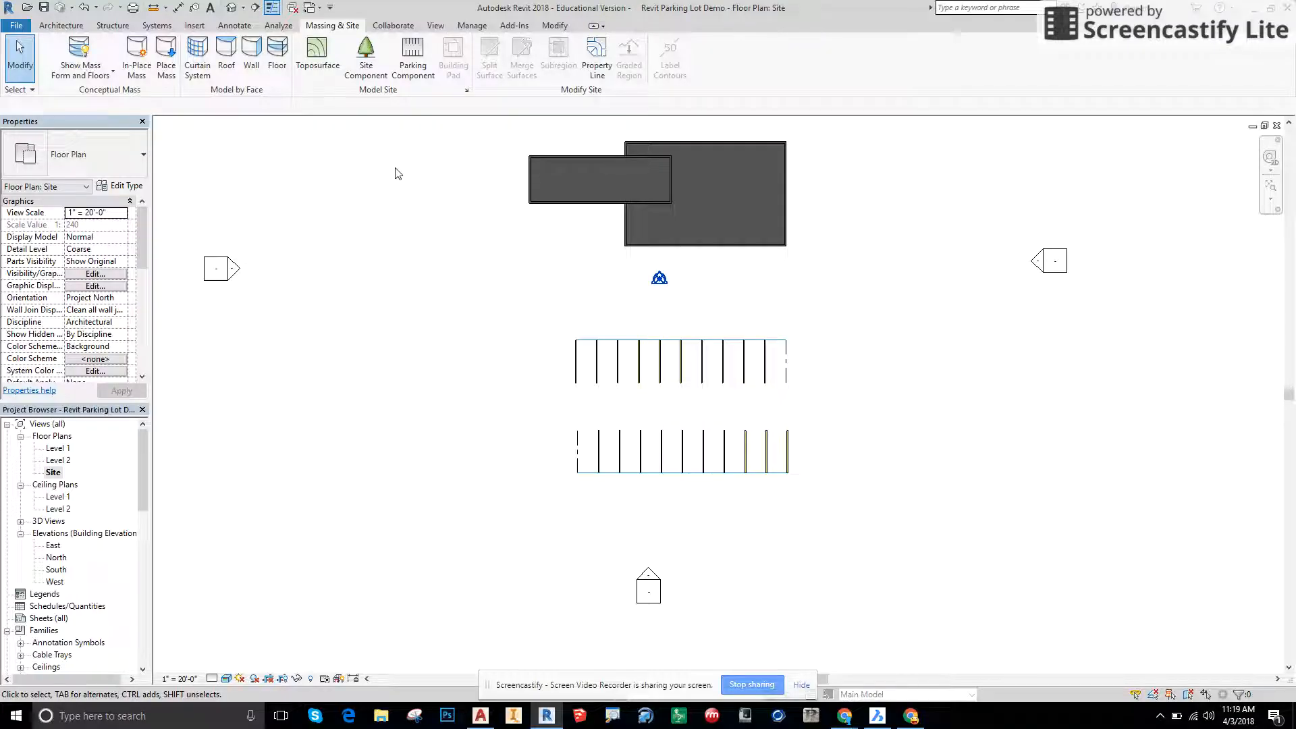
pyautogui.click(196, 25)
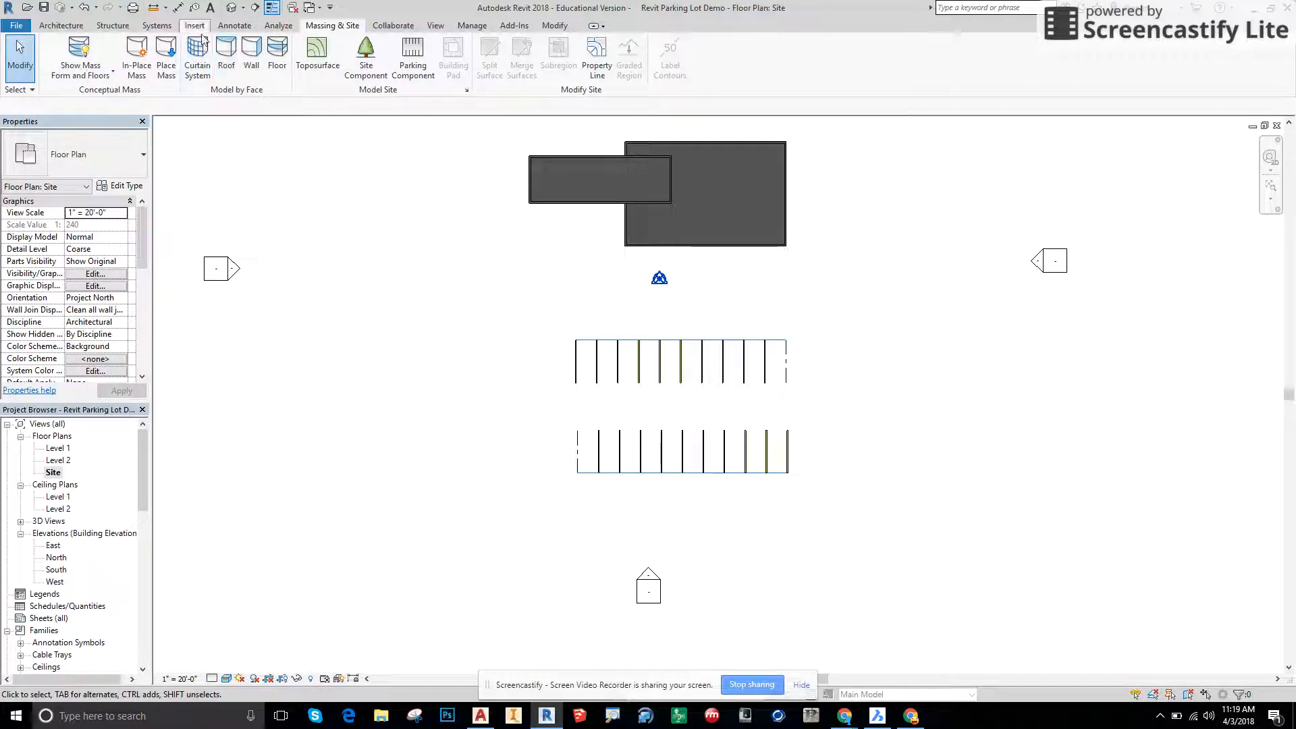
# Load Parking Island 2.rfa from the US Imperial Site > Parking library.
pyautogui.click(214, 24)
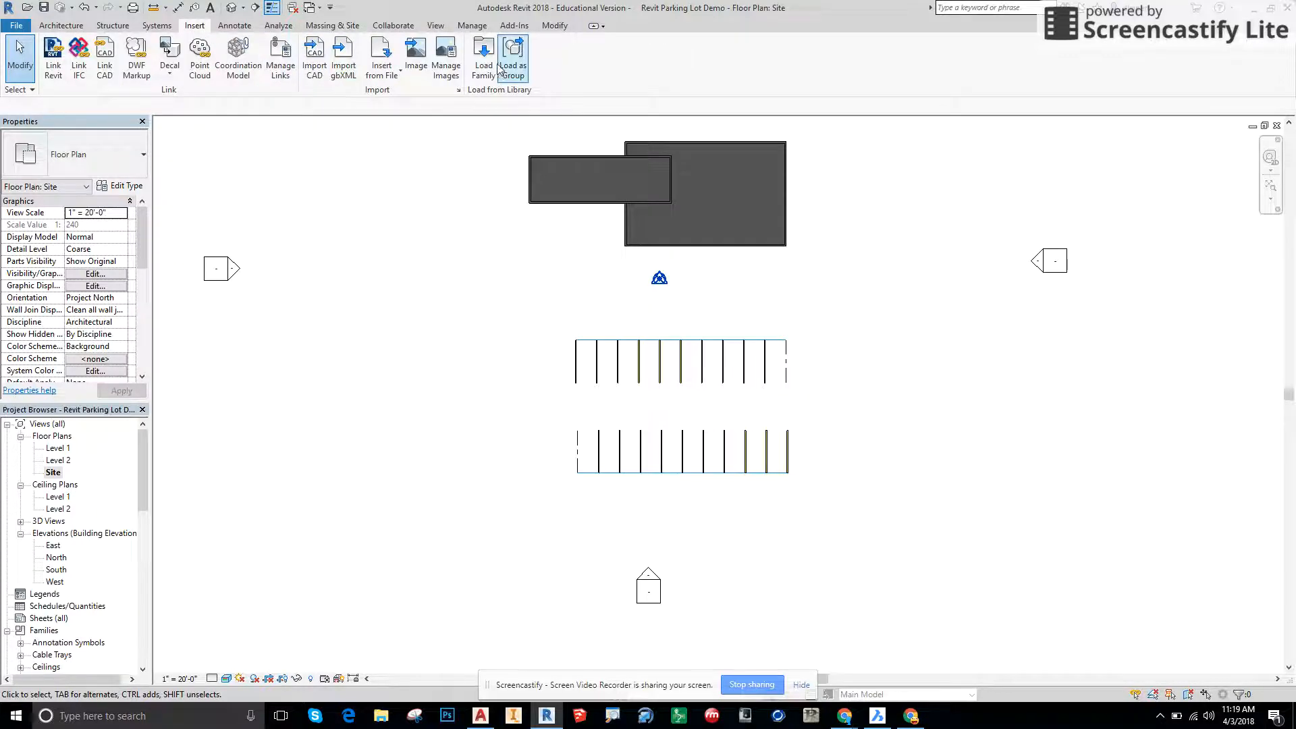
pyautogui.click(483, 57)
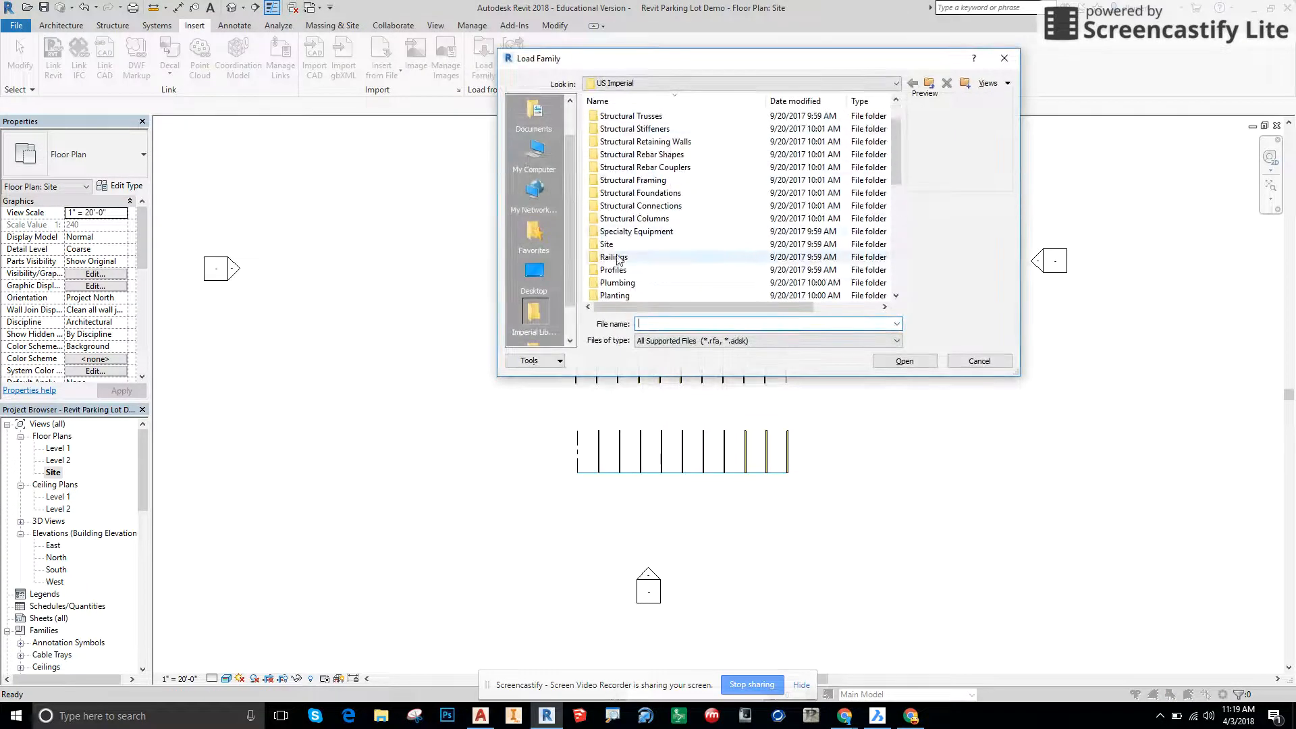
pyautogui.click(606, 243)
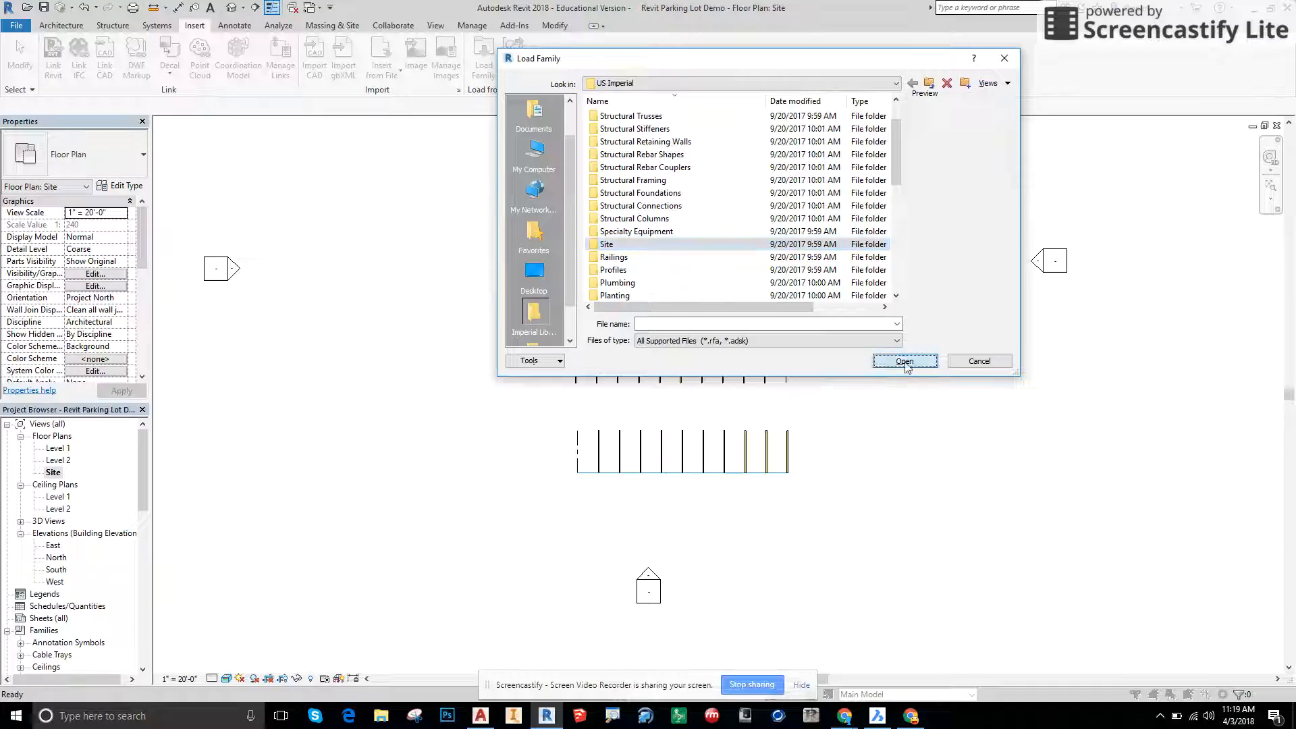
pyautogui.doubleClick(605, 243)
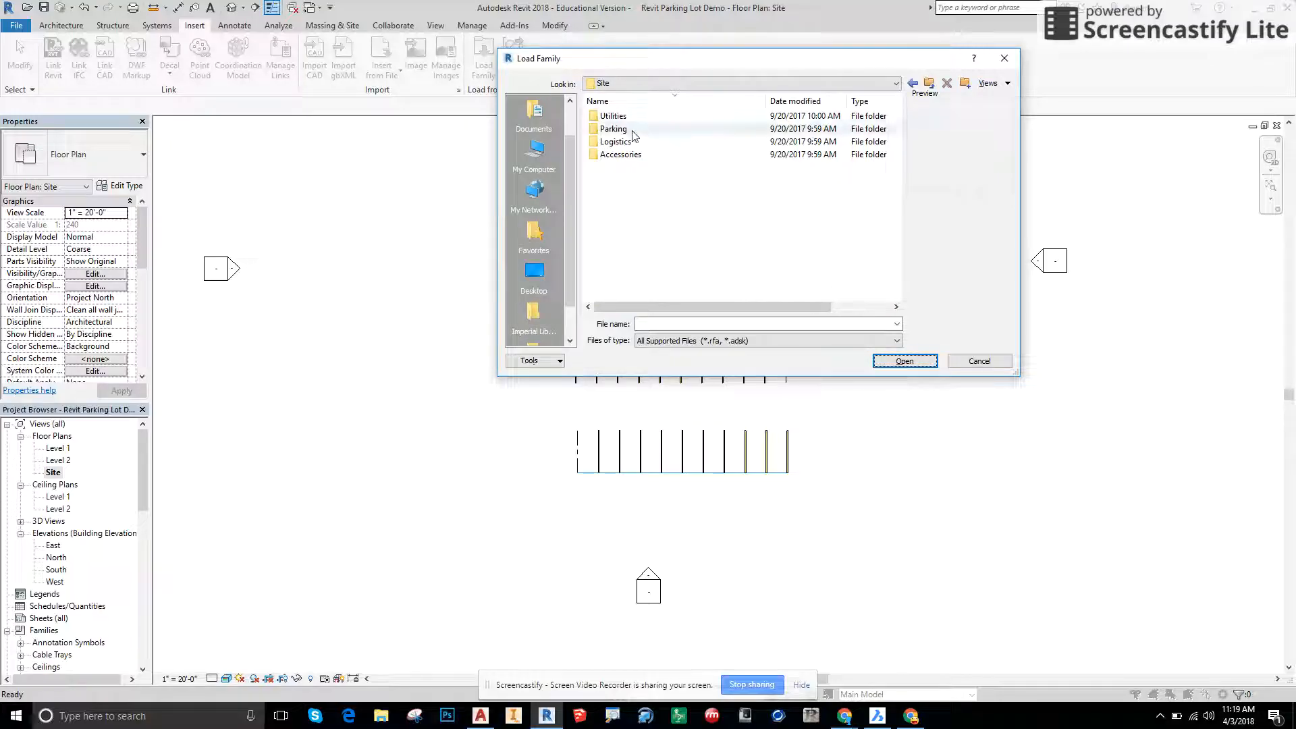
pyautogui.doubleClick(613, 128)
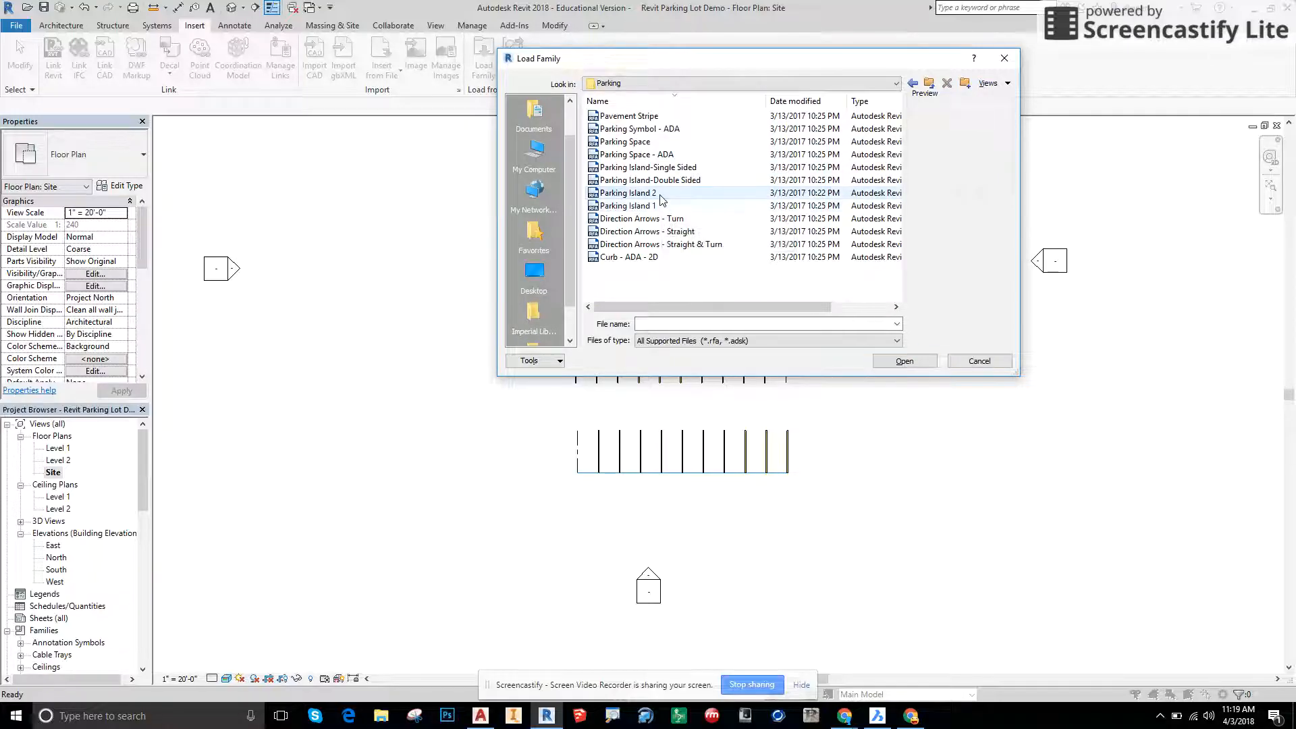
pyautogui.click(649, 180)
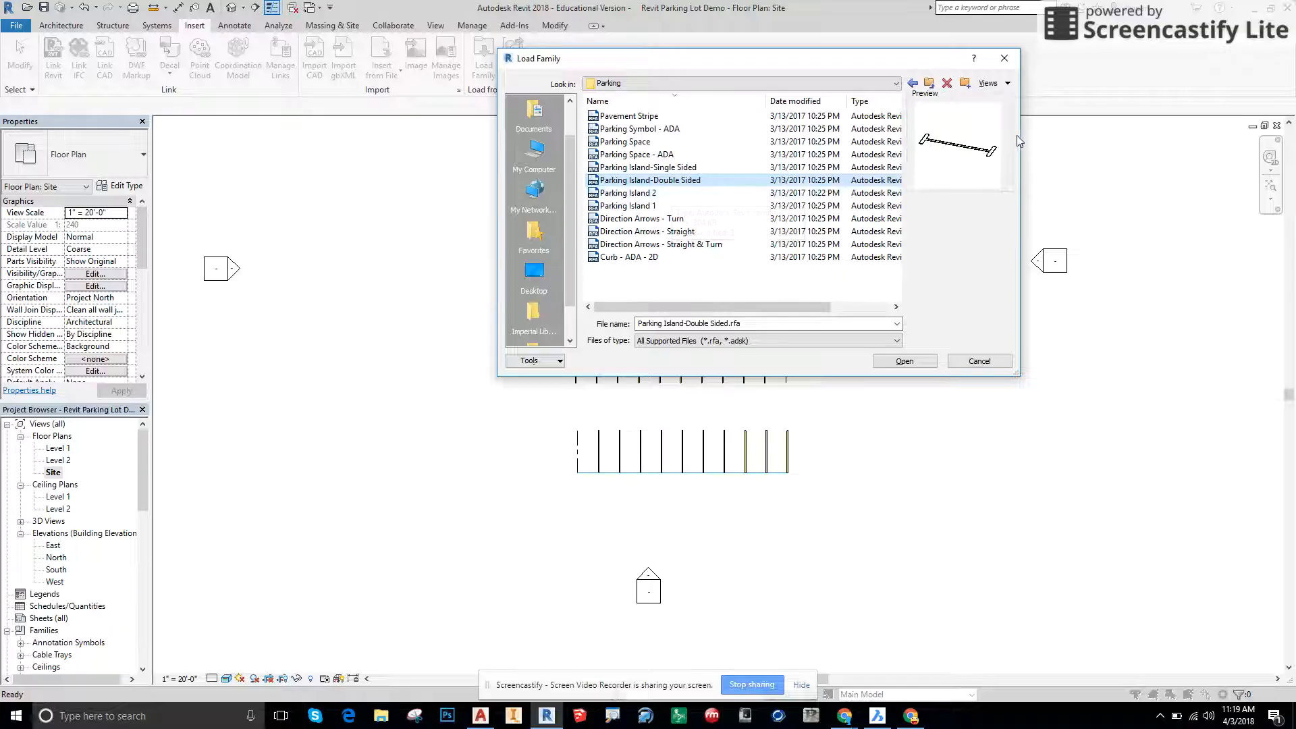
pyautogui.click(626, 205)
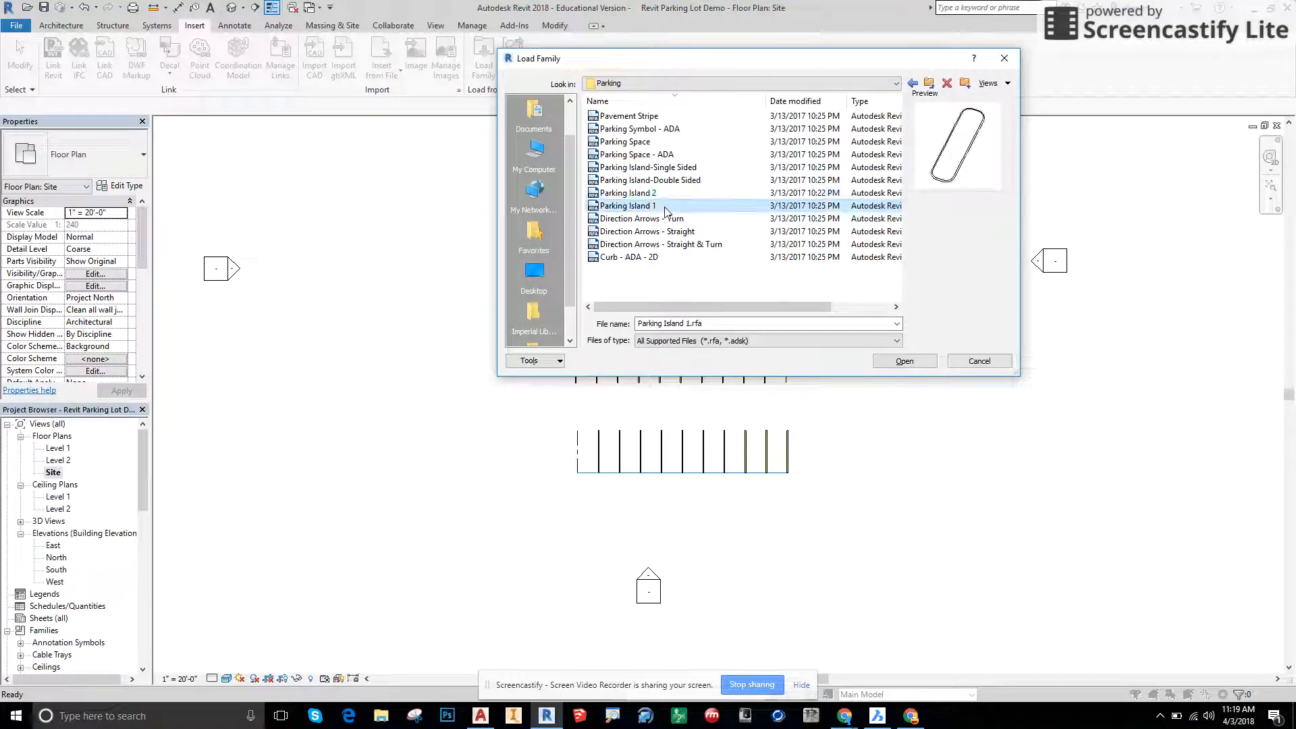
pyautogui.click(629, 192)
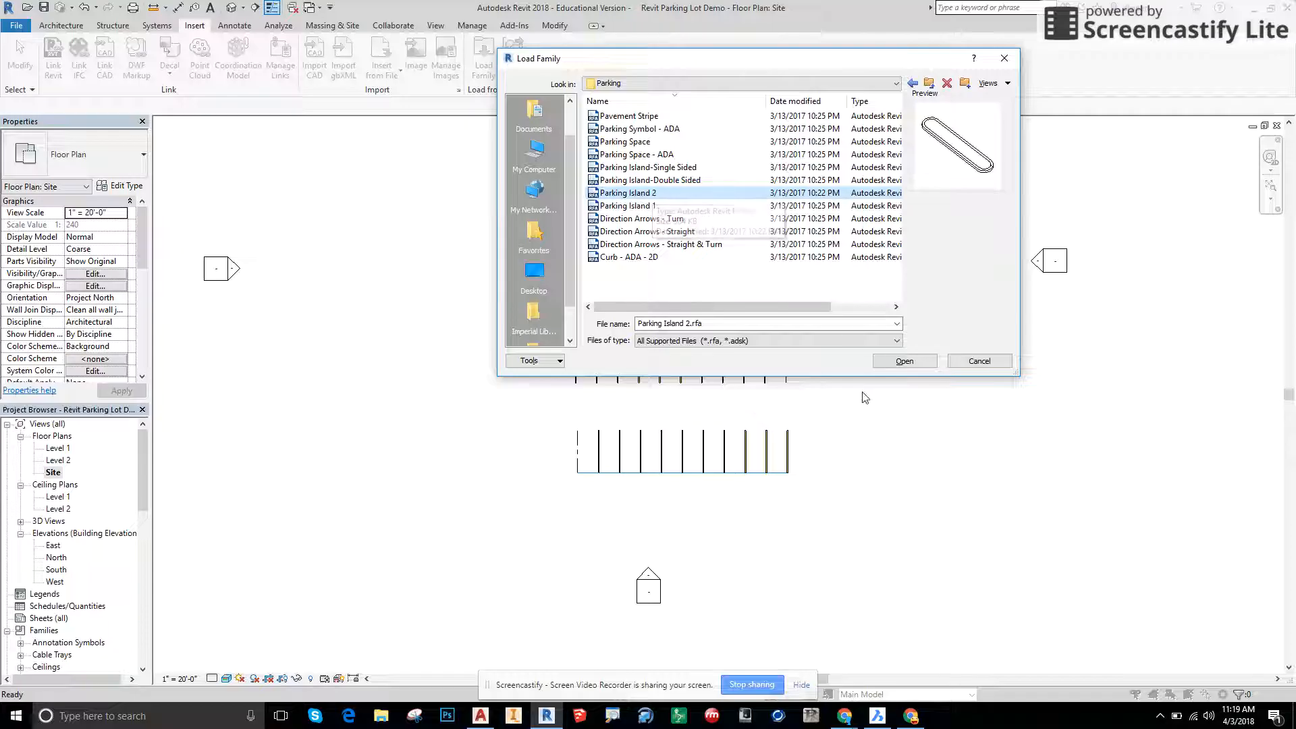
pyautogui.click(904, 360)
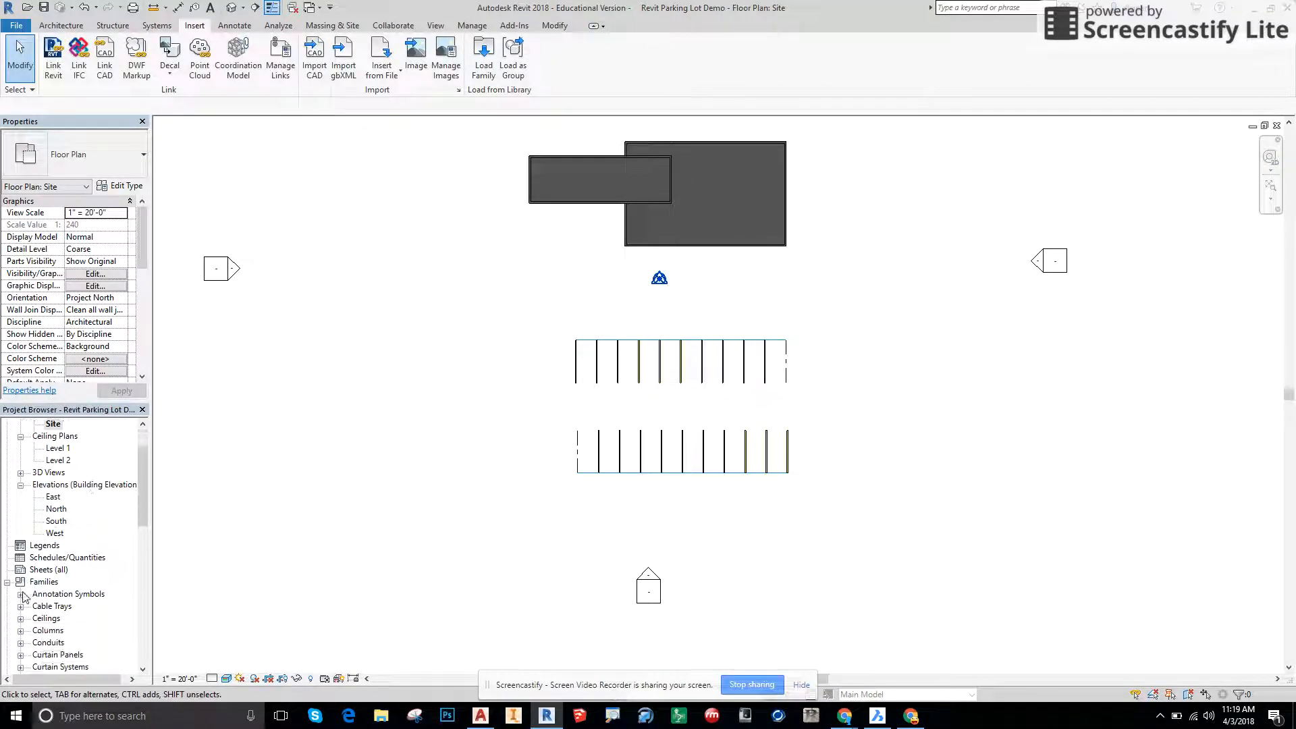
# Pick the 90-degree Parking Island 2 type in the Project Browser.
pyautogui.scroll(-3)
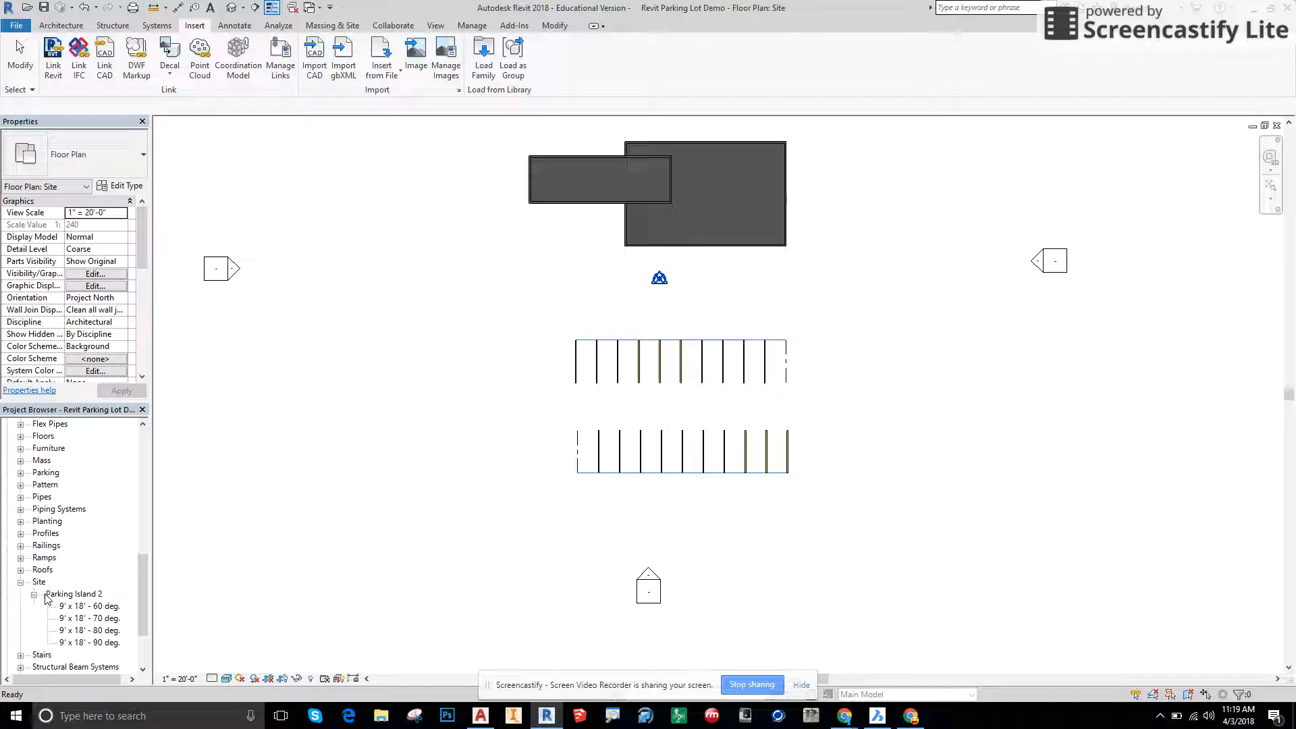
pyautogui.click(88, 605)
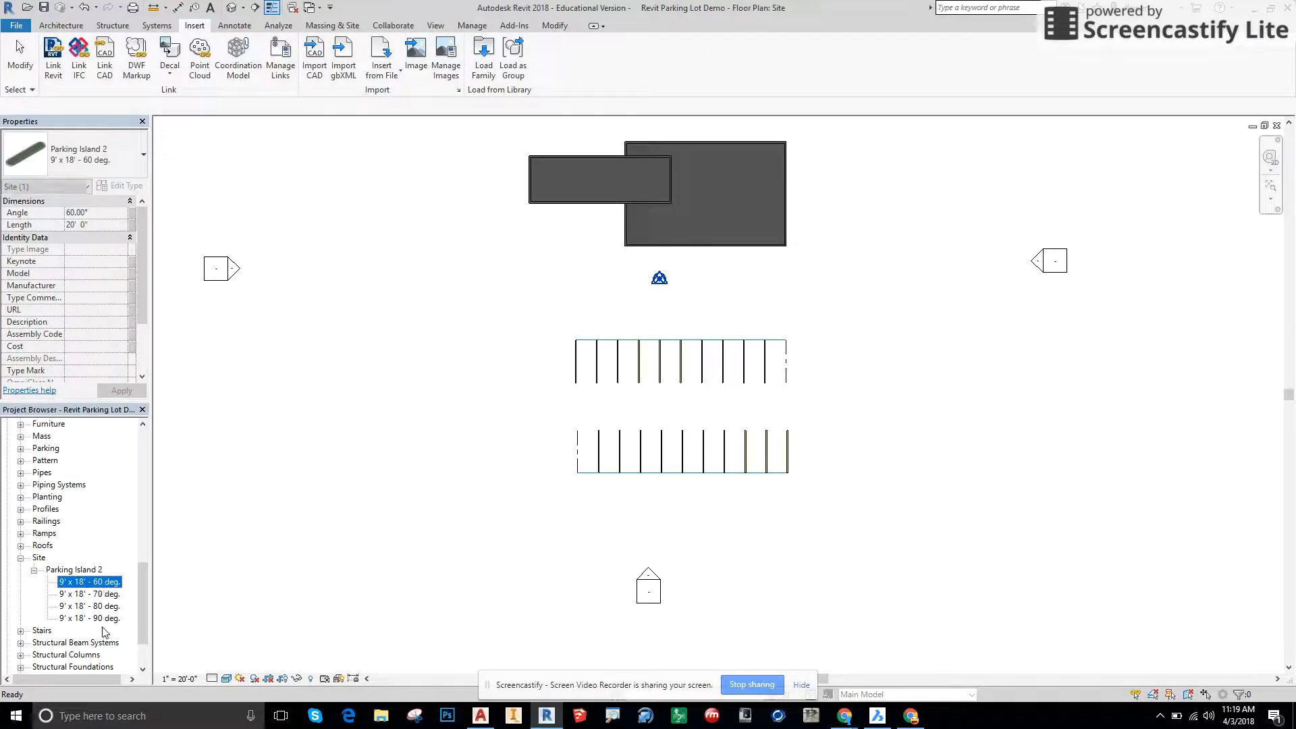
pyautogui.click(83, 618)
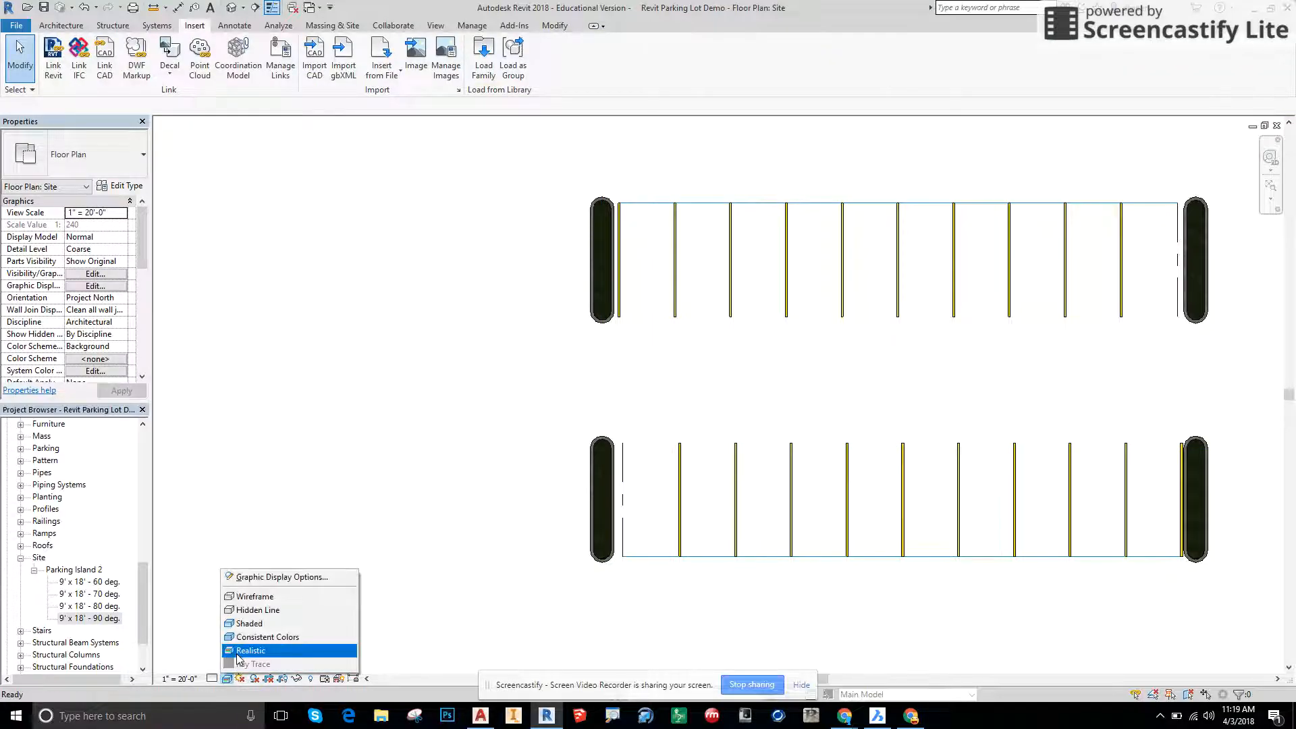
pyautogui.moveTo(273, 625)
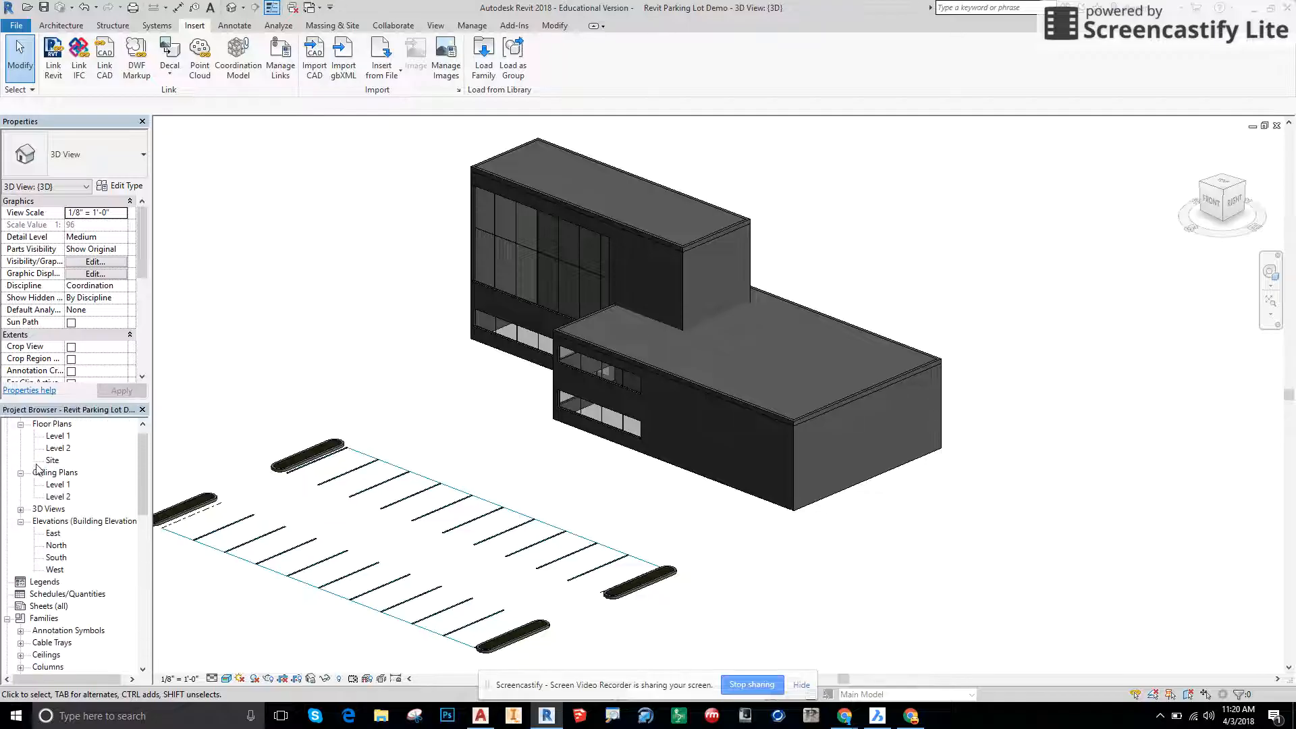
# Return to the Site plan and browse Load Family to the Site > Parking folder.
pyautogui.doubleClick(51, 459)
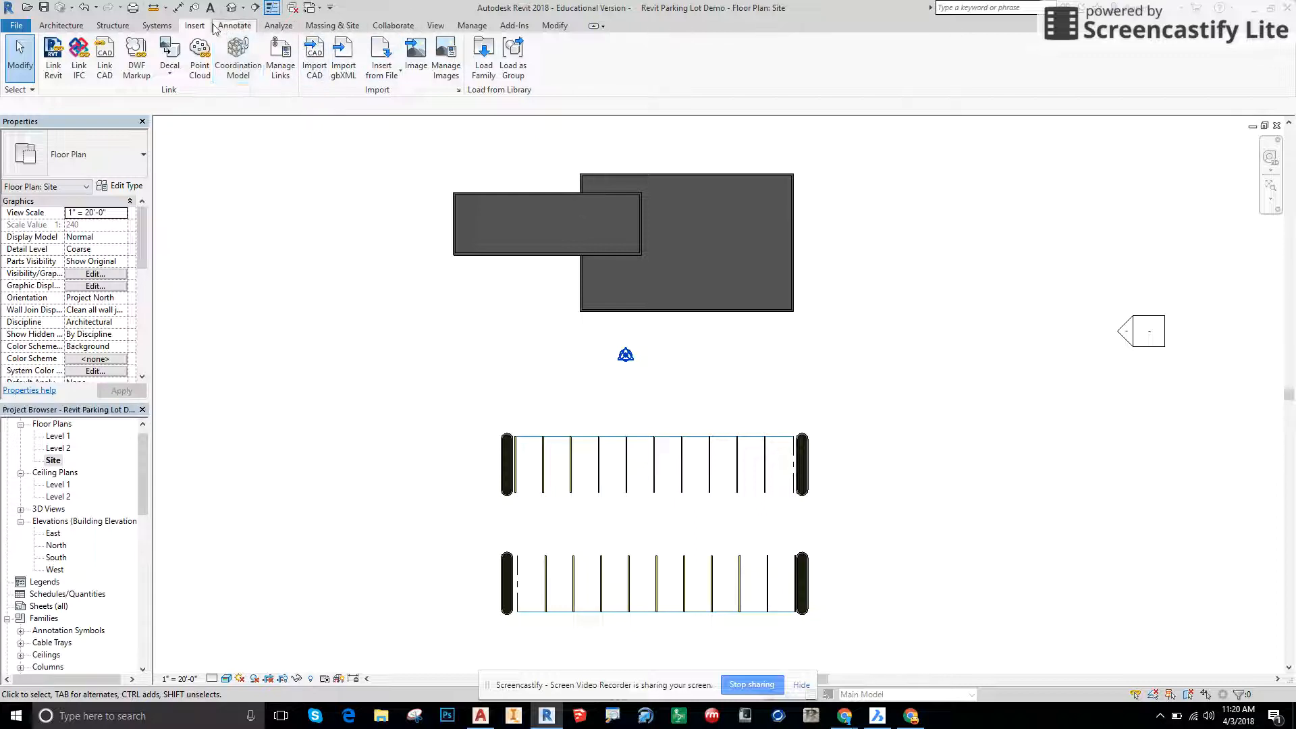
pyautogui.click(483, 53)
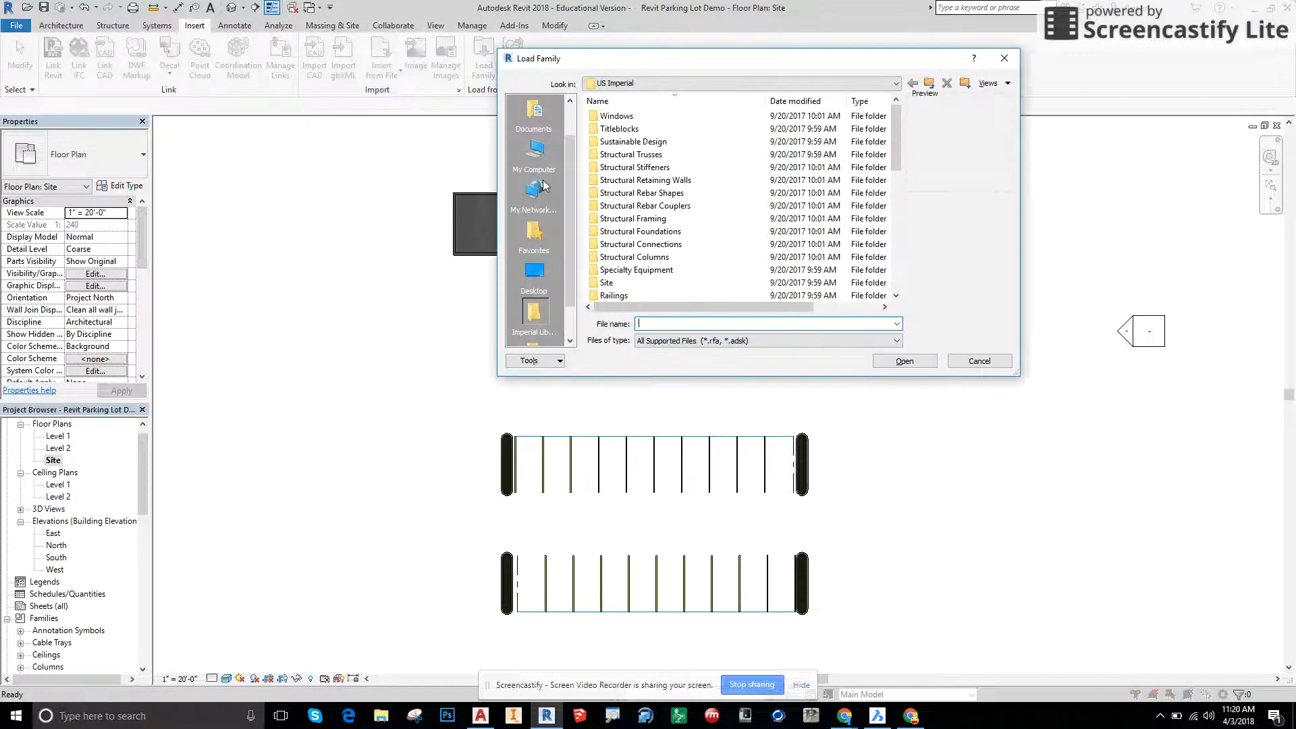
pyautogui.doubleClick(608, 282)
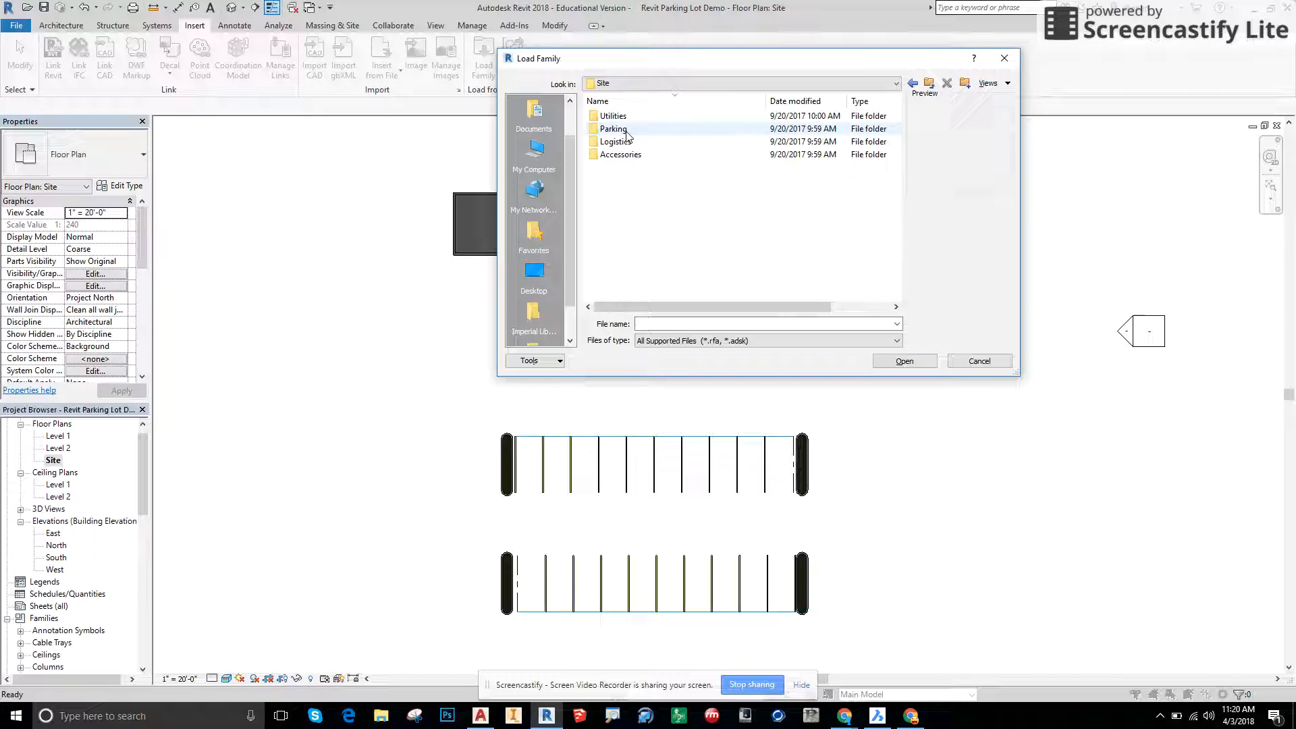
pyautogui.doubleClick(613, 128)
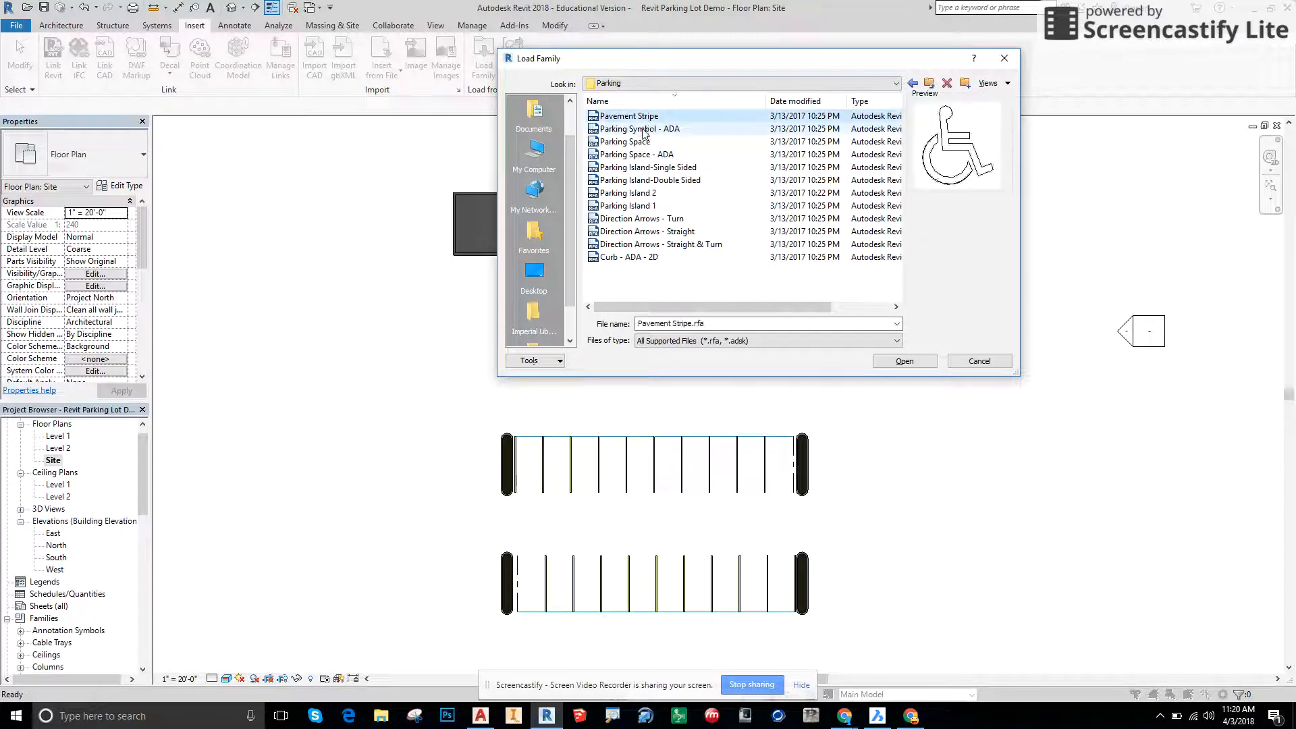
# Load the Parking Space - ADA.rfa family into the project.
pyautogui.click(637, 154)
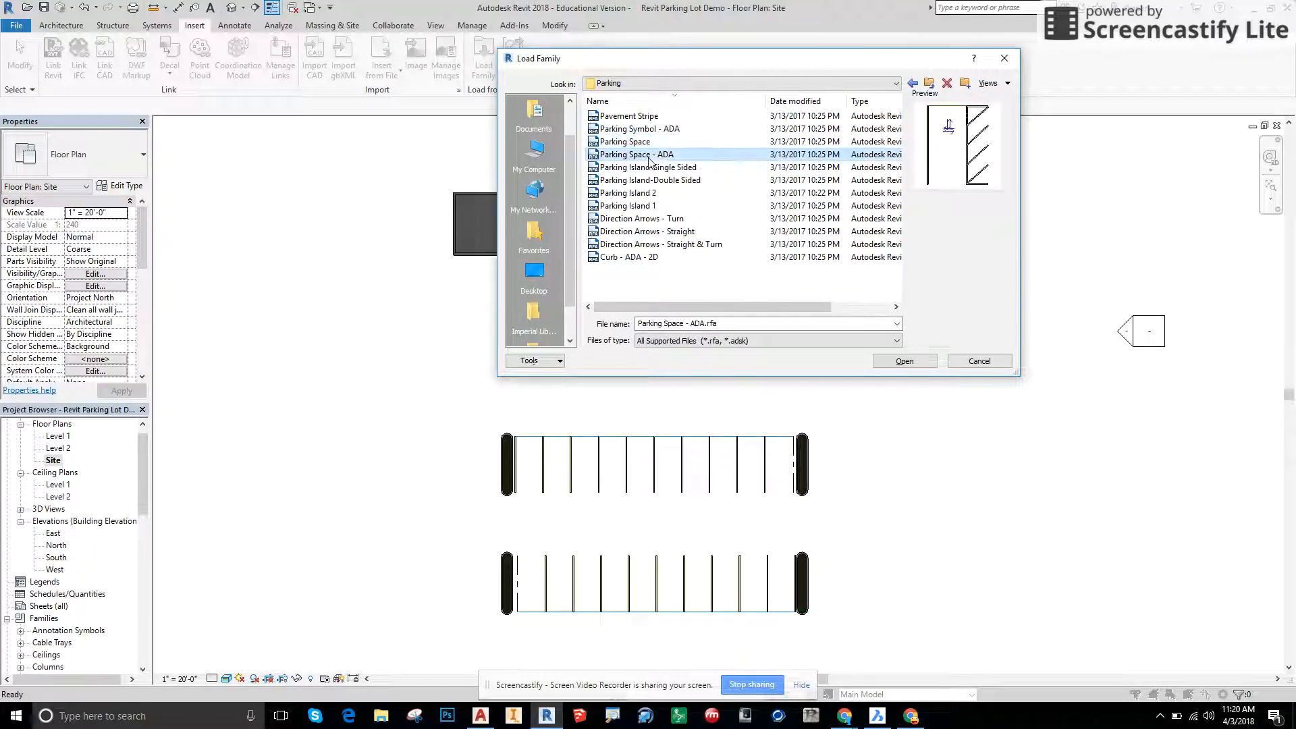
pyautogui.moveTo(649, 156)
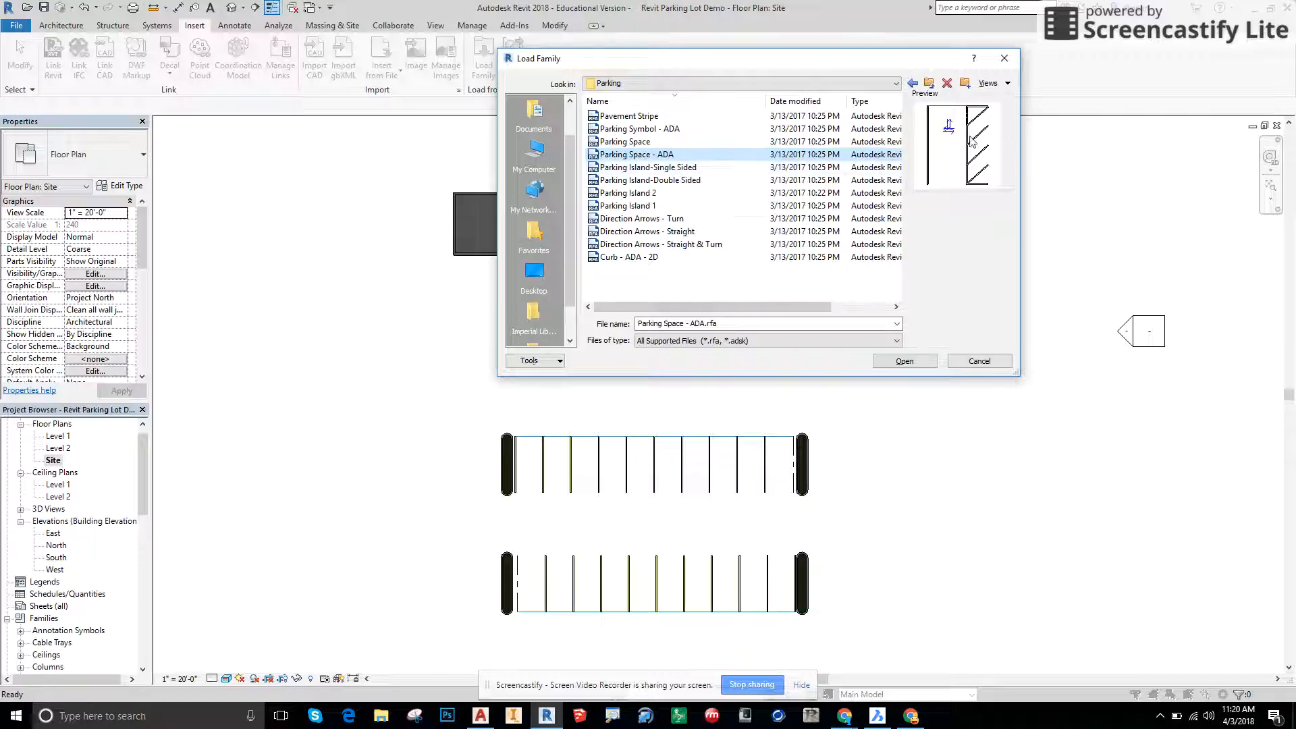
pyautogui.click(648, 167)
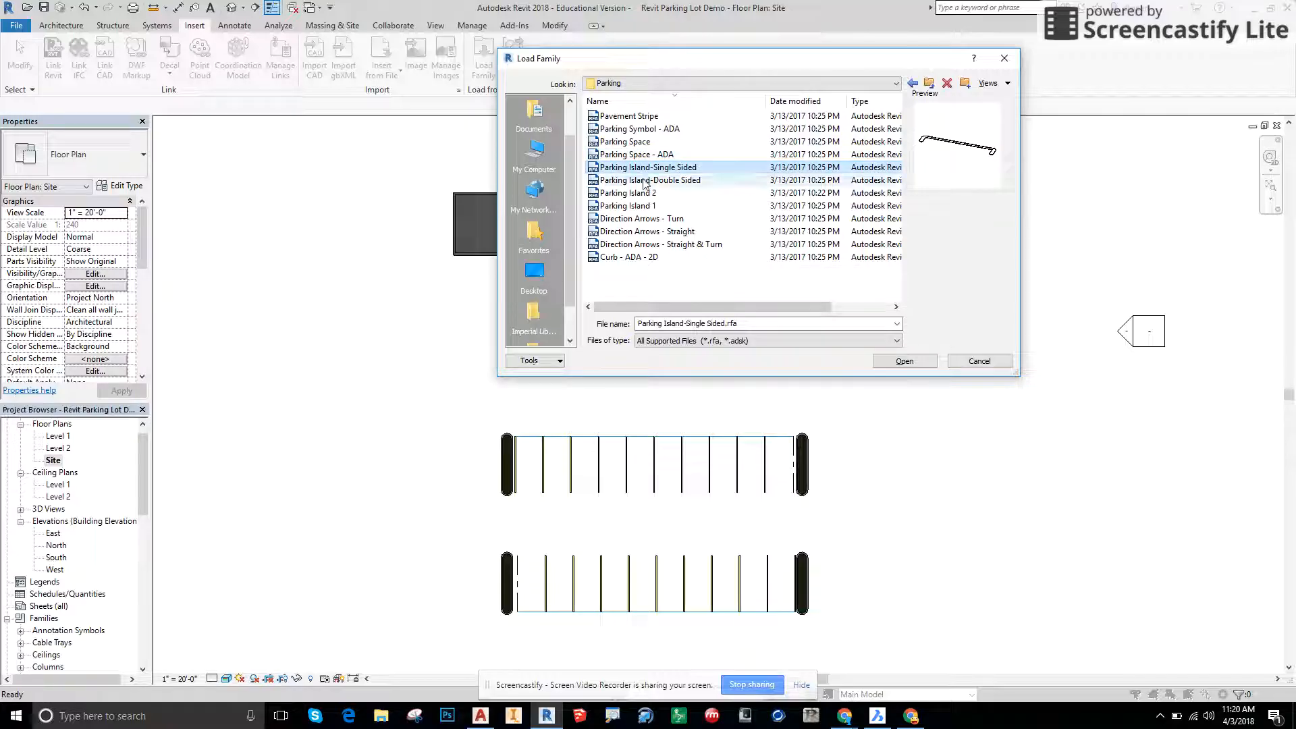
pyautogui.click(640, 154)
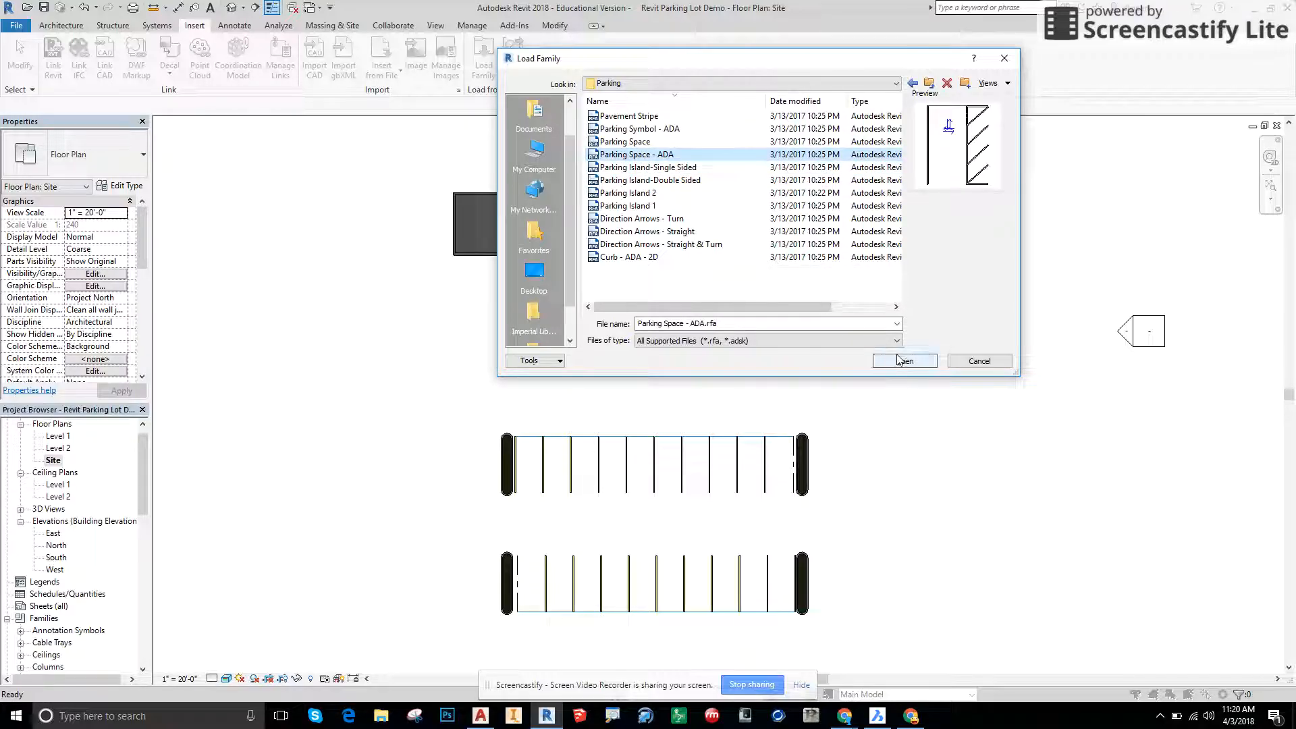
pyautogui.click(905, 361)
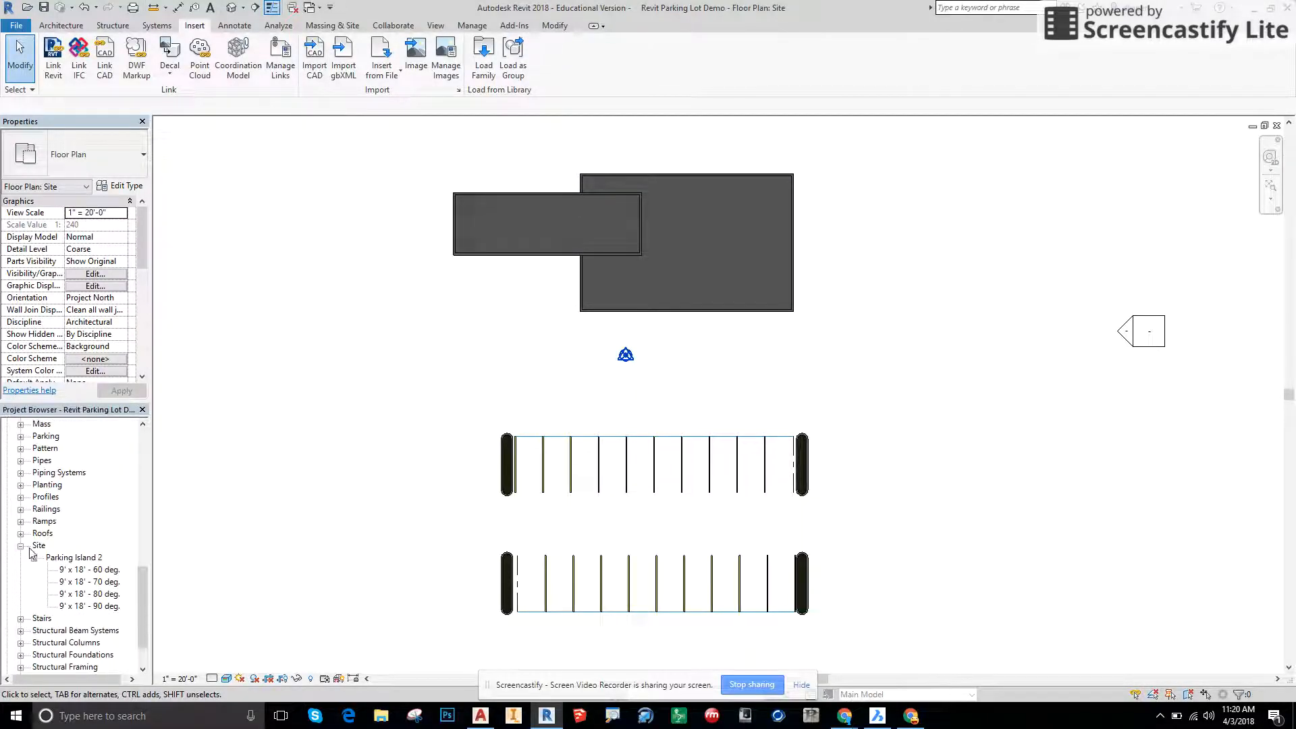
# Expand Parking Space - ADA in the browser and choose the 9' x 18' (8' Aisle) type.
pyautogui.click(21, 544)
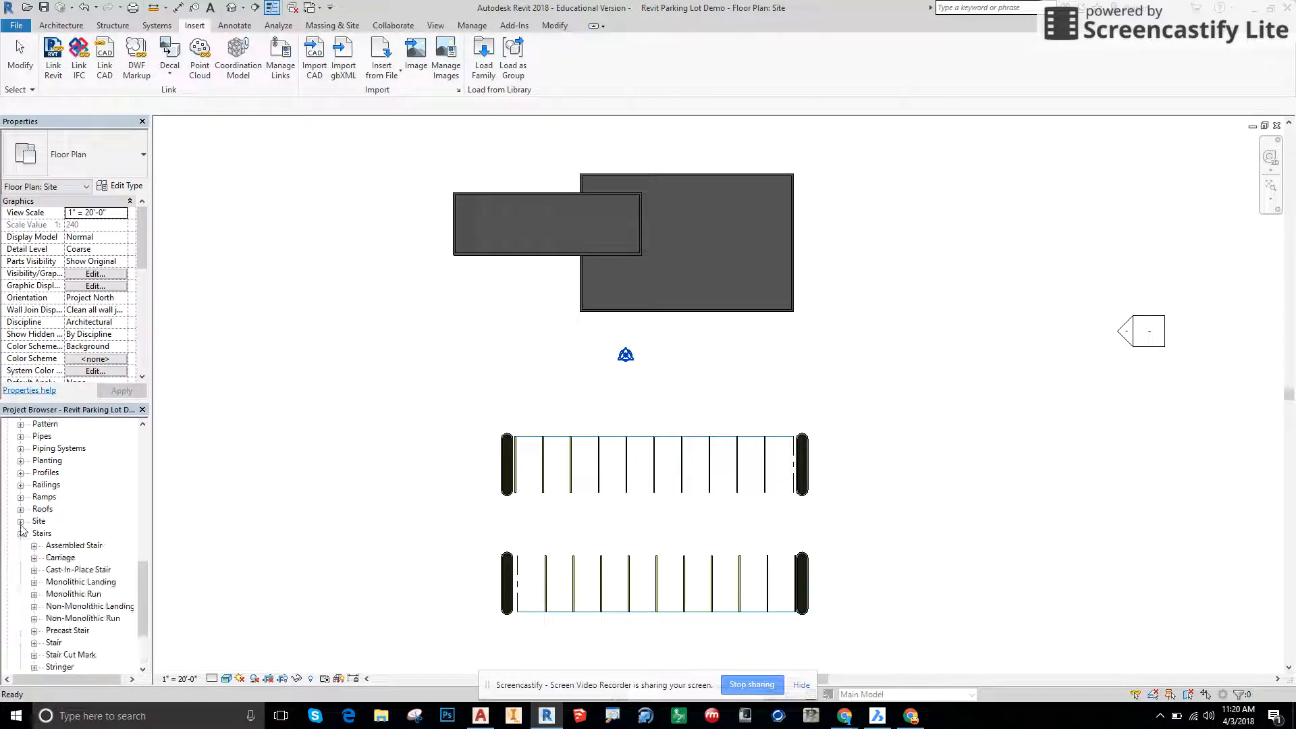
pyautogui.click(22, 521)
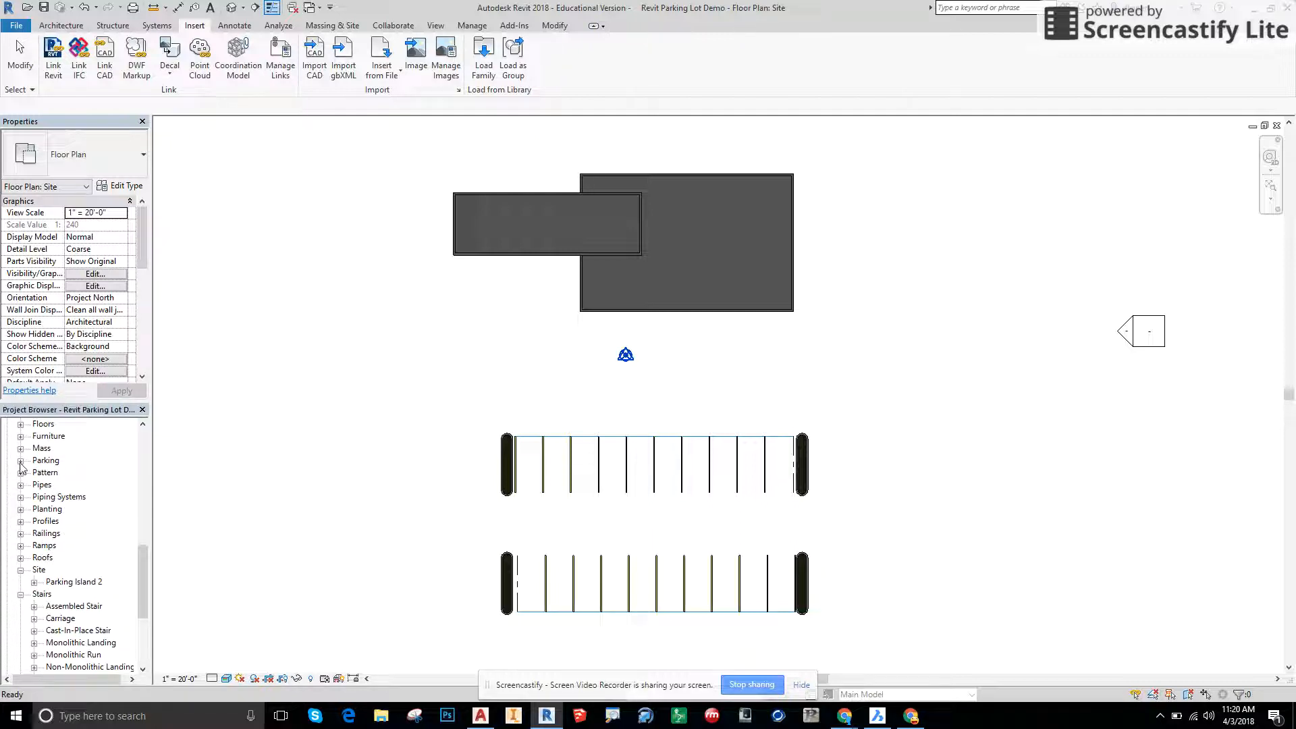
pyautogui.click(21, 460)
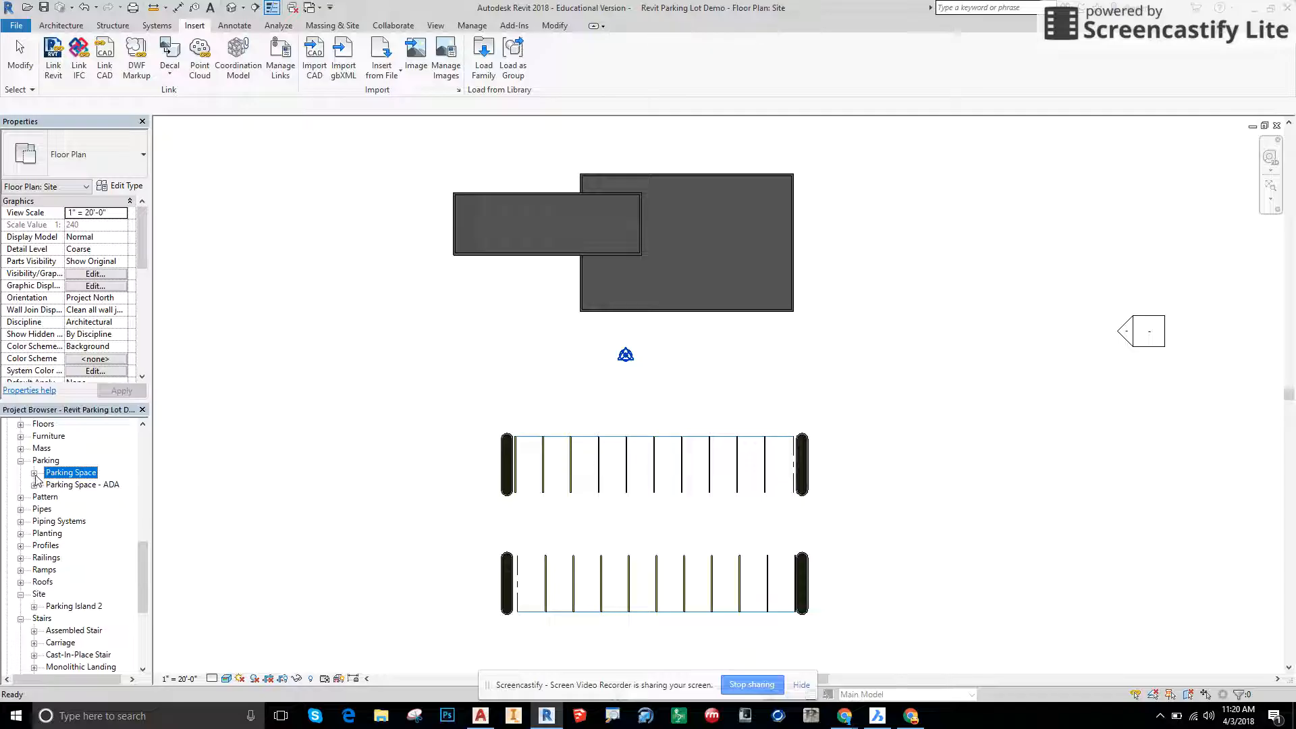
pyautogui.click(34, 472)
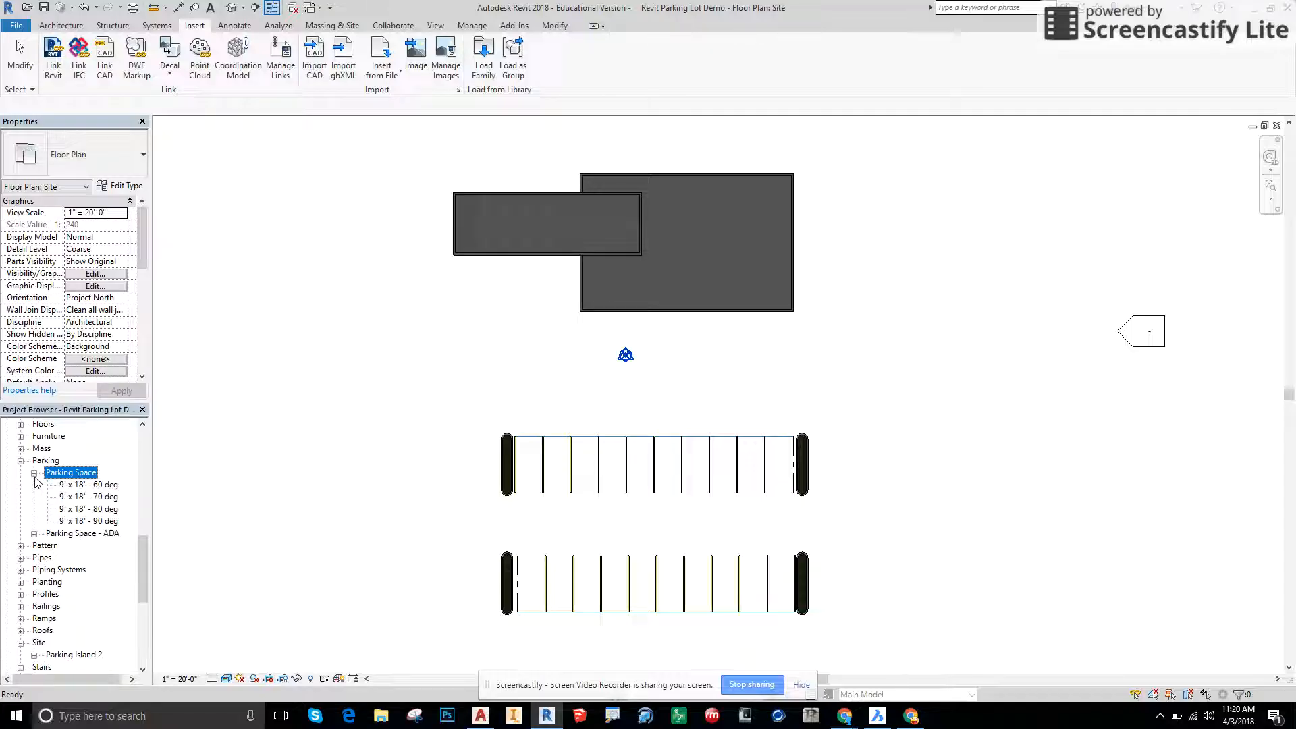
pyautogui.click(34, 472)
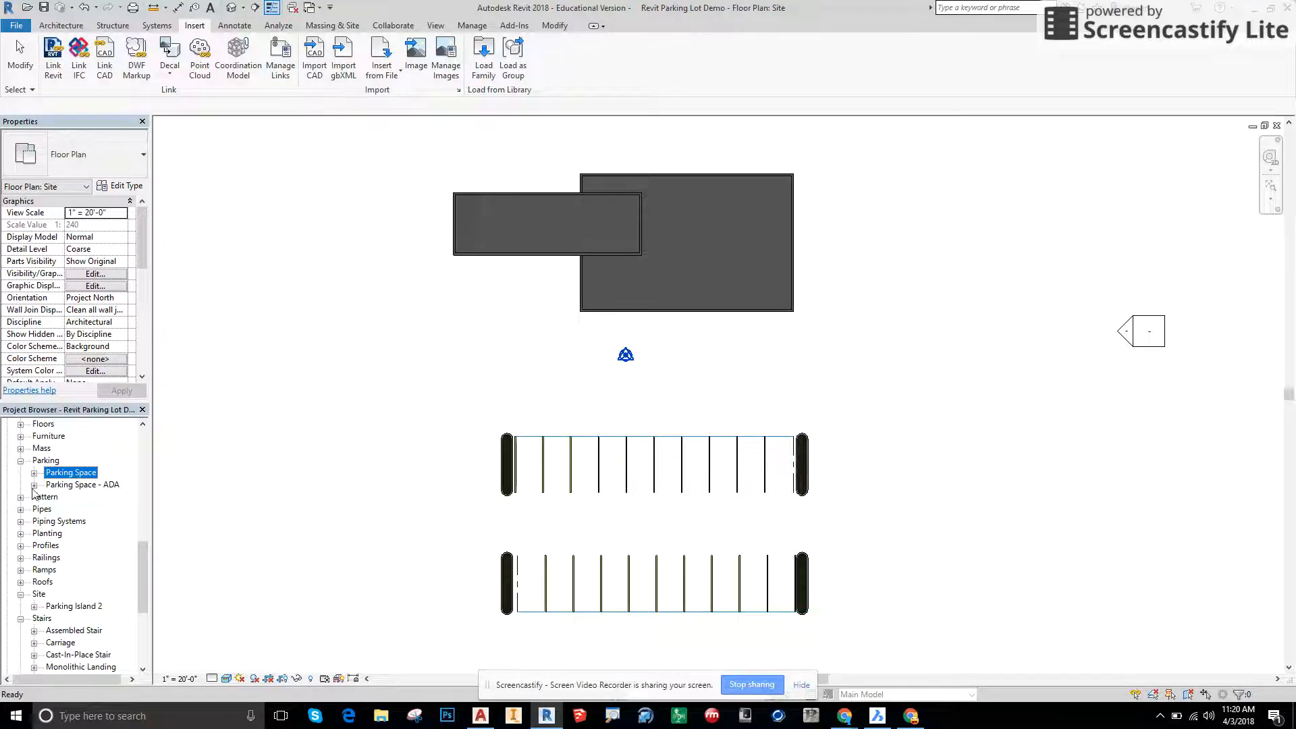
pyautogui.click(34, 485)
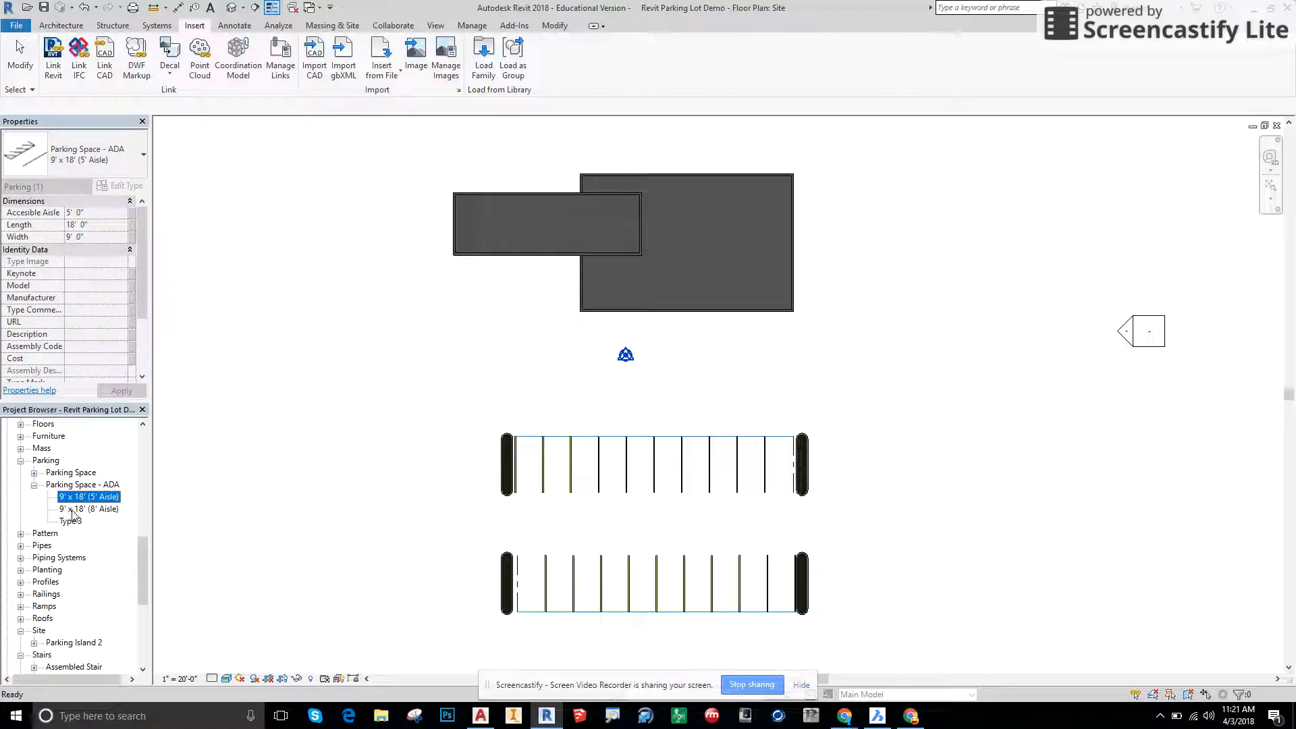
pyautogui.click(87, 508)
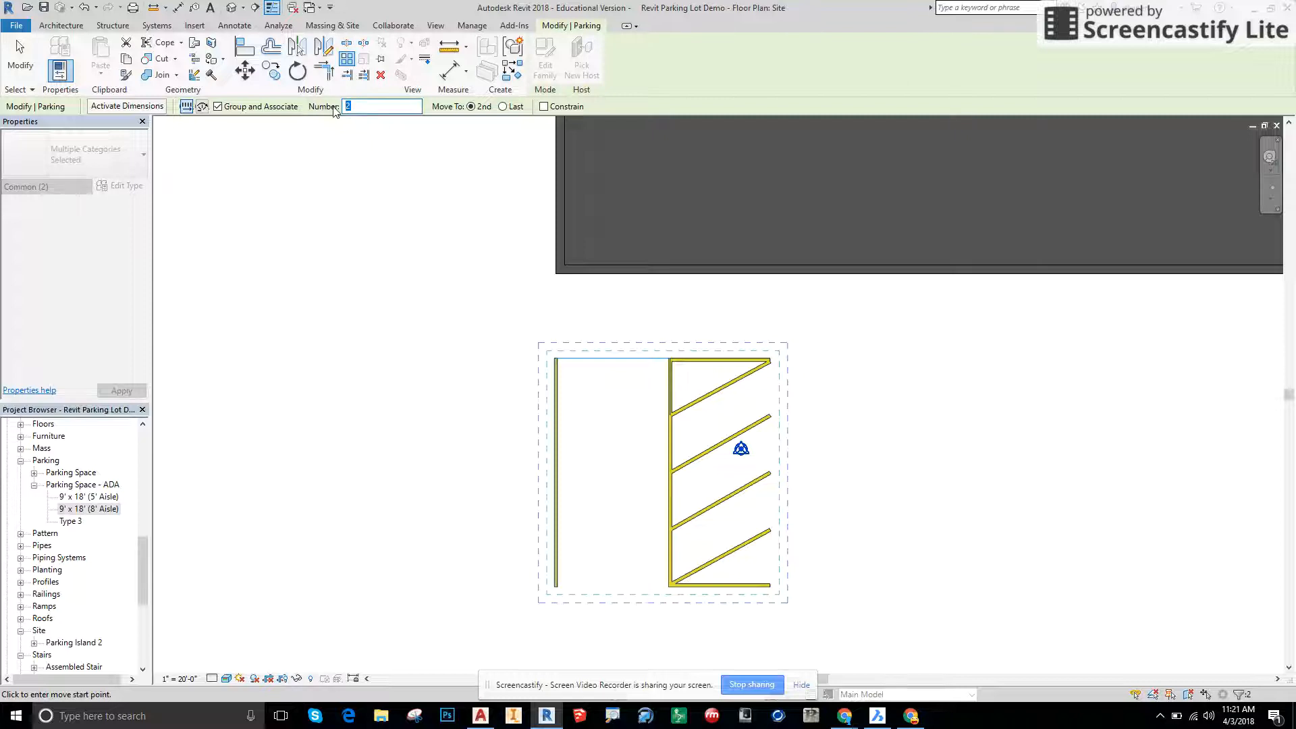
# Array the ADA space into 4 copies along the building, then start Load Family again.
pyautogui.write('4')
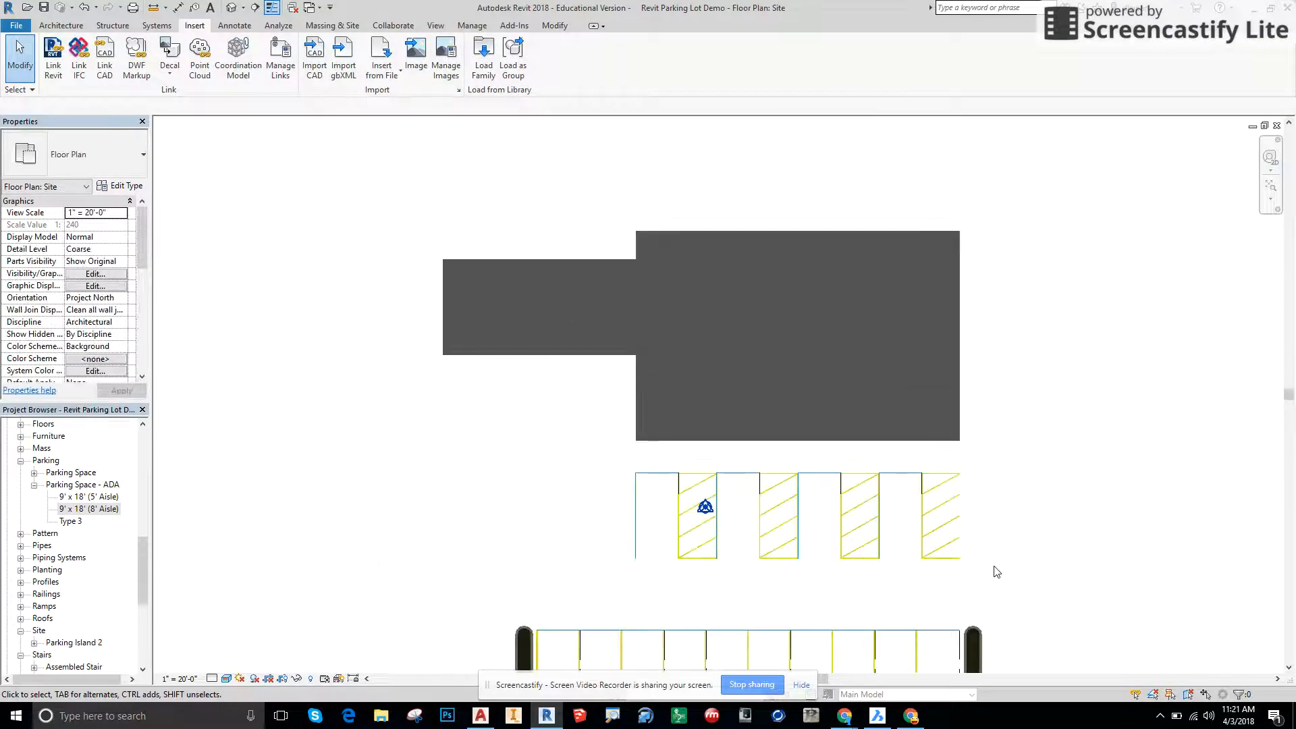
pyautogui.scroll(-3)
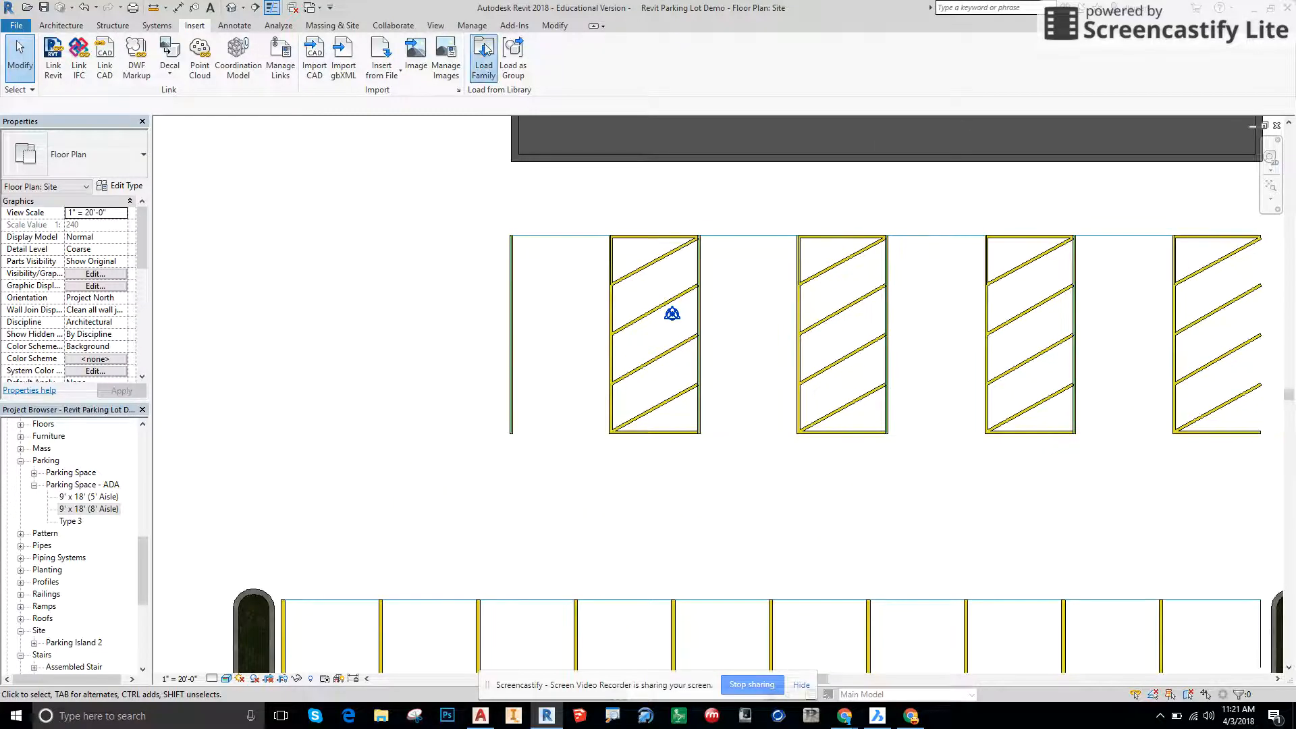
pyautogui.click(483, 54)
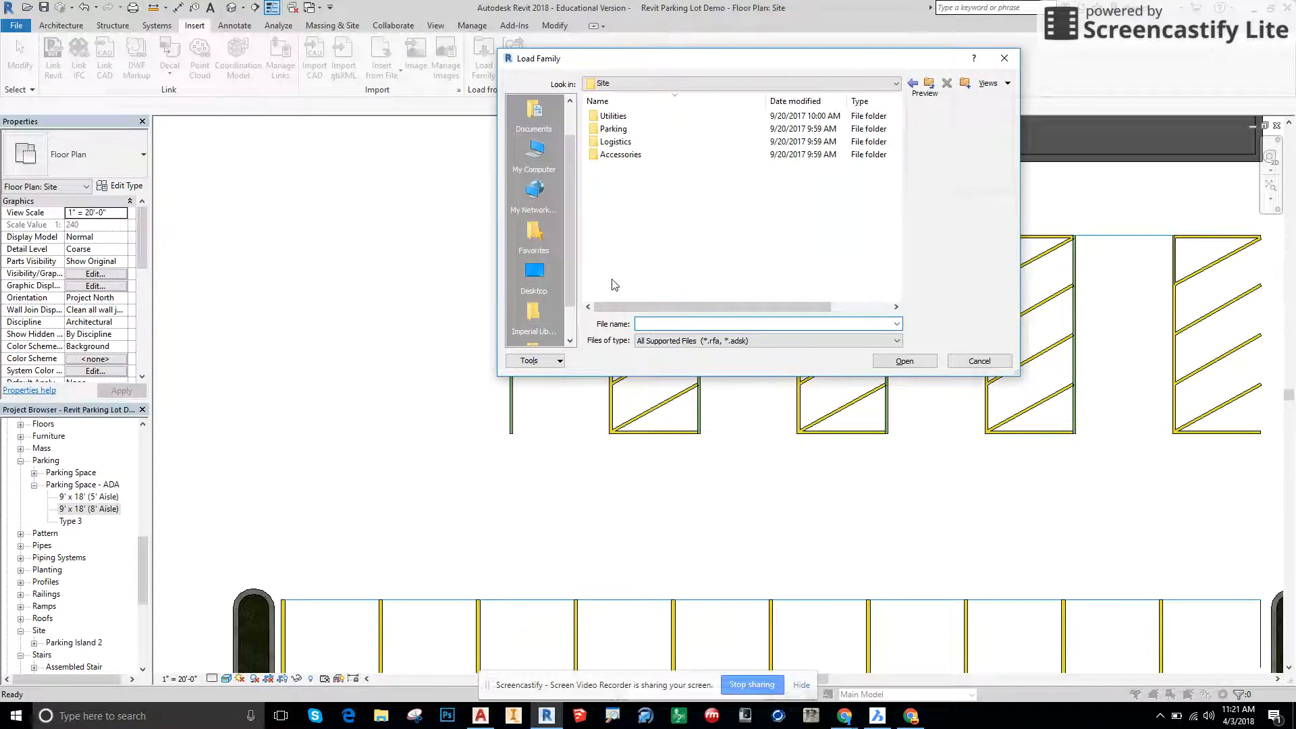
# Load the Parking Symbol - ADA.rfa family from the Parking folder into the project.
pyautogui.doubleClick(613, 128)
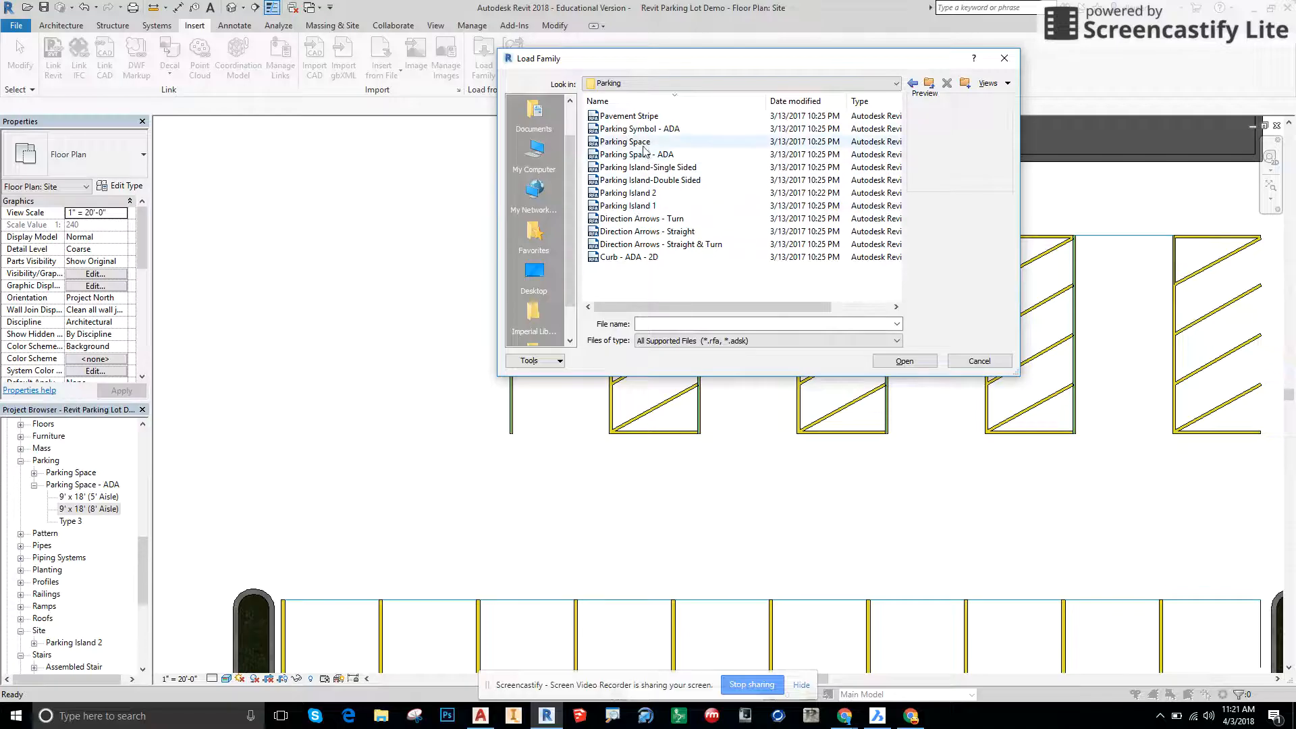
pyautogui.click(640, 128)
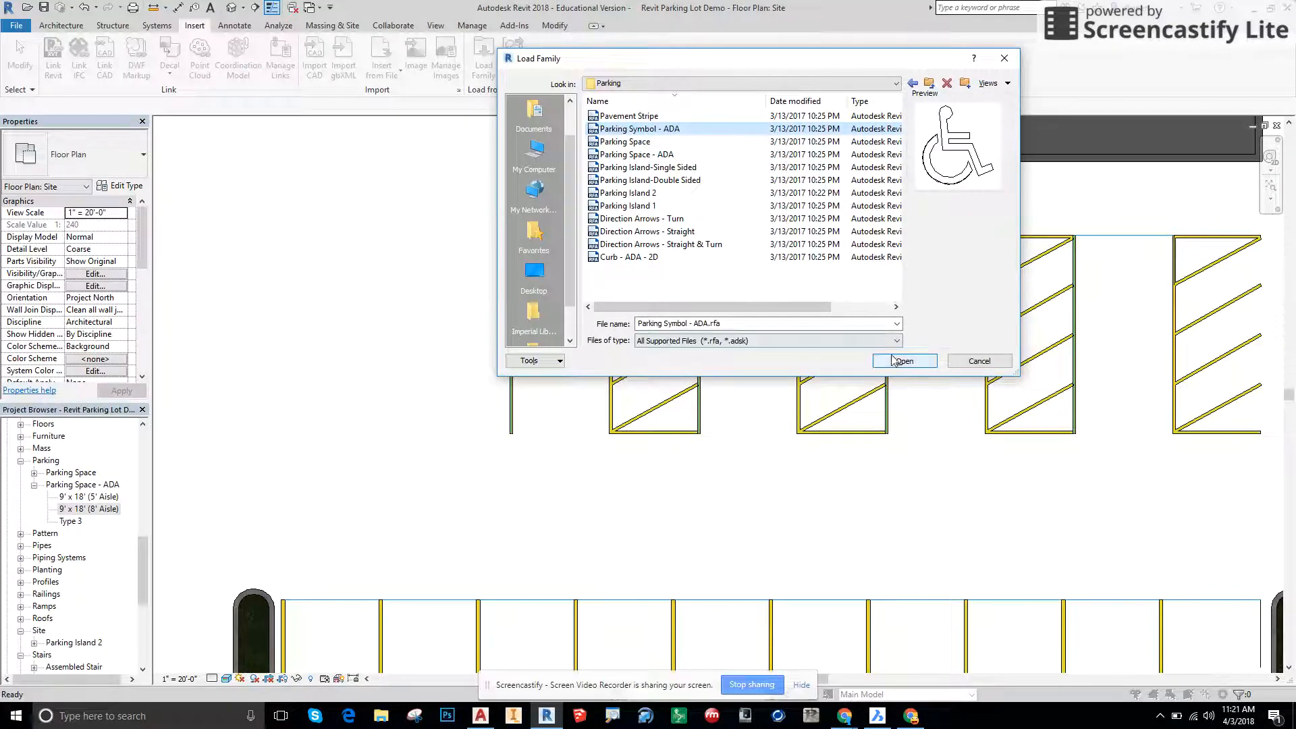
pyautogui.click(904, 360)
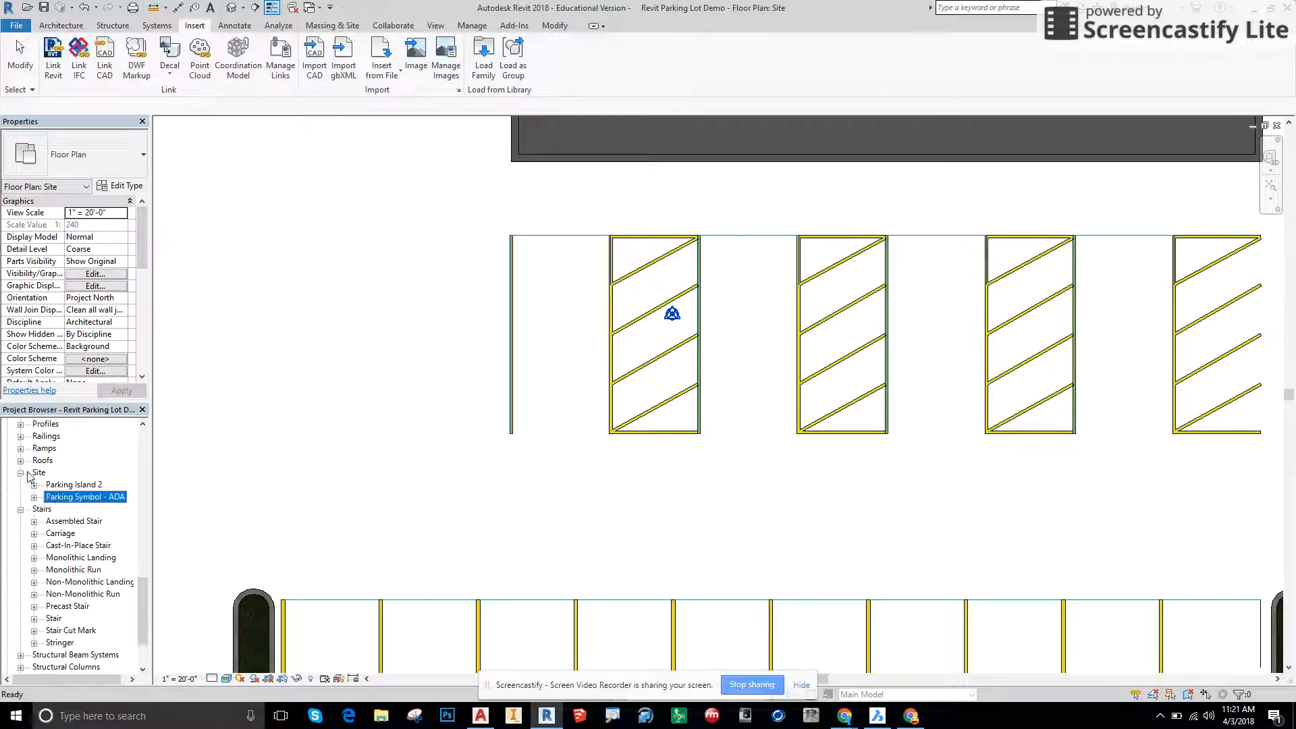
# Place a Parking Symbol - ADA wheelchair symbol in the first ADA space with a temporary dimension of 4, then select it.
pyautogui.click(35, 497)
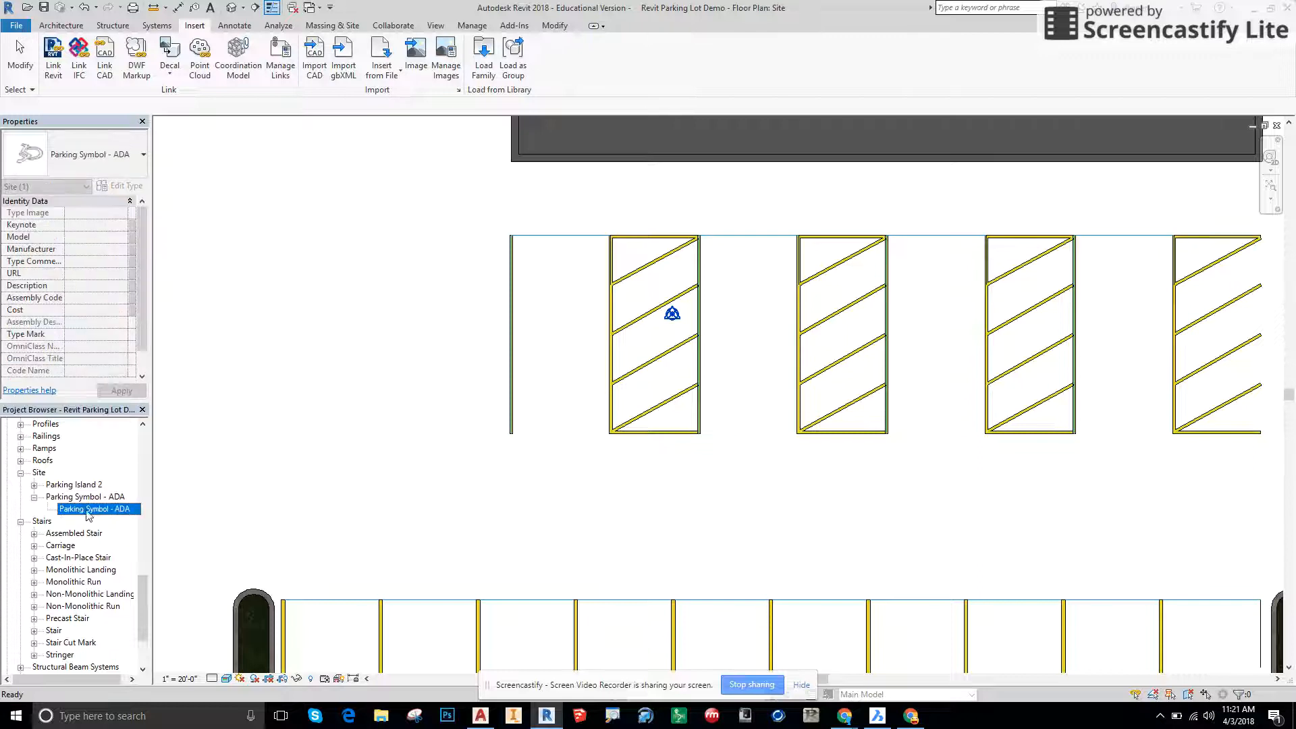
pyautogui.doubleClick(95, 508)
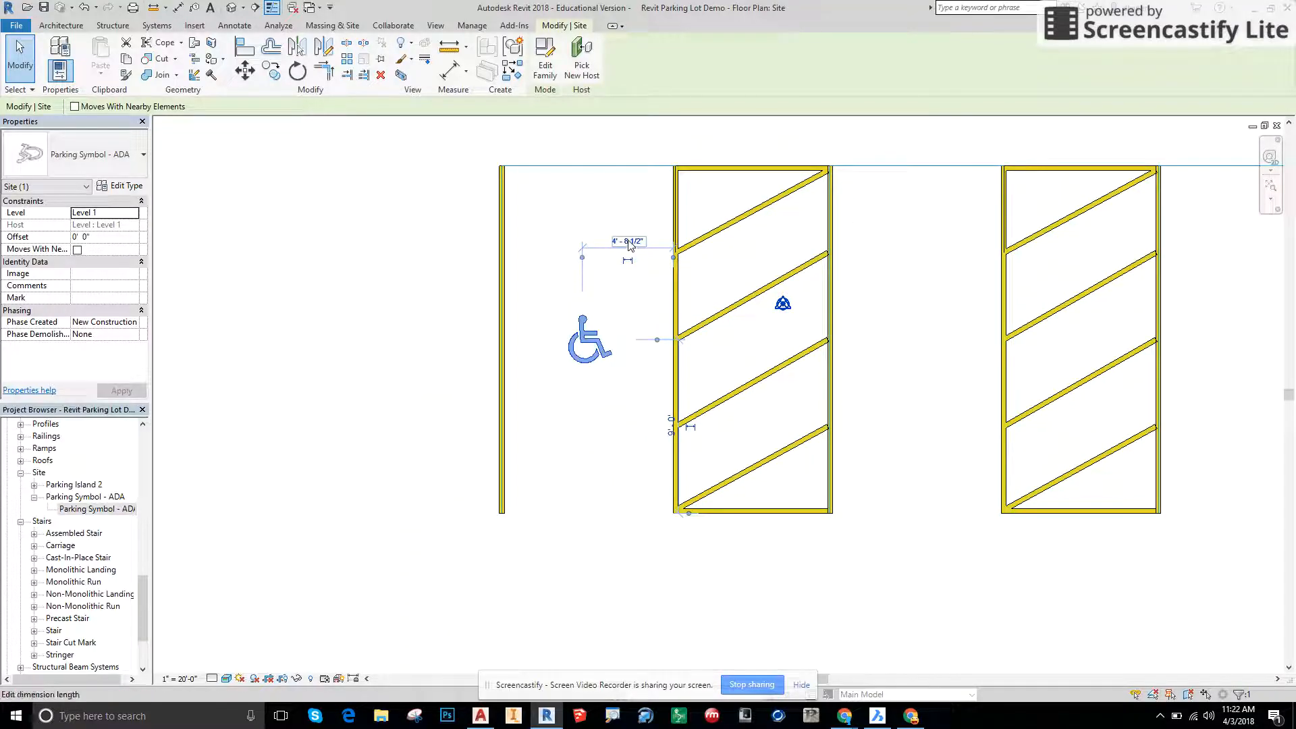
pyautogui.write('4')
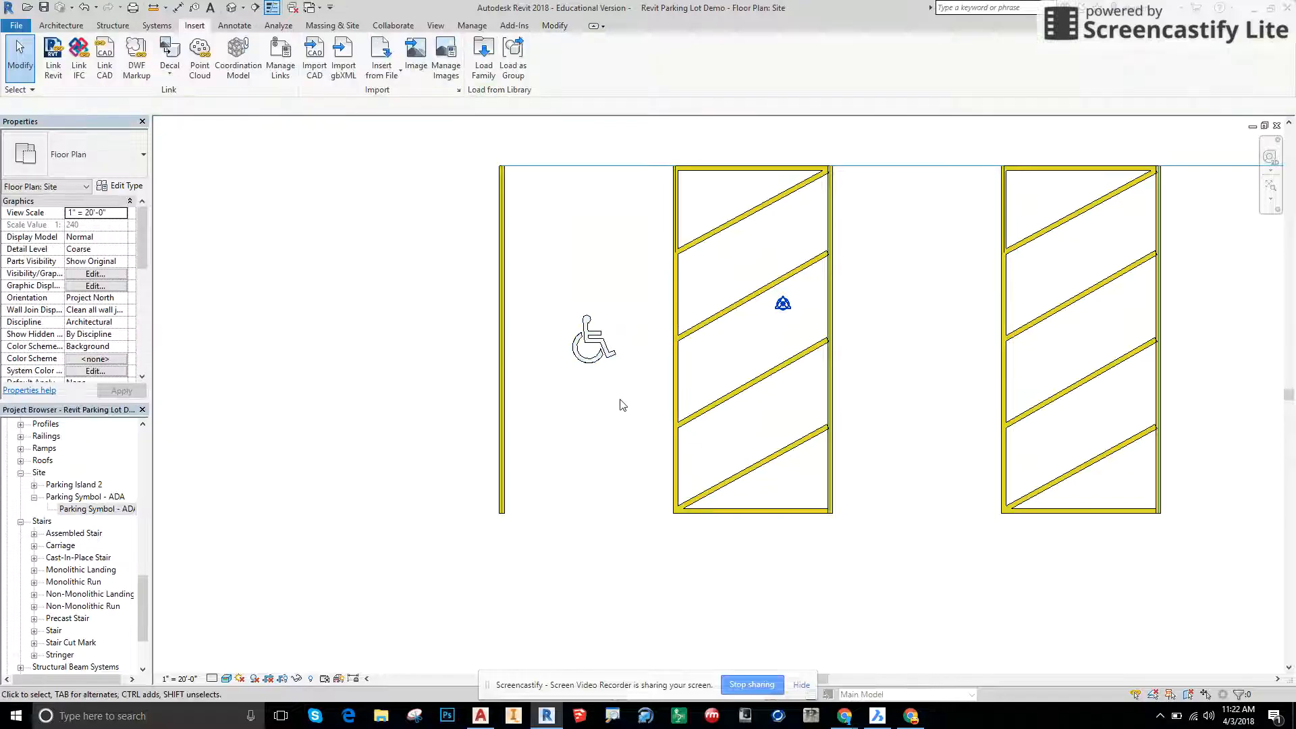
pyautogui.click(591, 348)
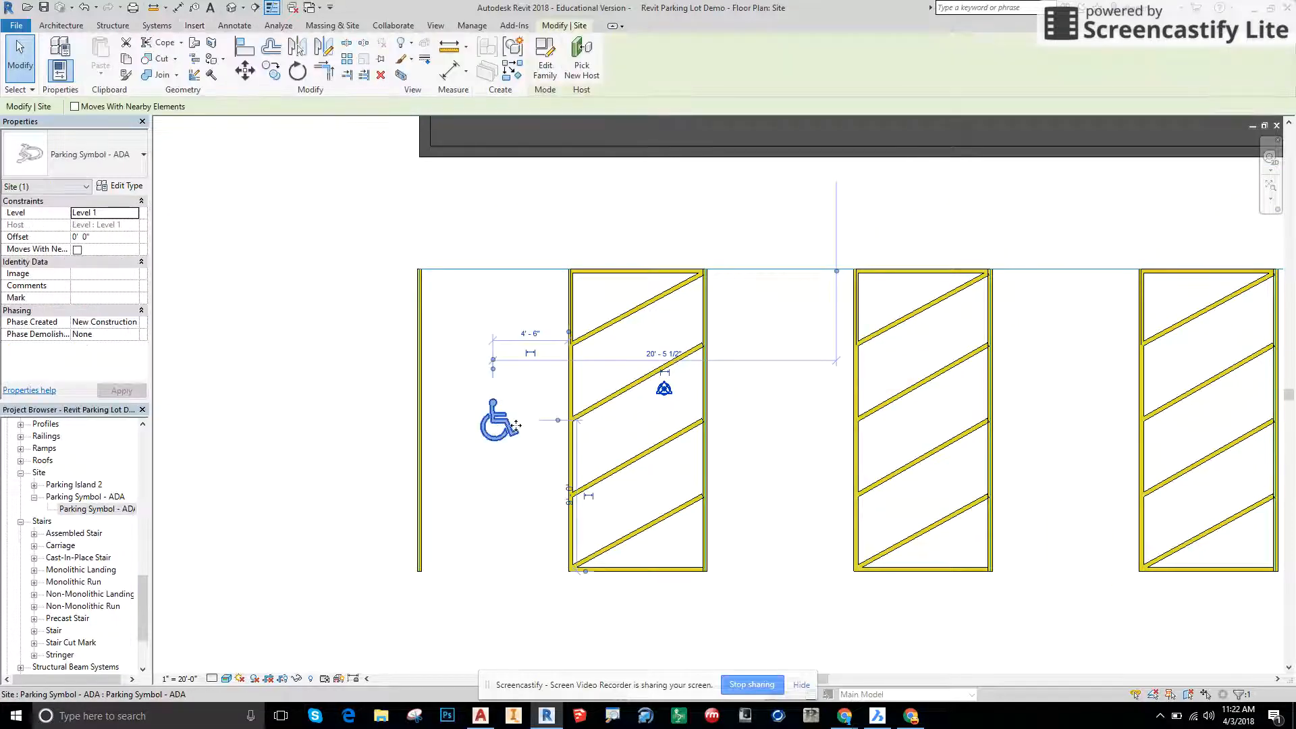
pyautogui.moveTo(346, 42)
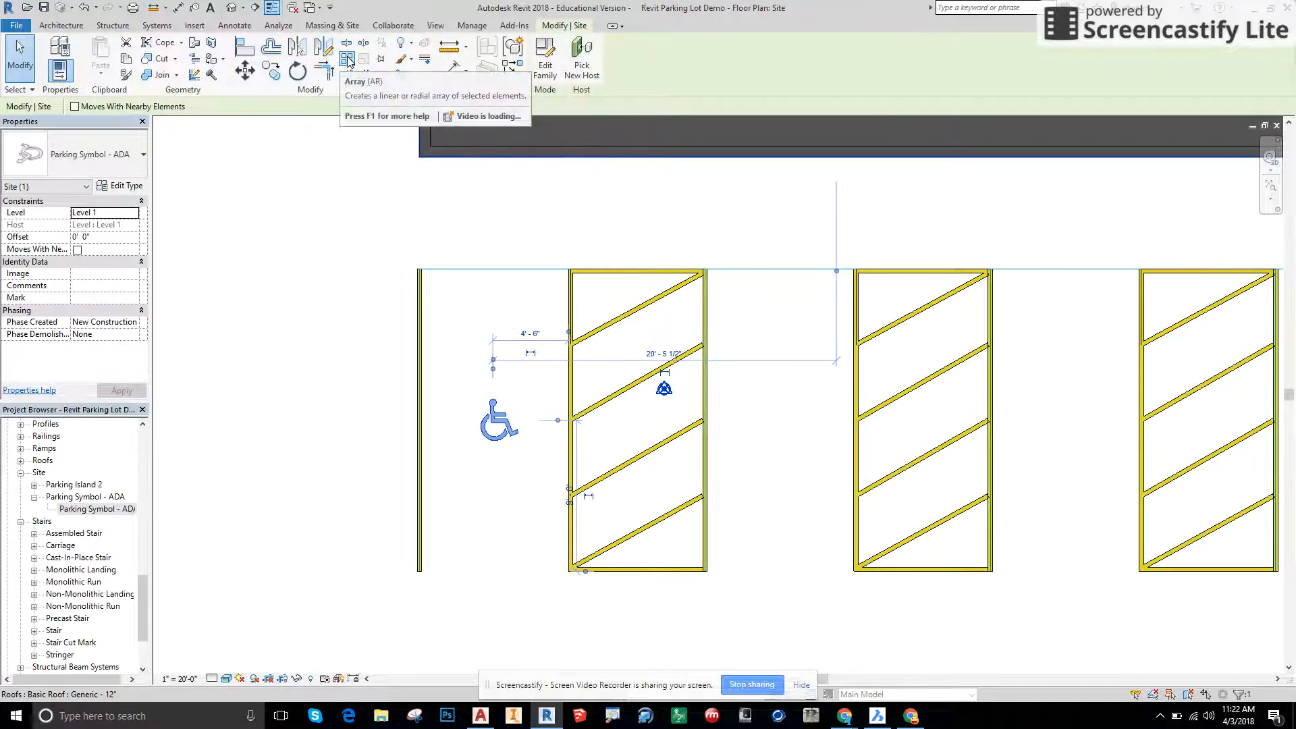
# Array the wheelchair symbol with a count of 5 across the ADA spaces along the building.
pyautogui.click(345, 58)
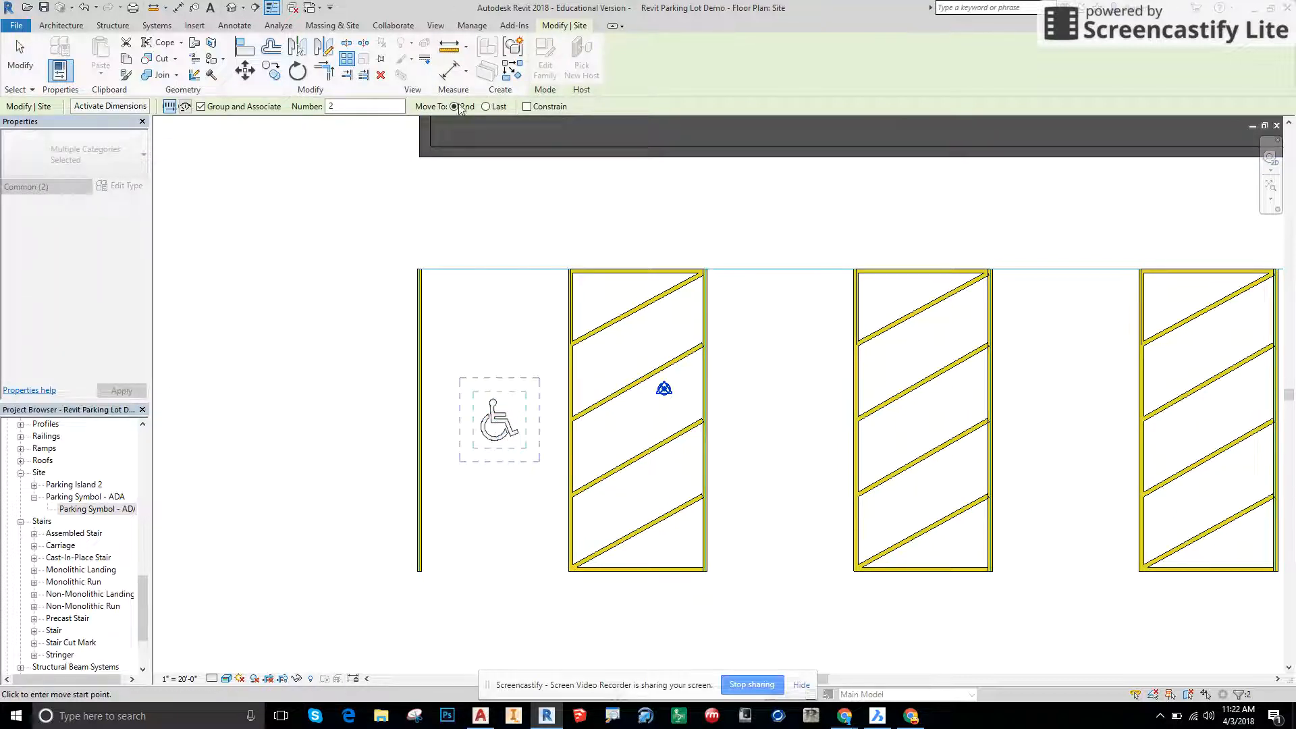
pyautogui.write('5')
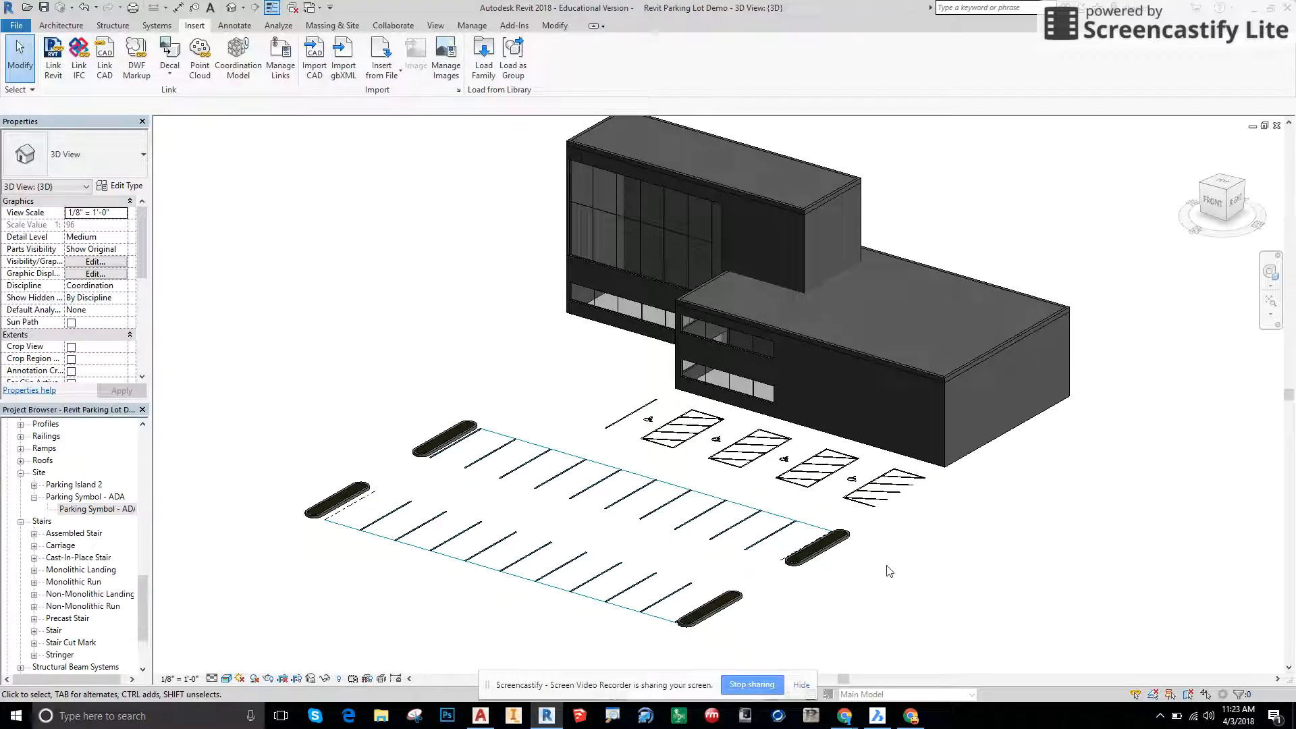
pyautogui.moveTo(886, 571)
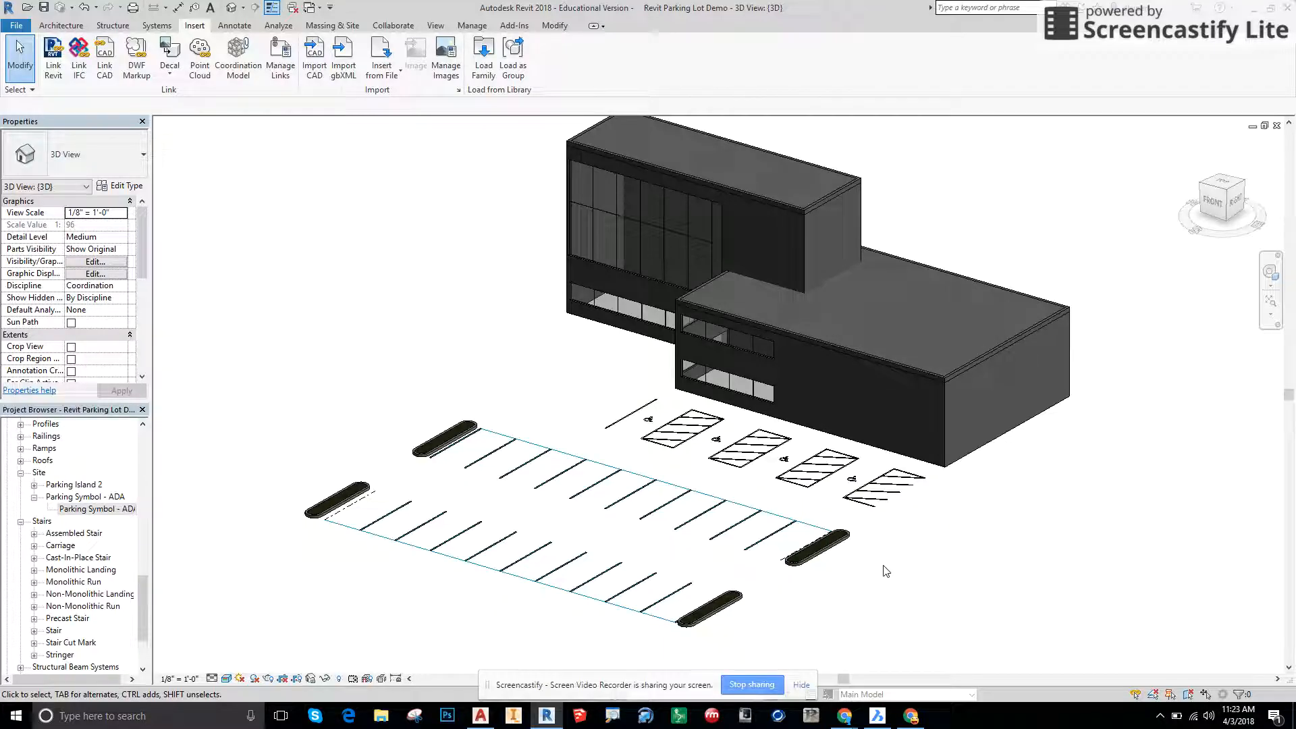
pyautogui.moveTo(814, 631)
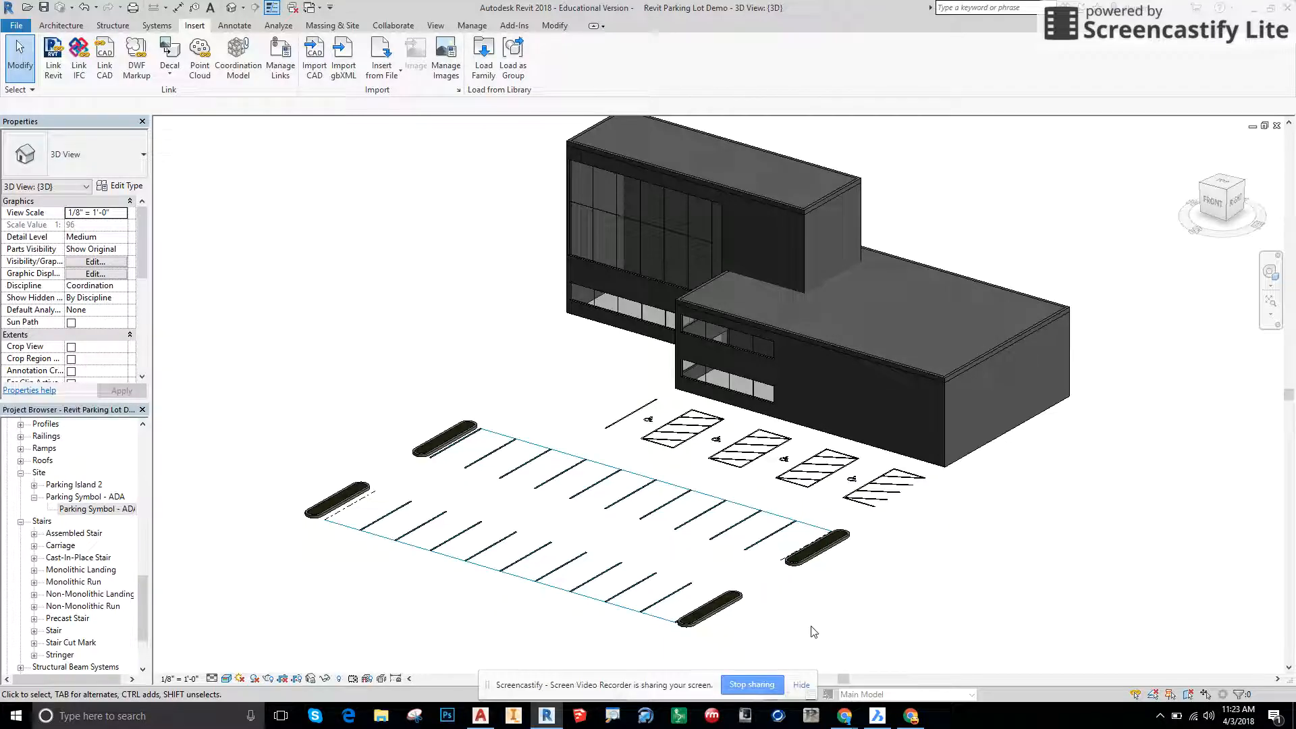